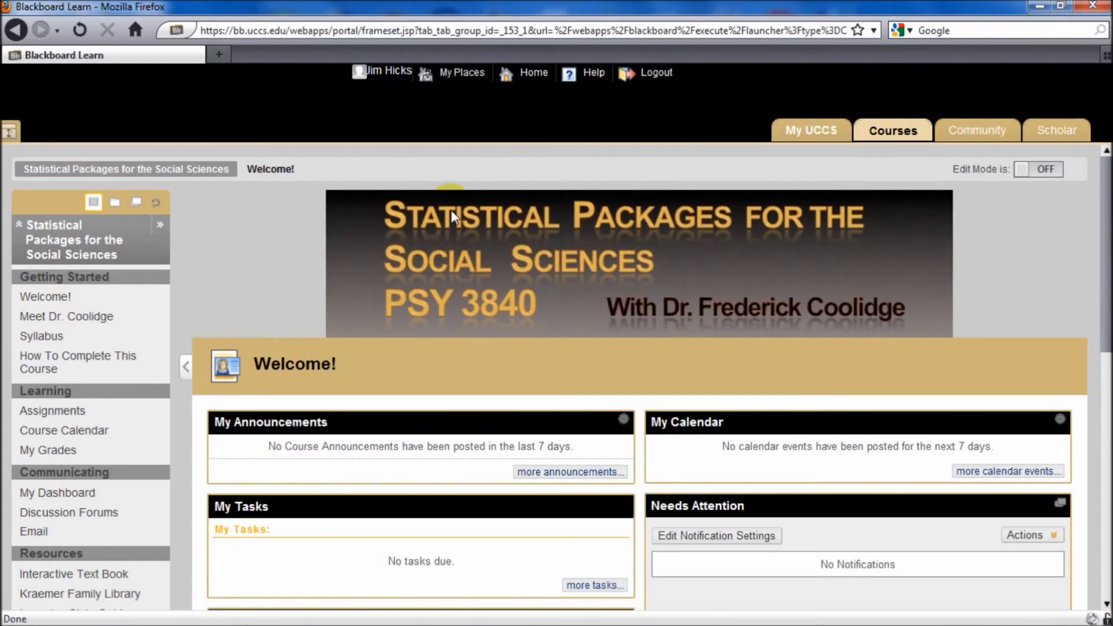
mouse_move(482, 317)
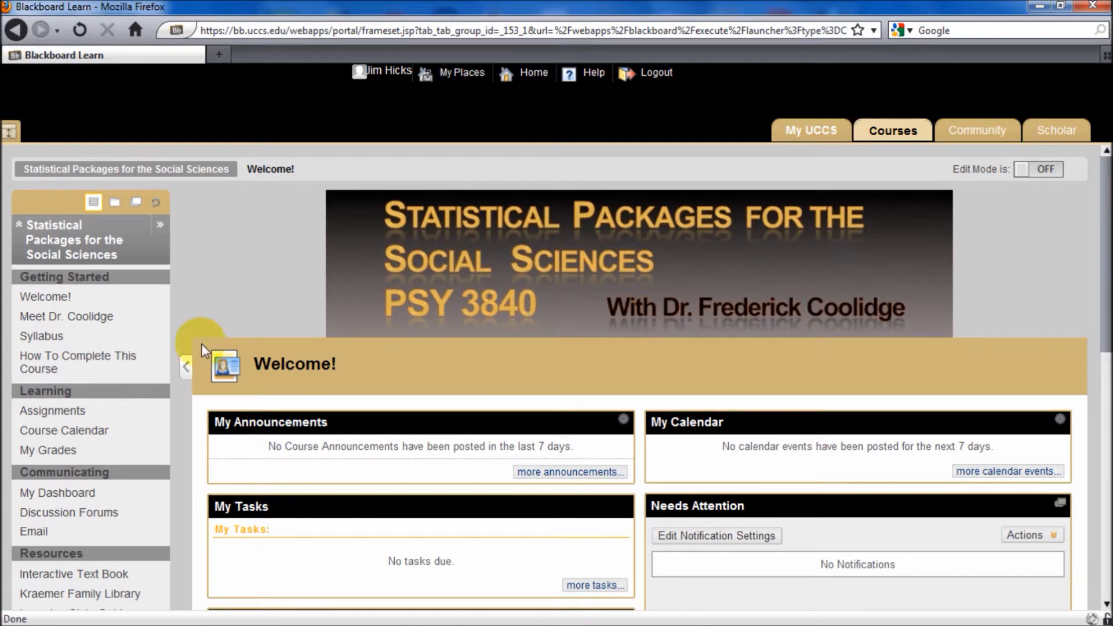
- Open the course's Assignments unit list and scroll down to Unit 12
left_click(52, 411)
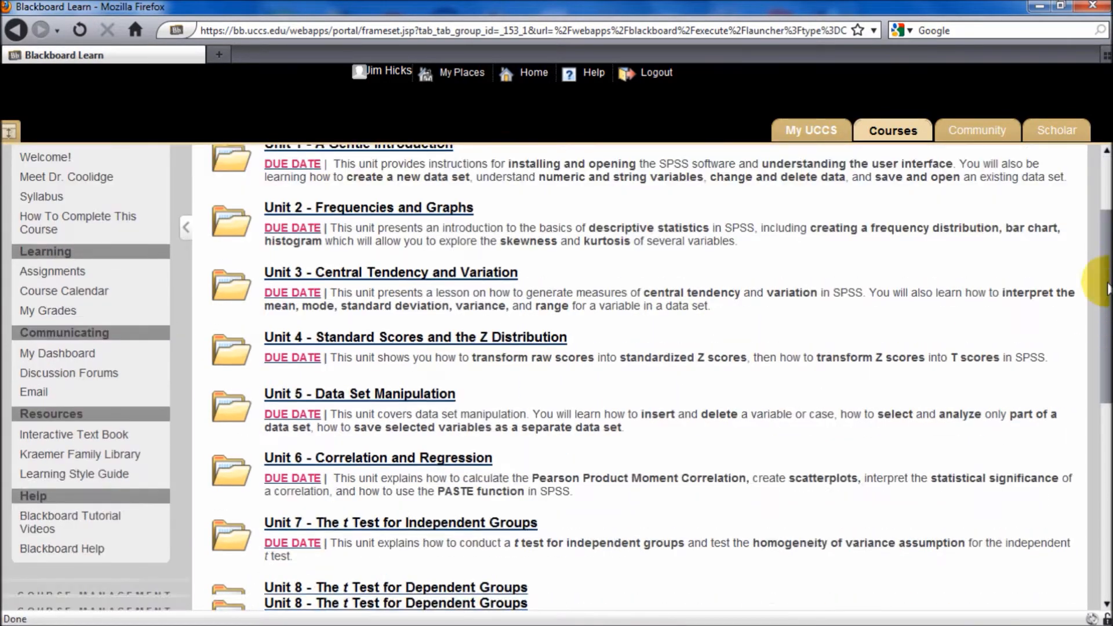
scroll("down", 3)
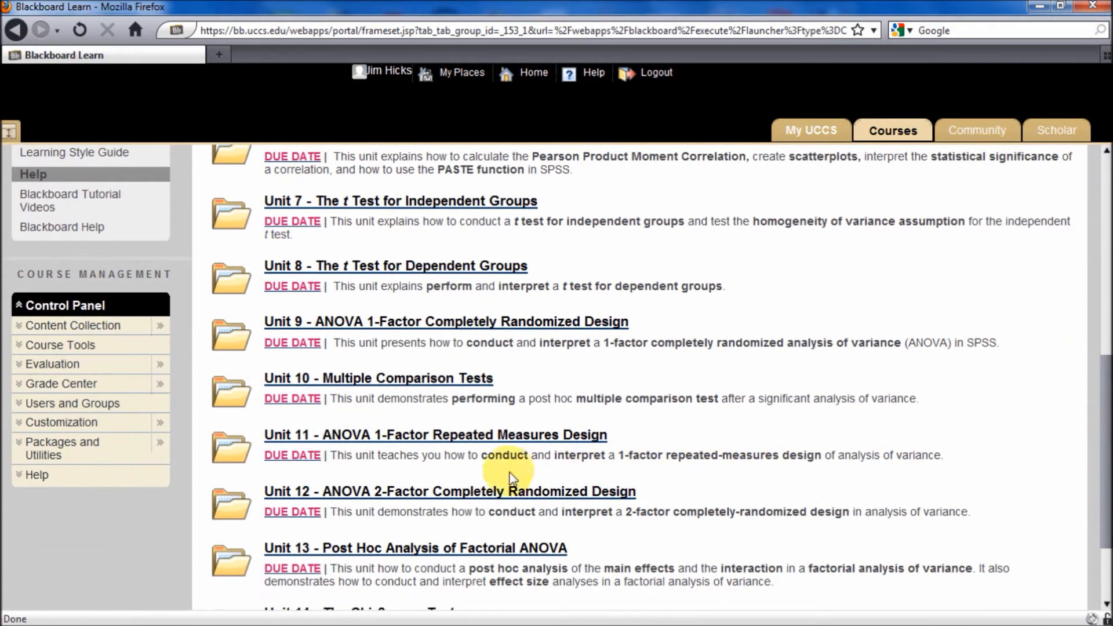
mouse_move(475, 493)
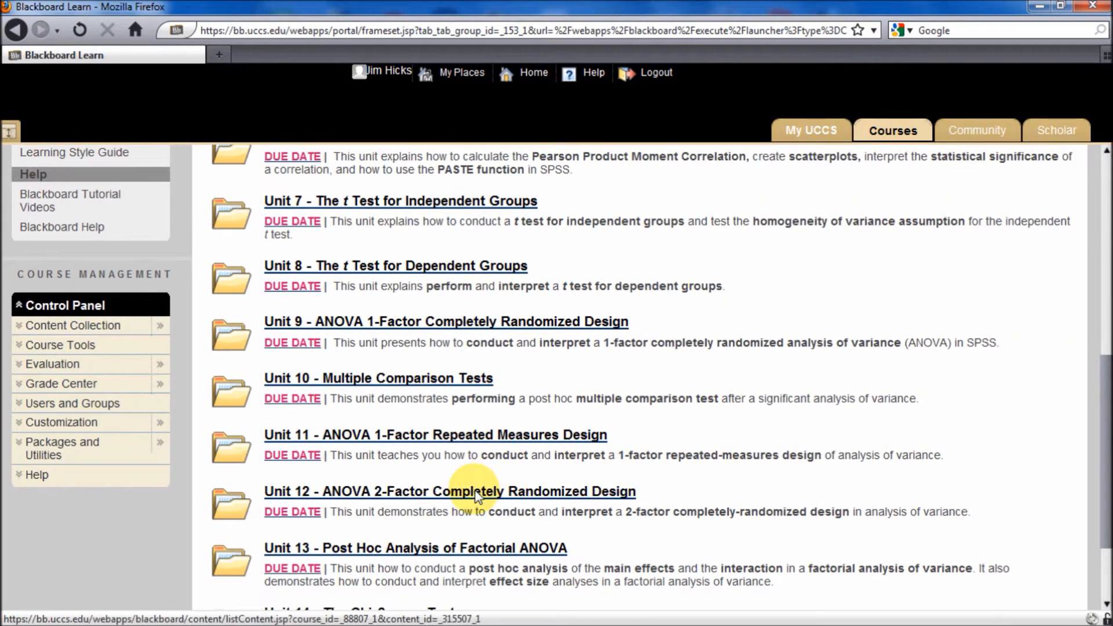
mouse_move(455, 326)
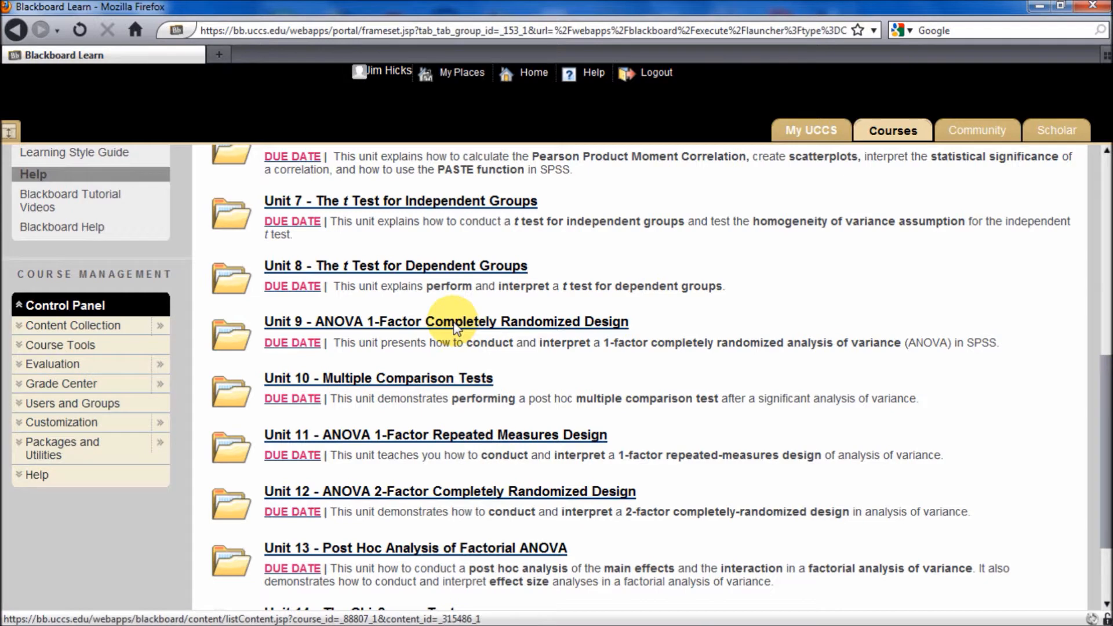
mouse_move(455, 494)
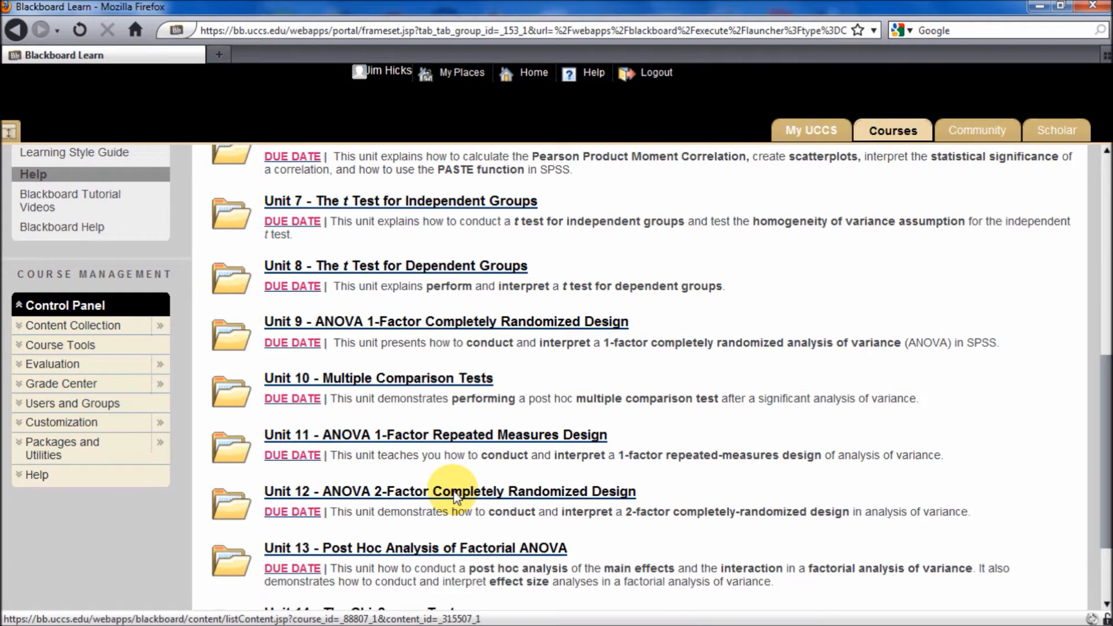
- Open Unit 12 and its ANOVA 2-Factor Completely Randomized Design Lecture
left_click(449, 491)
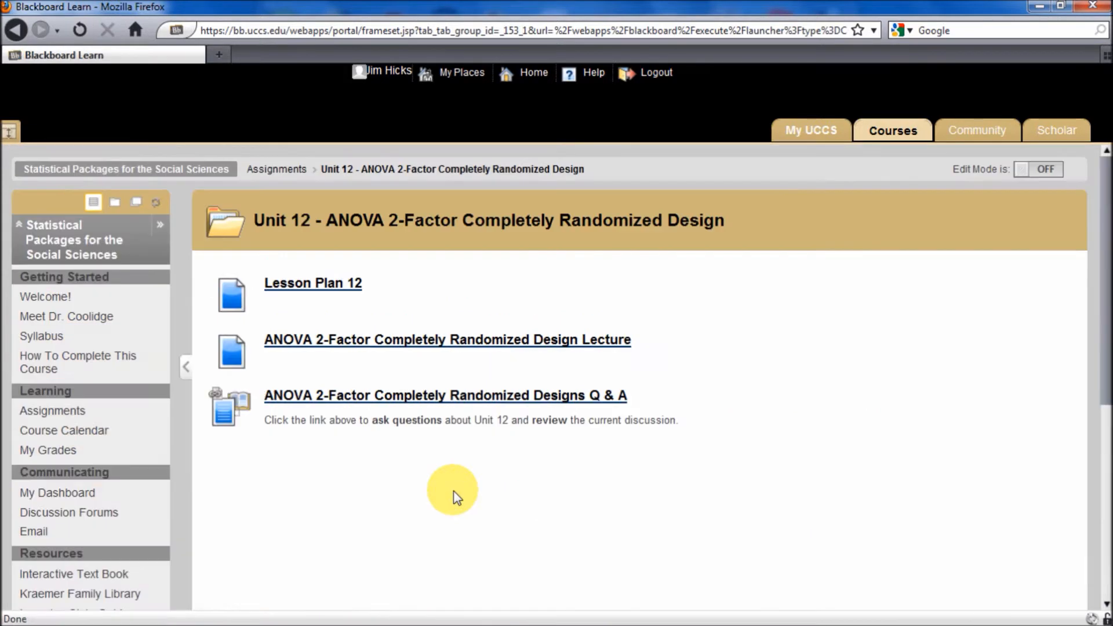
left_click(446, 339)
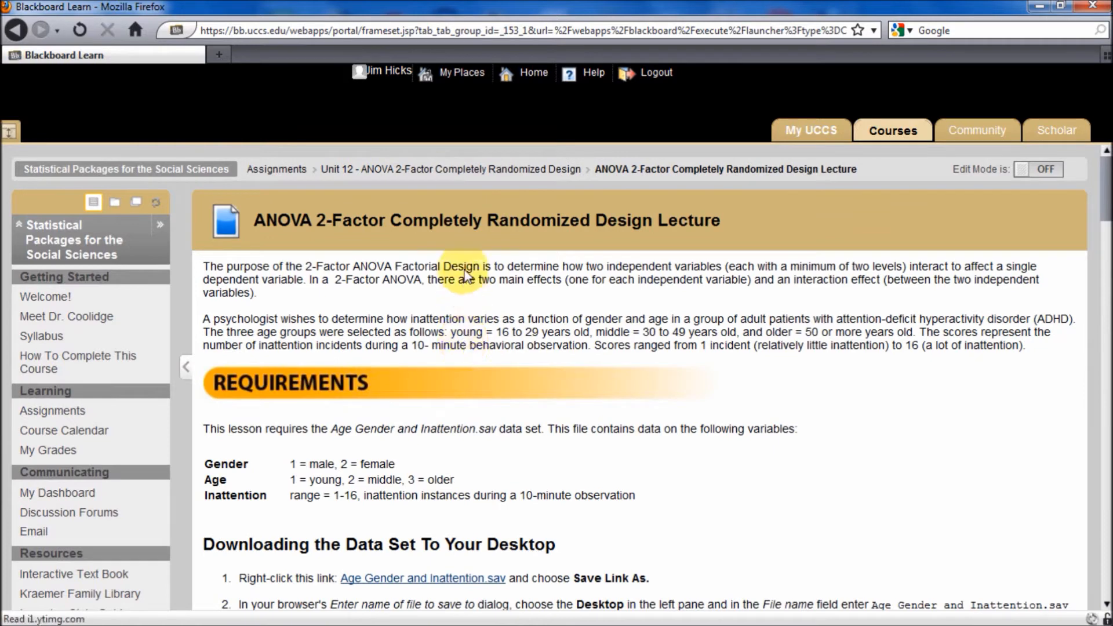
mouse_move(607, 273)
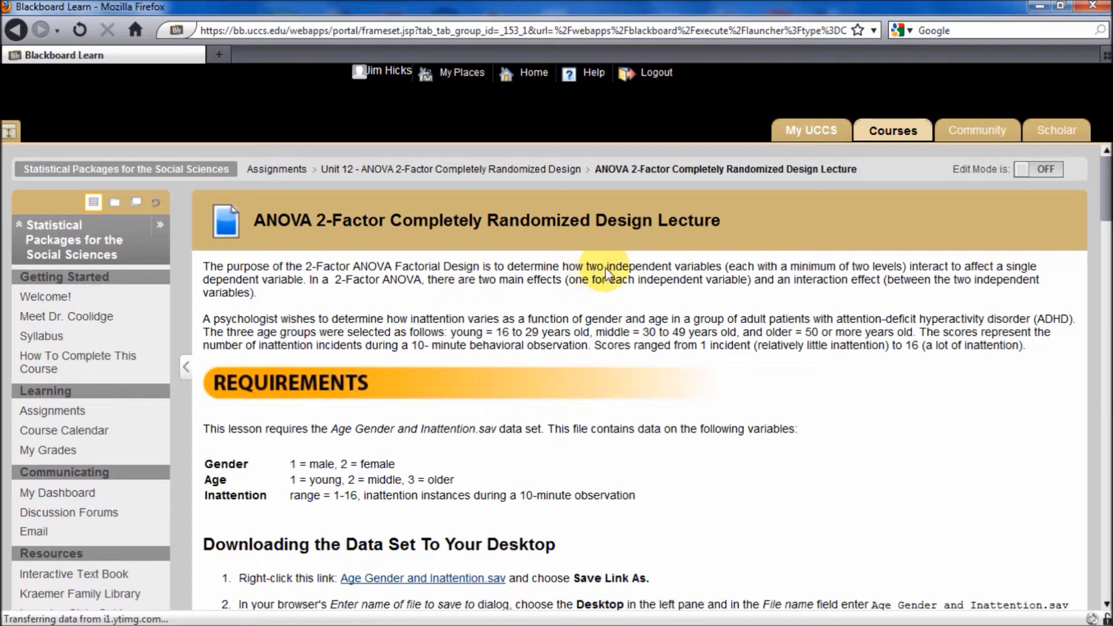
mouse_move(850, 277)
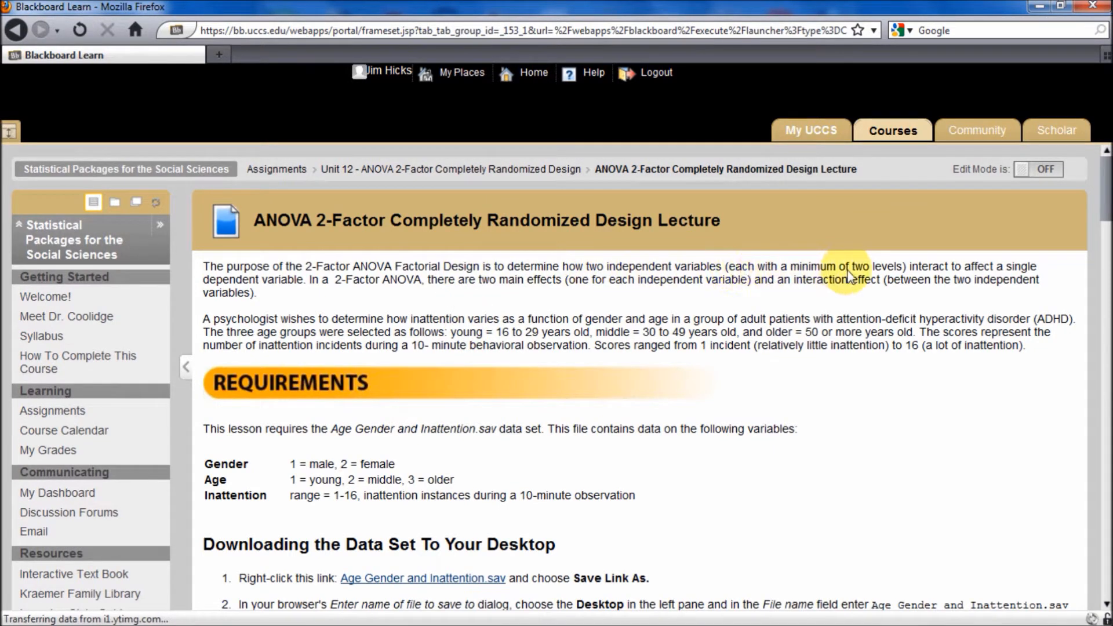
mouse_move(1069, 272)
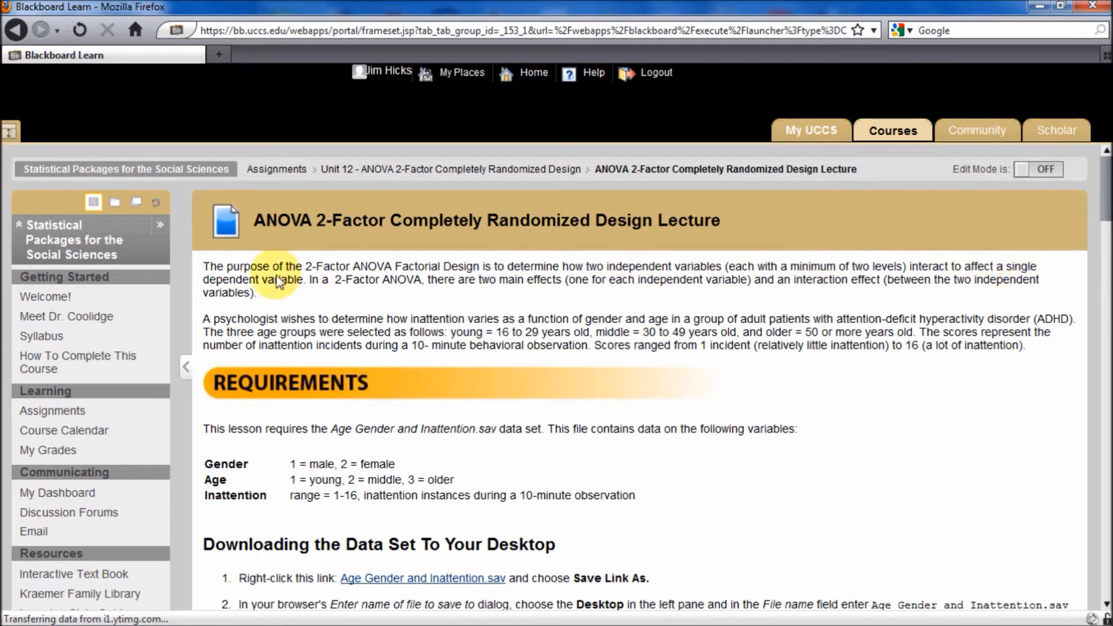
mouse_move(326, 298)
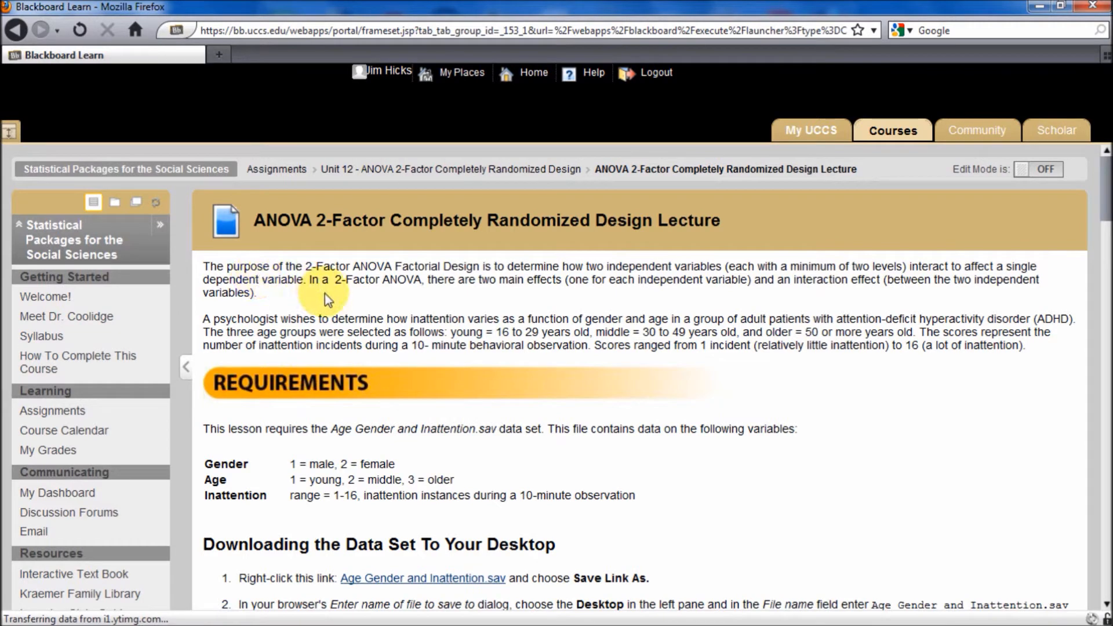
mouse_move(354, 295)
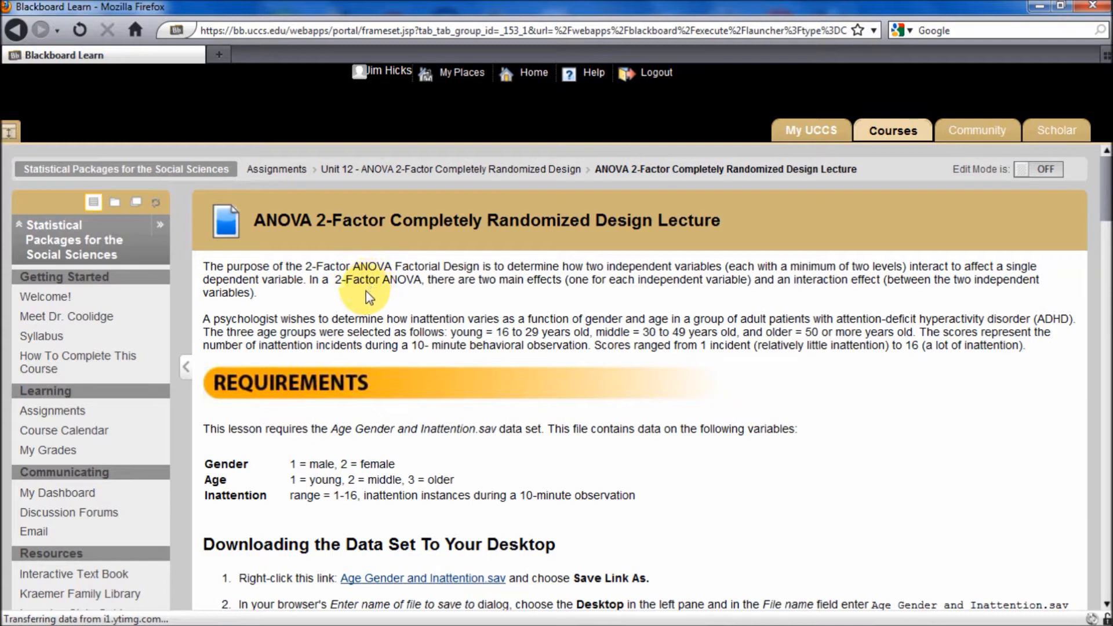
mouse_move(547, 294)
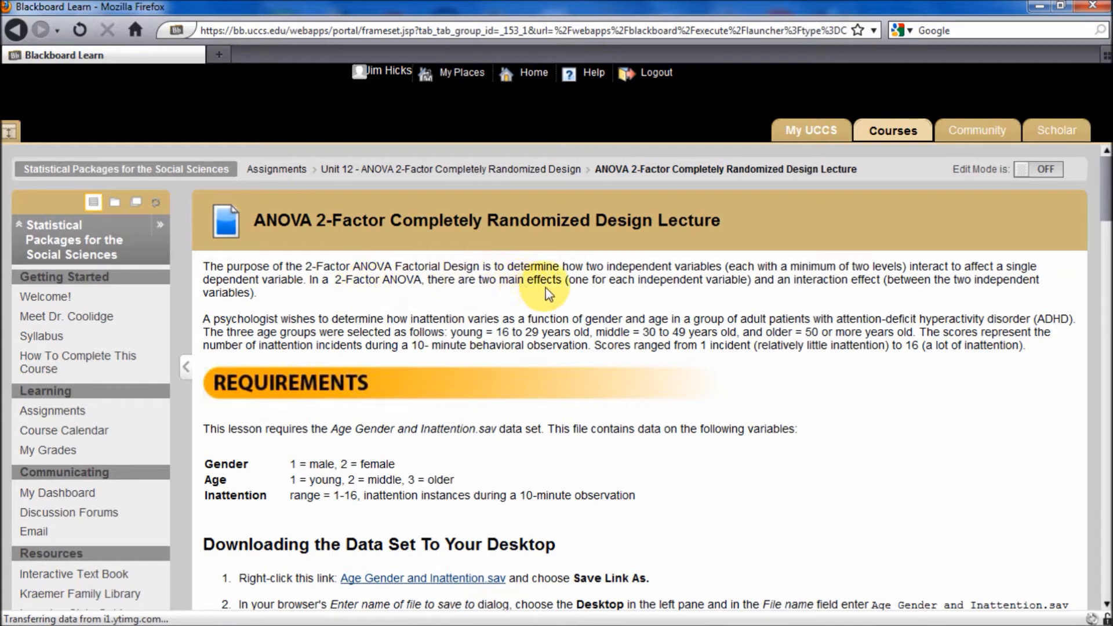
mouse_move(690, 288)
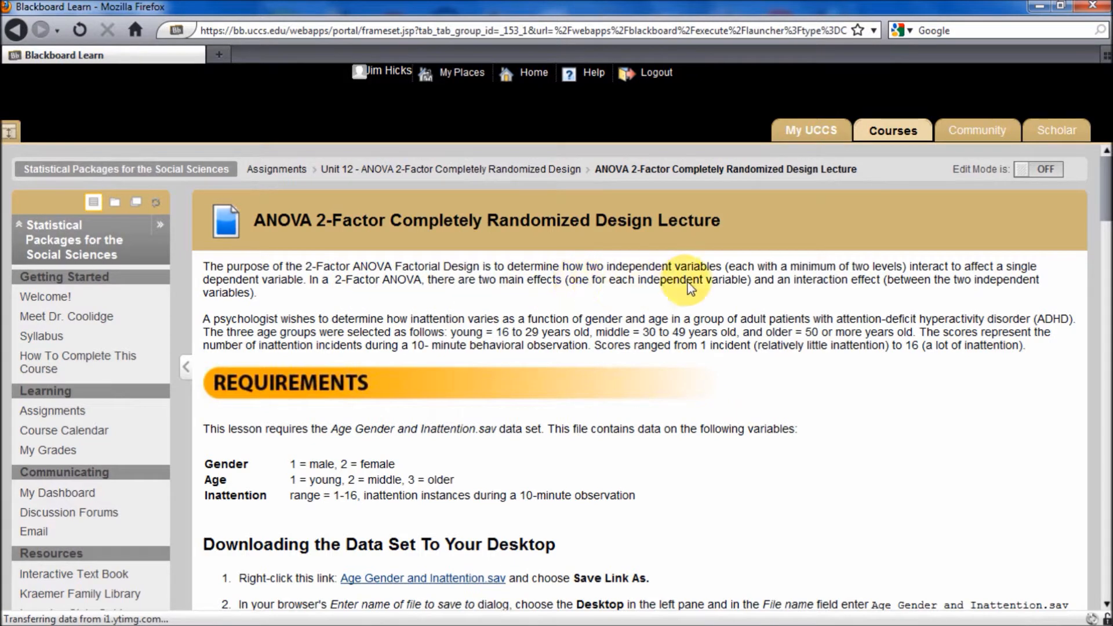
mouse_move(841, 288)
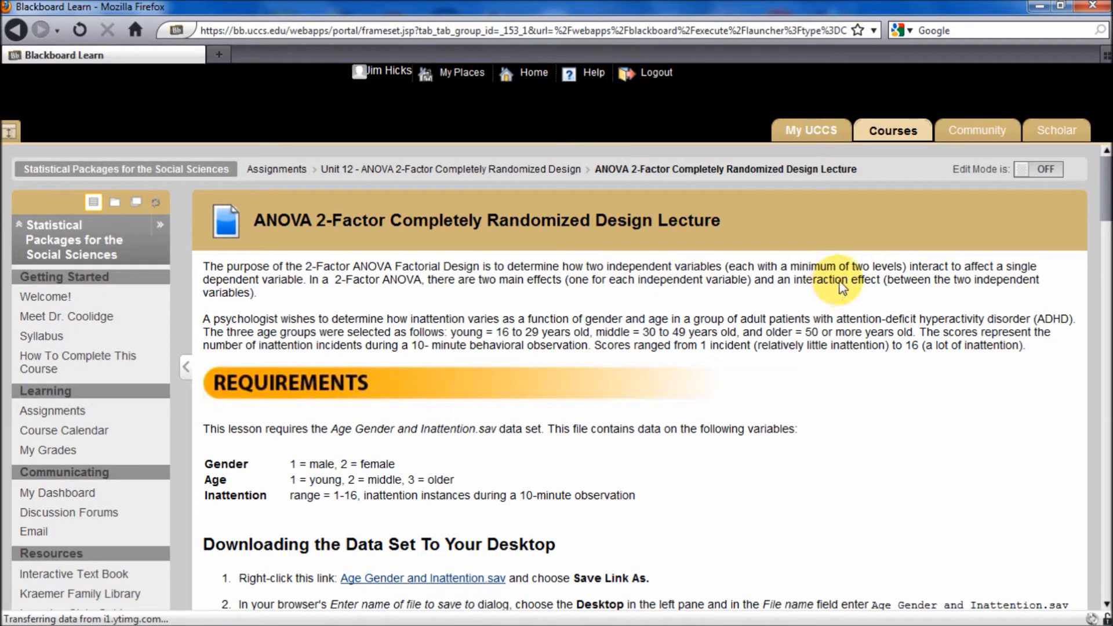
mouse_move(838, 304)
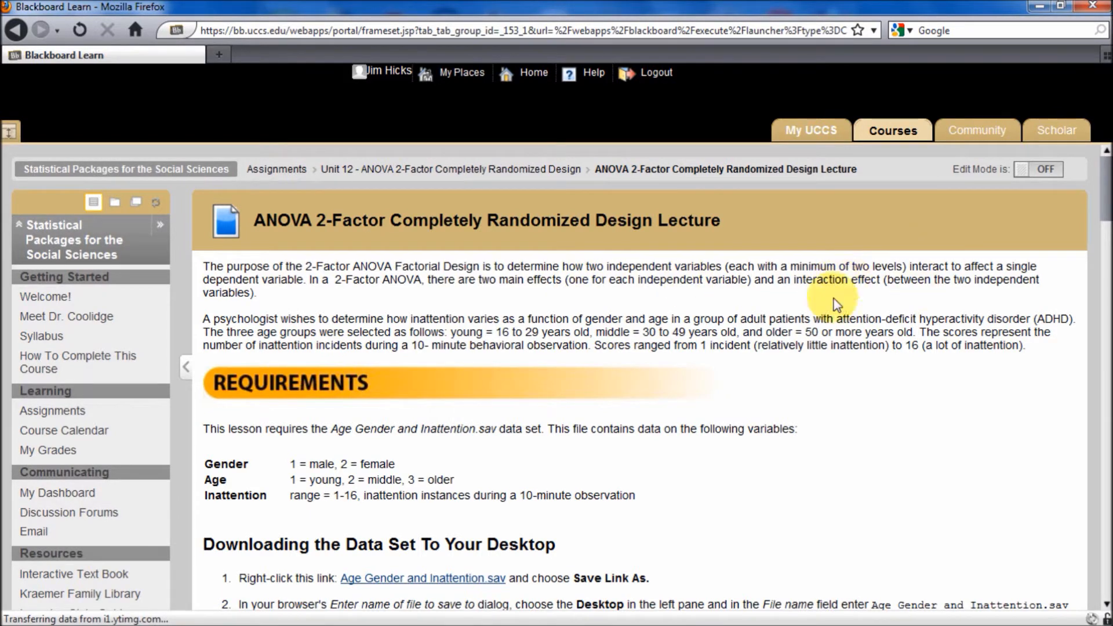
mouse_move(544, 286)
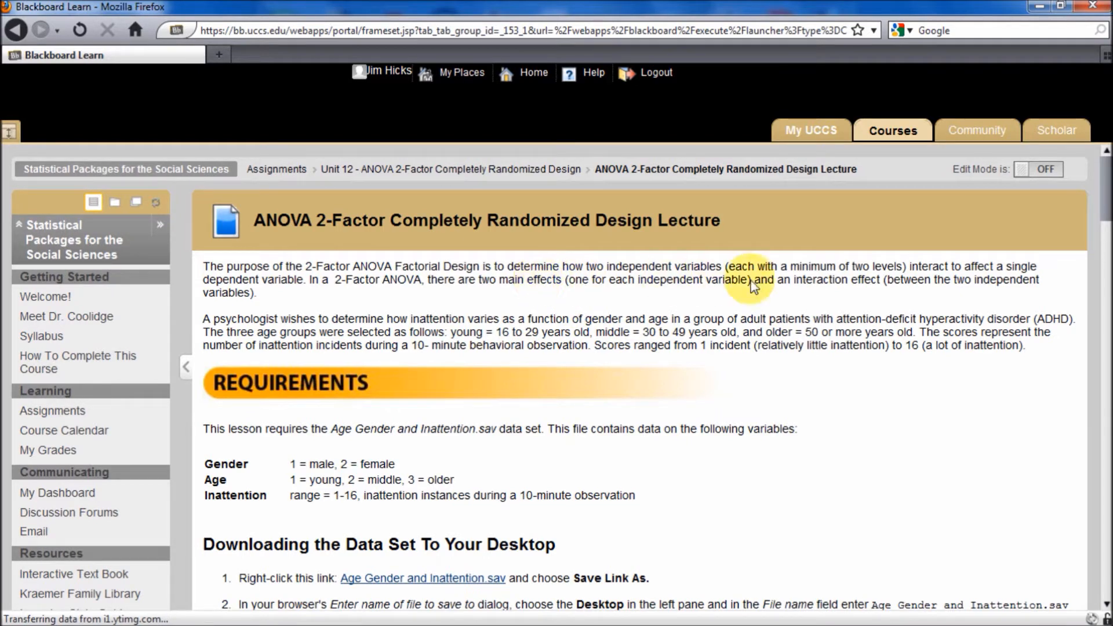
mouse_move(816, 286)
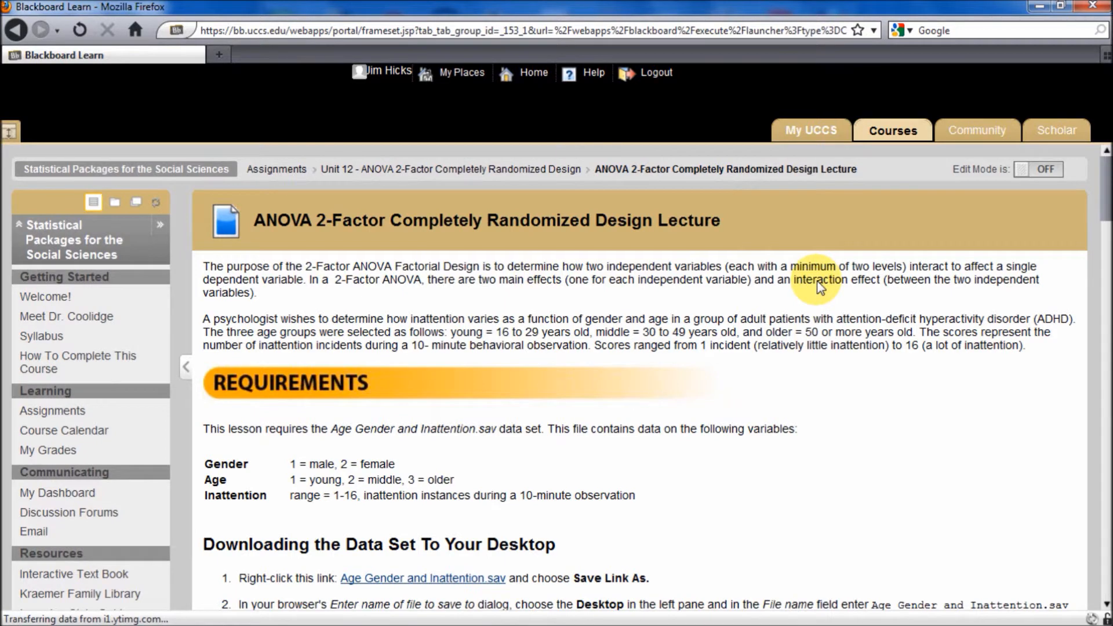
mouse_move(851, 332)
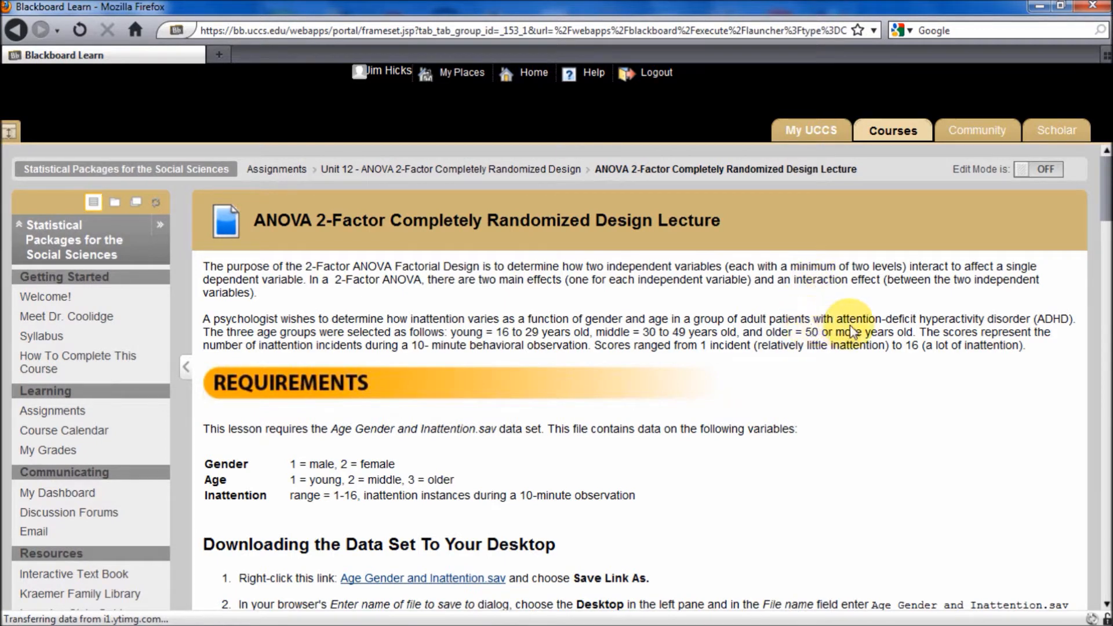
mouse_move(660, 337)
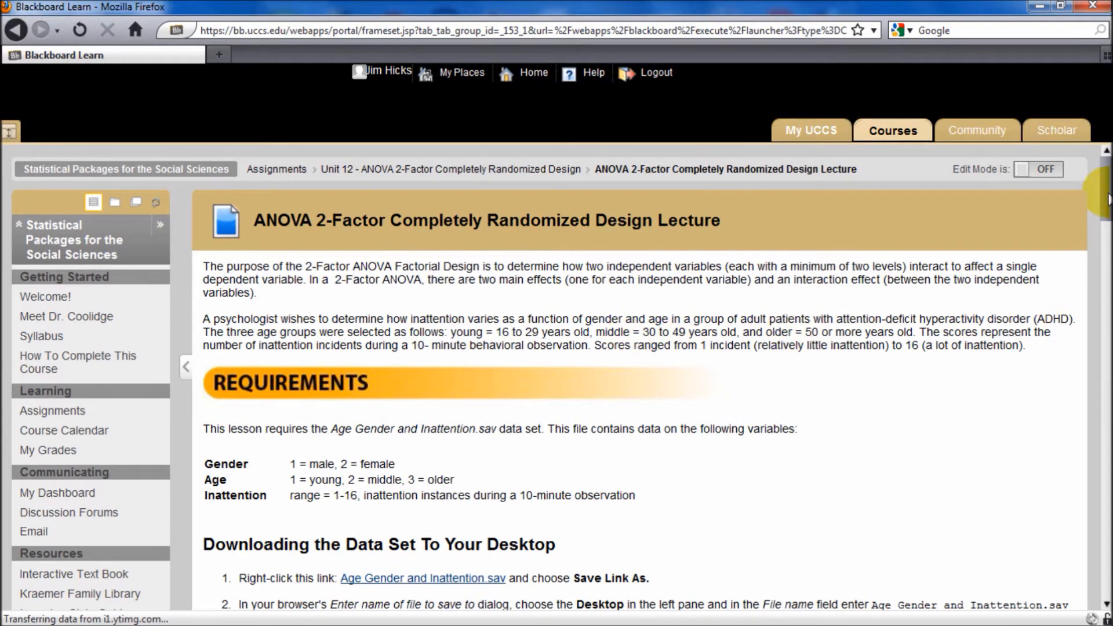
- Scroll to the Goals and Lesson sections and open the age, gender and inattention data file
scroll("down", 3)
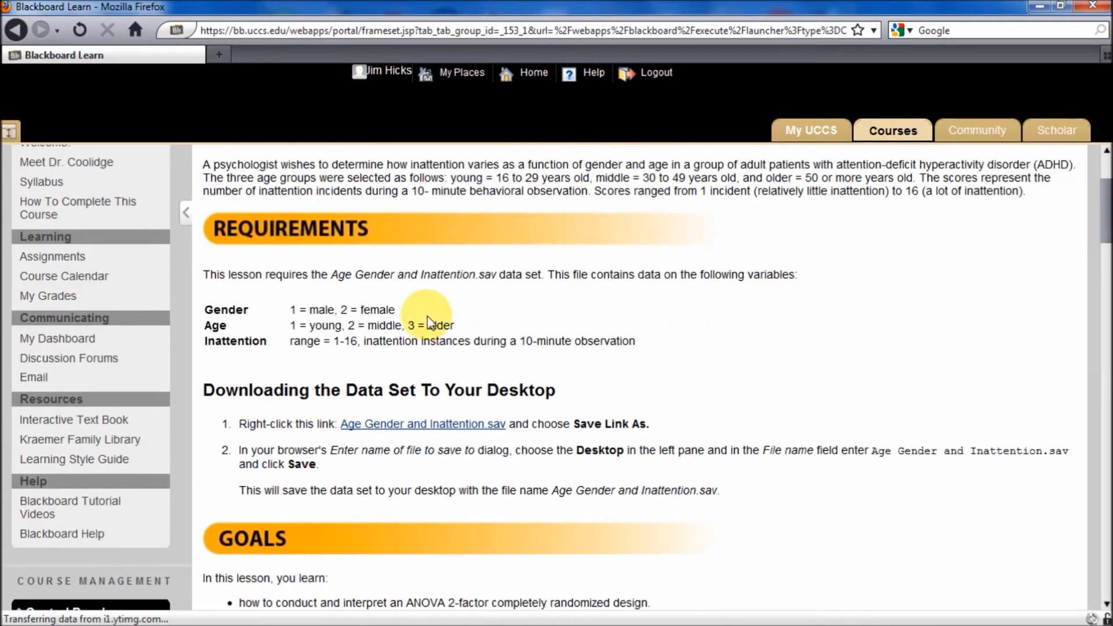
mouse_move(328, 317)
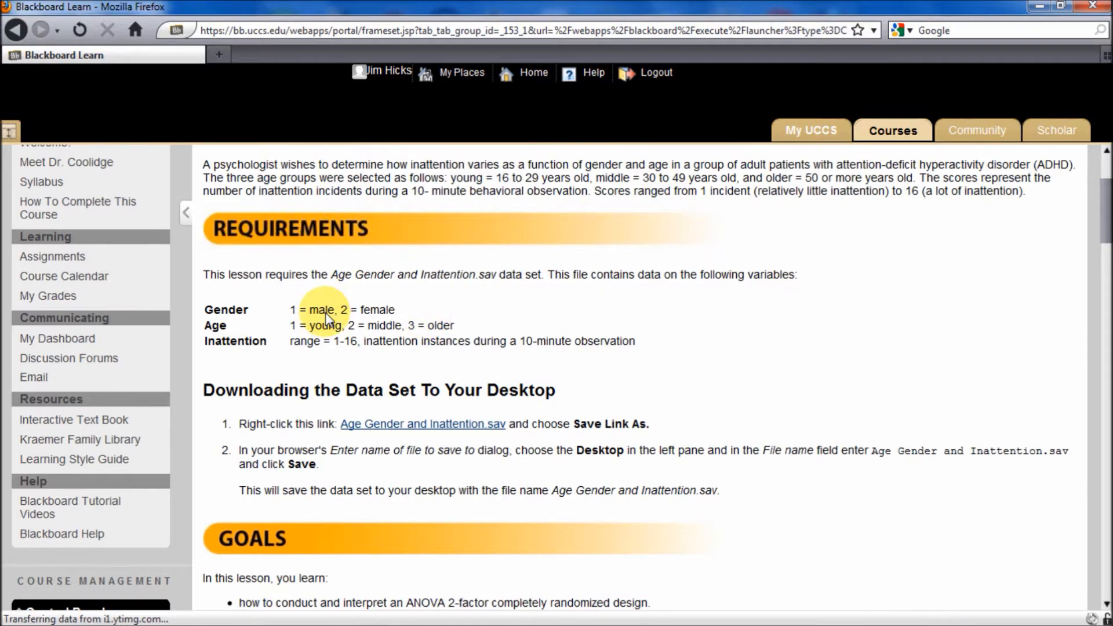
mouse_move(245, 314)
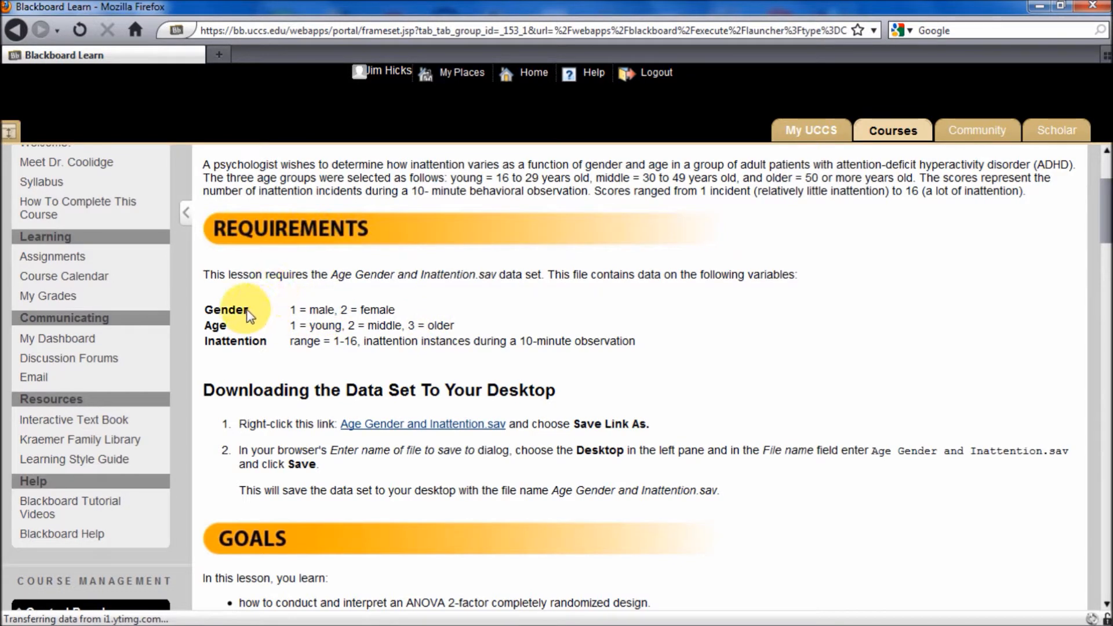
mouse_move(226, 335)
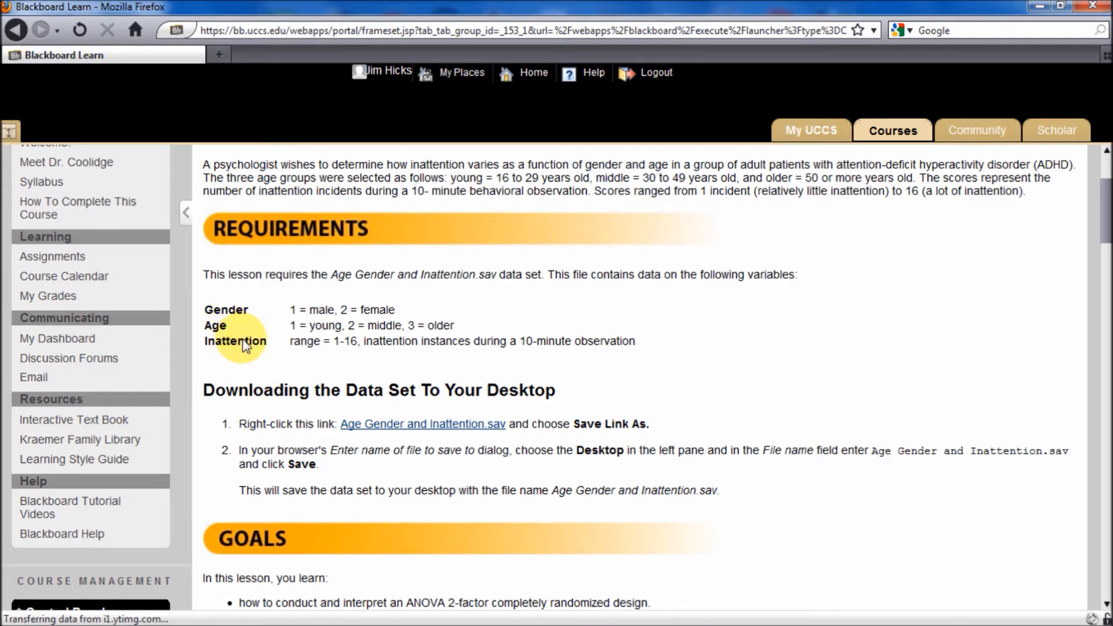
mouse_move(347, 354)
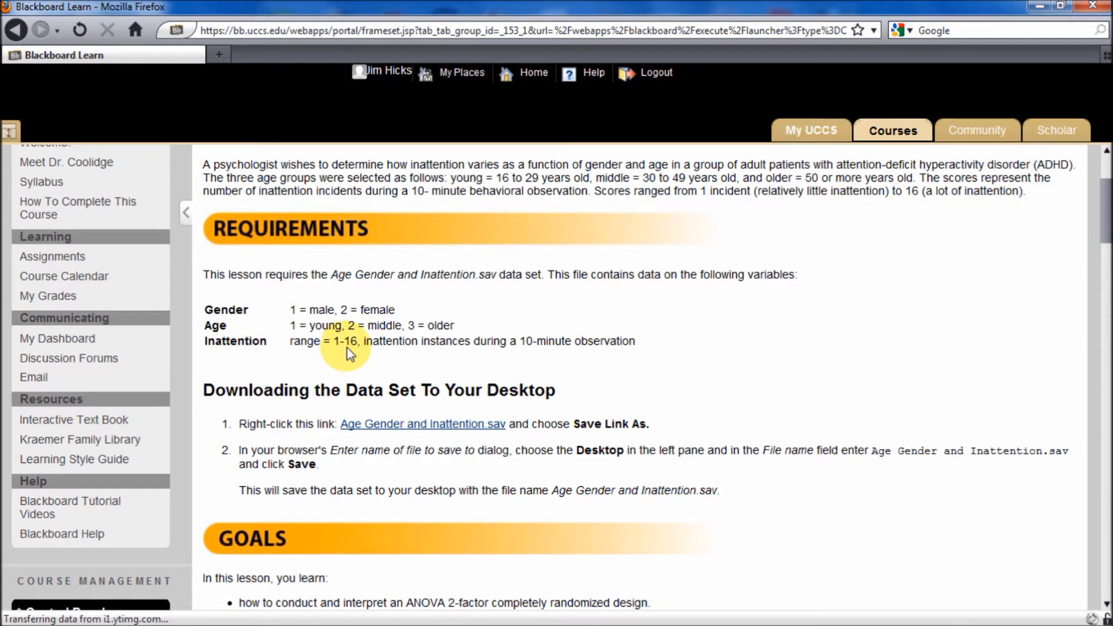
mouse_move(465, 433)
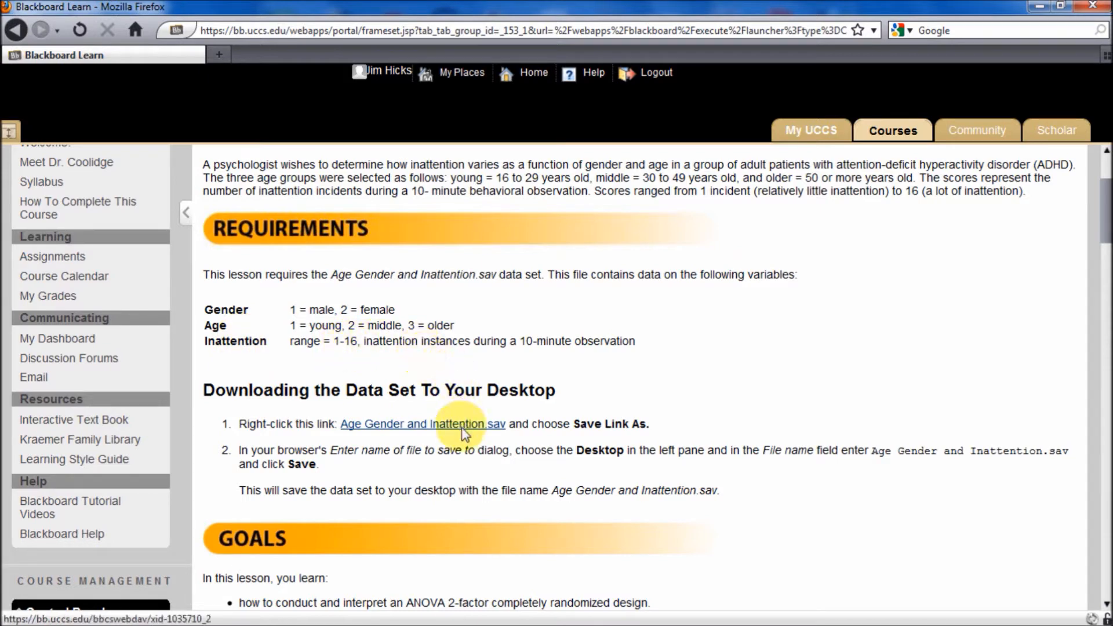
scroll("down", 3)
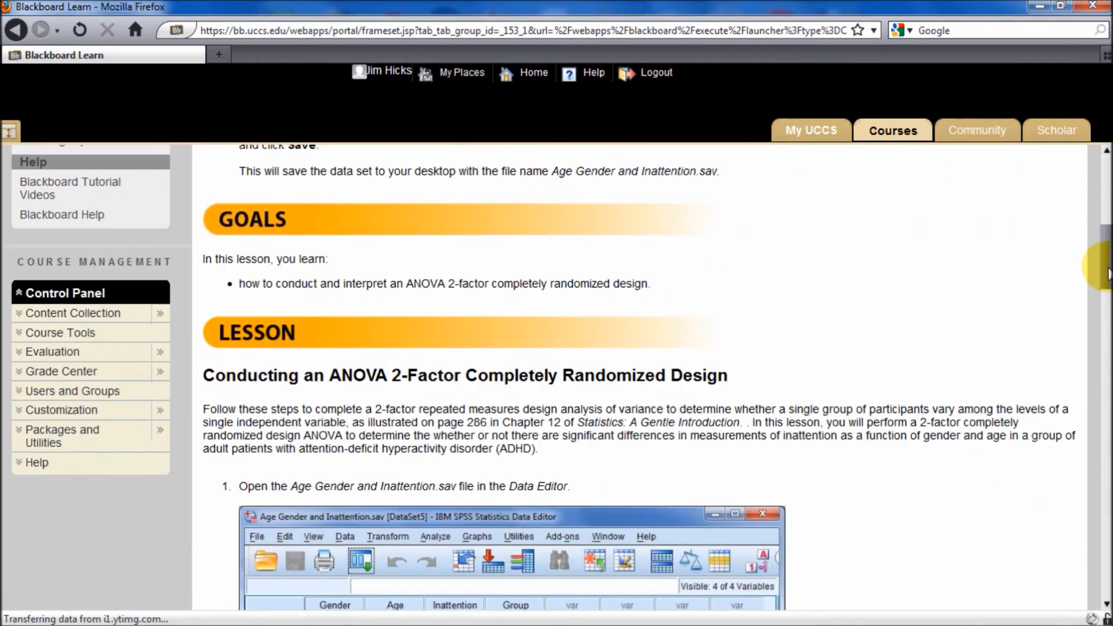
left_click(368, 614)
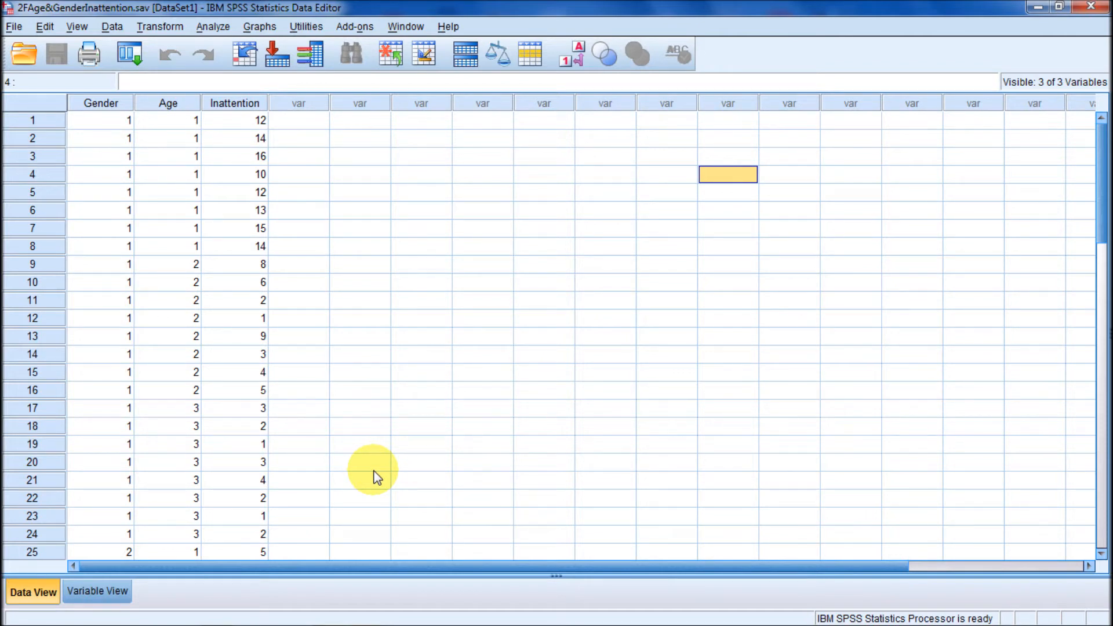
mouse_move(408, 475)
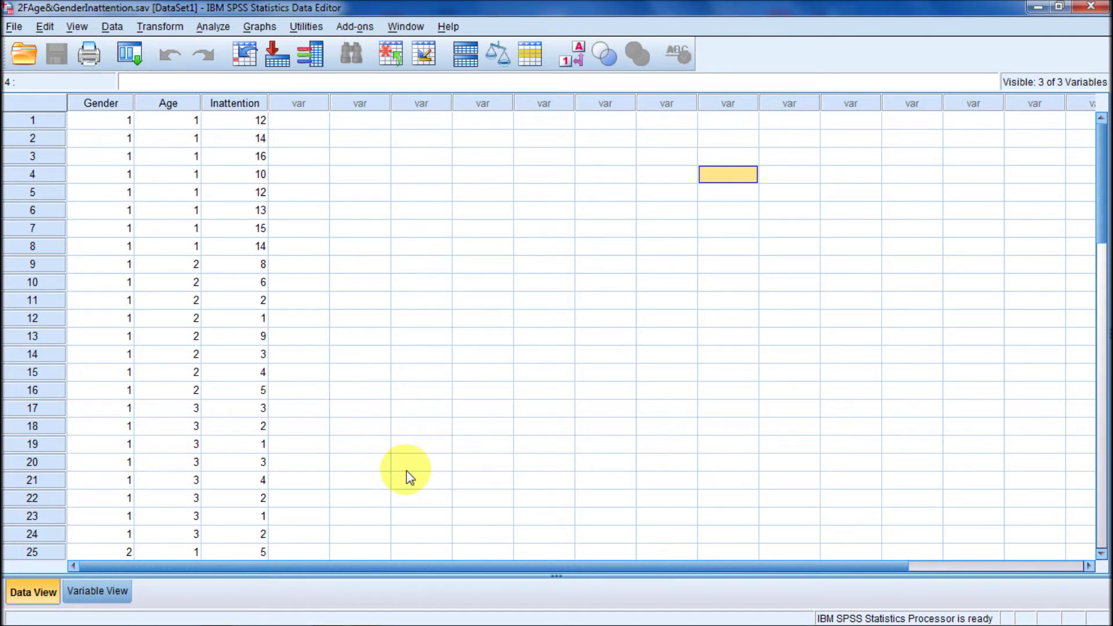
mouse_move(98, 592)
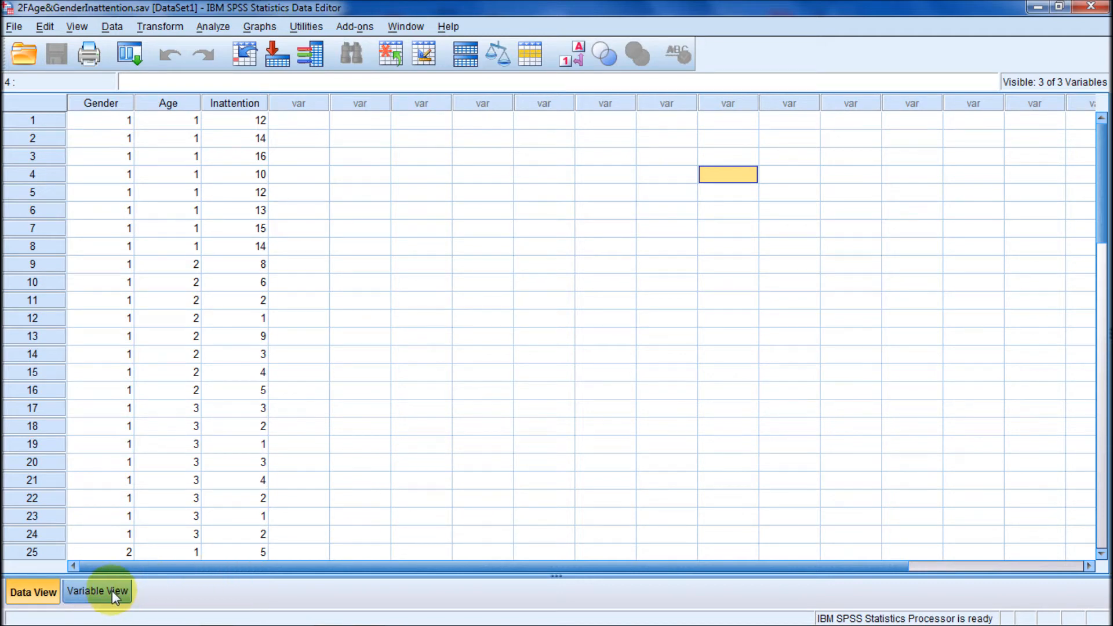
- In Variable View, review Gender's labels and Age's labels (young, middle, older)
left_click(97, 591)
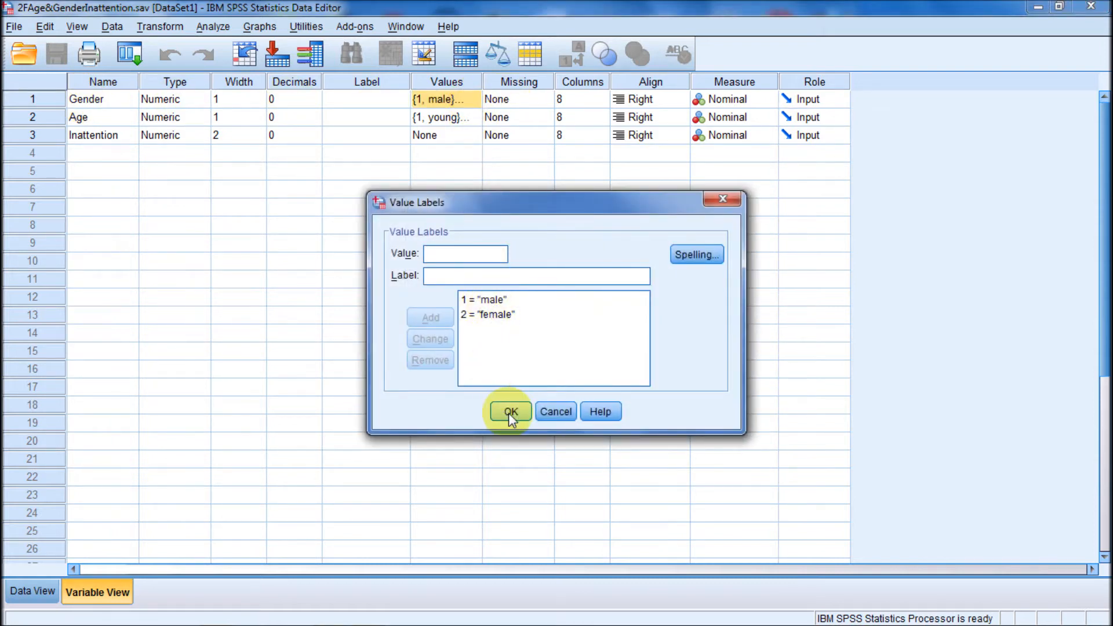
left_click(509, 412)
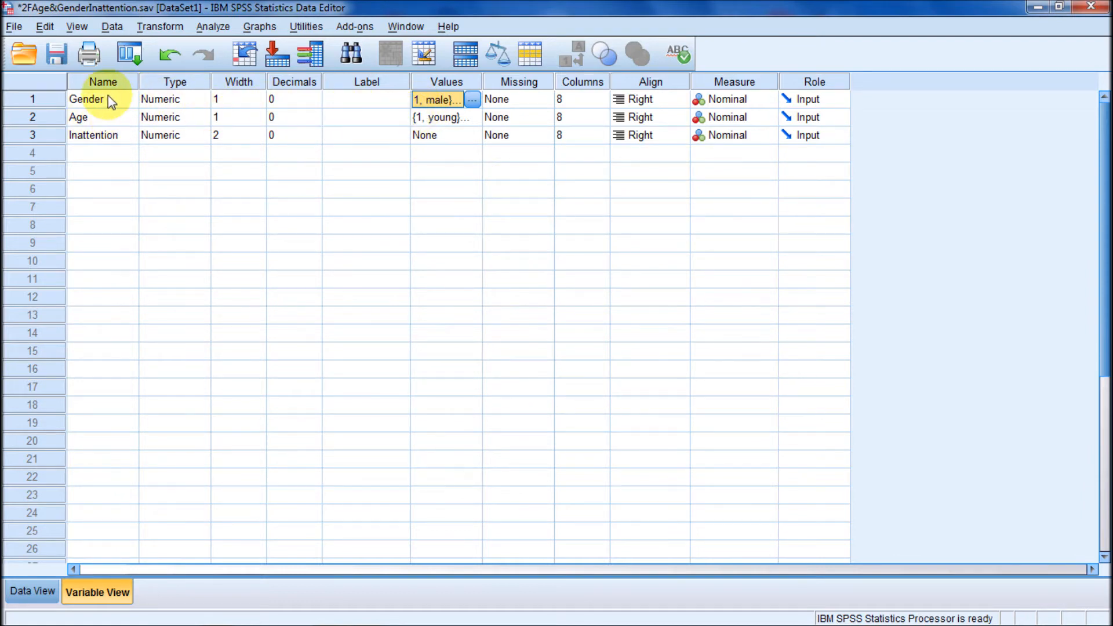
mouse_move(82, 125)
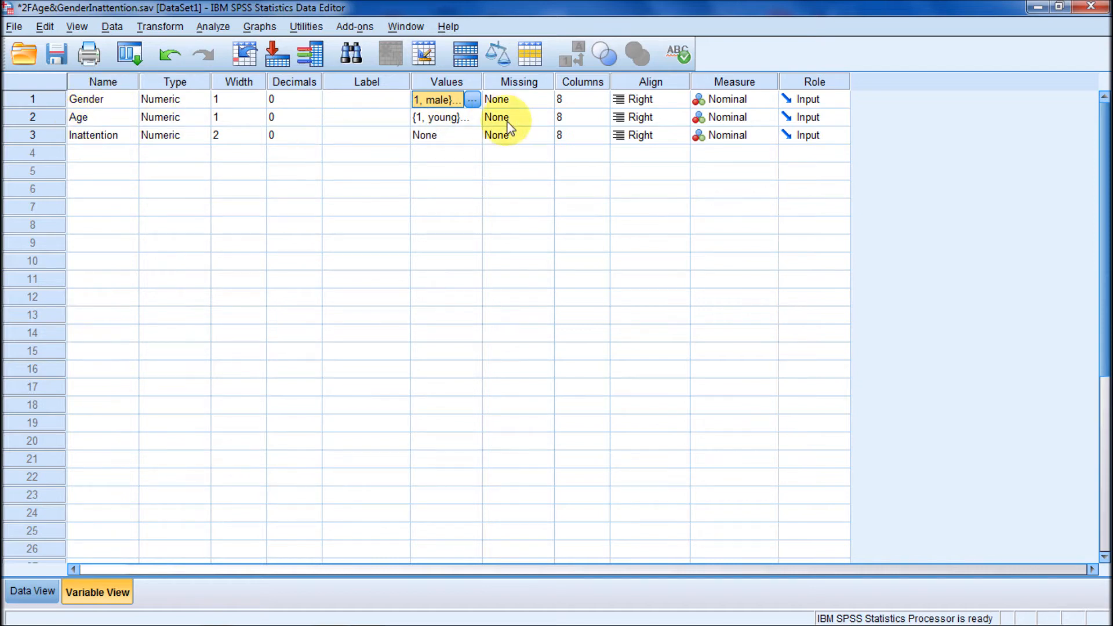
left_click(471, 117)
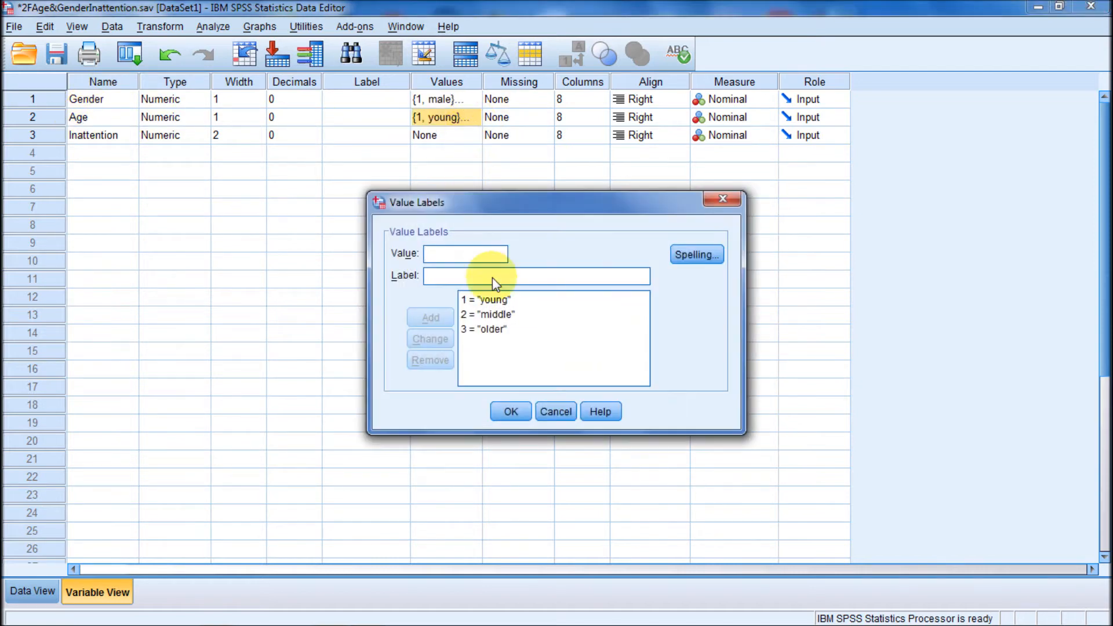
mouse_move(499, 310)
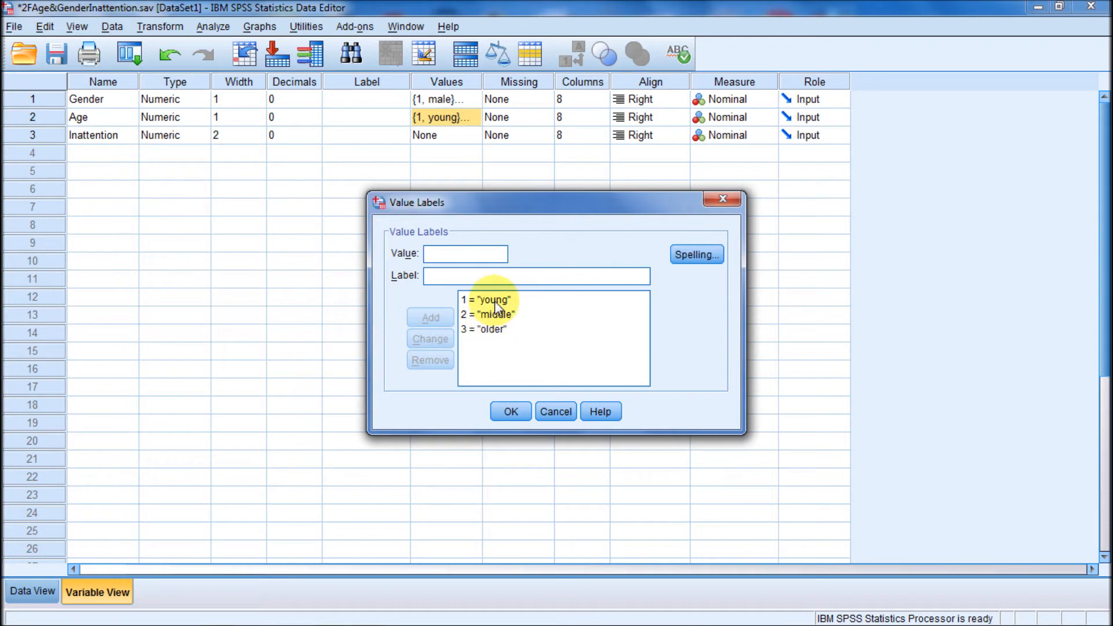
left_click(487, 314)
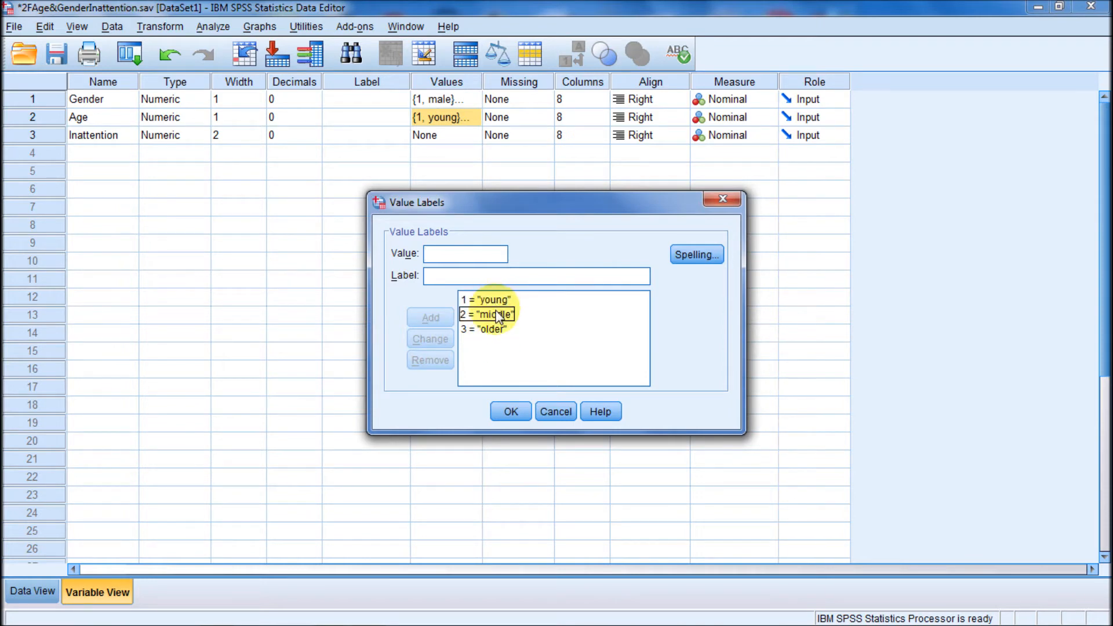
left_click(486, 329)
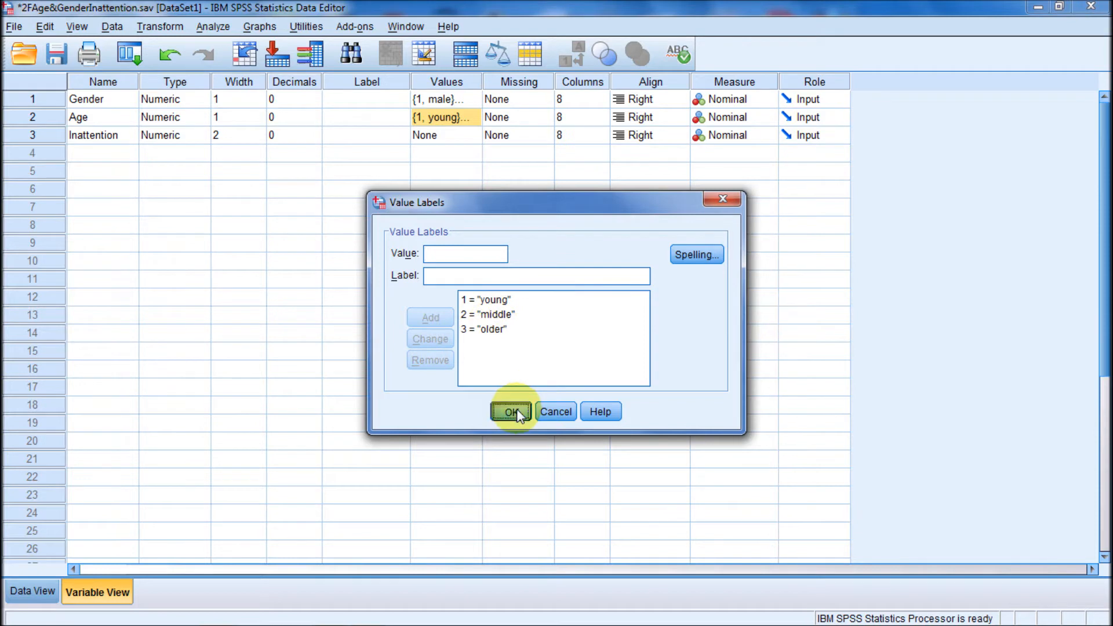
left_click(509, 412)
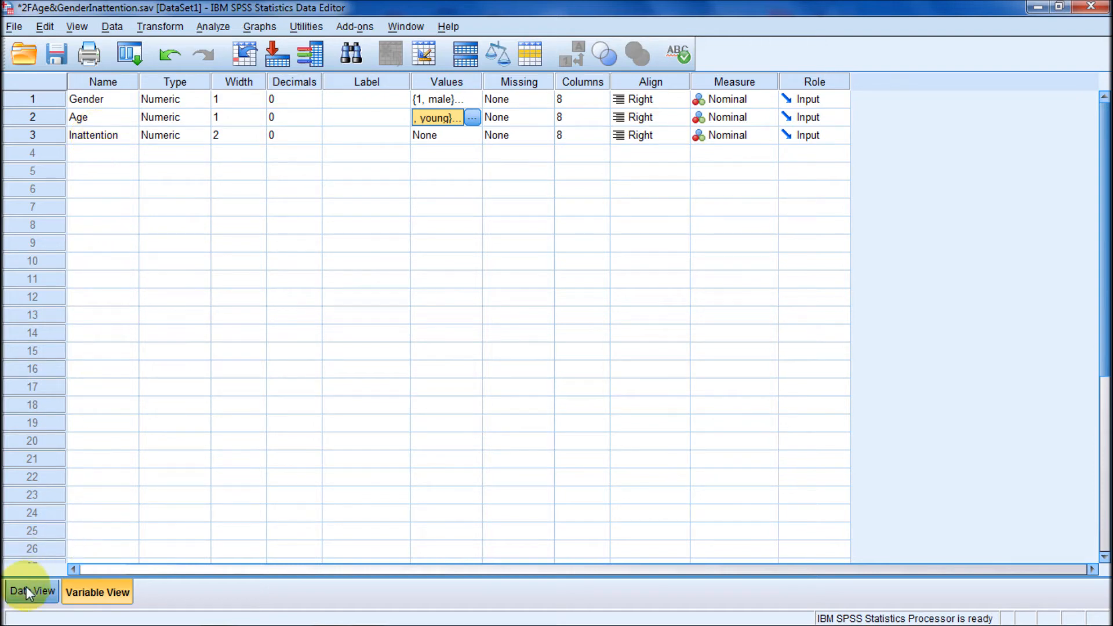
- Switch to Data View and scroll through the 48 cases and back to the top
left_click(32, 592)
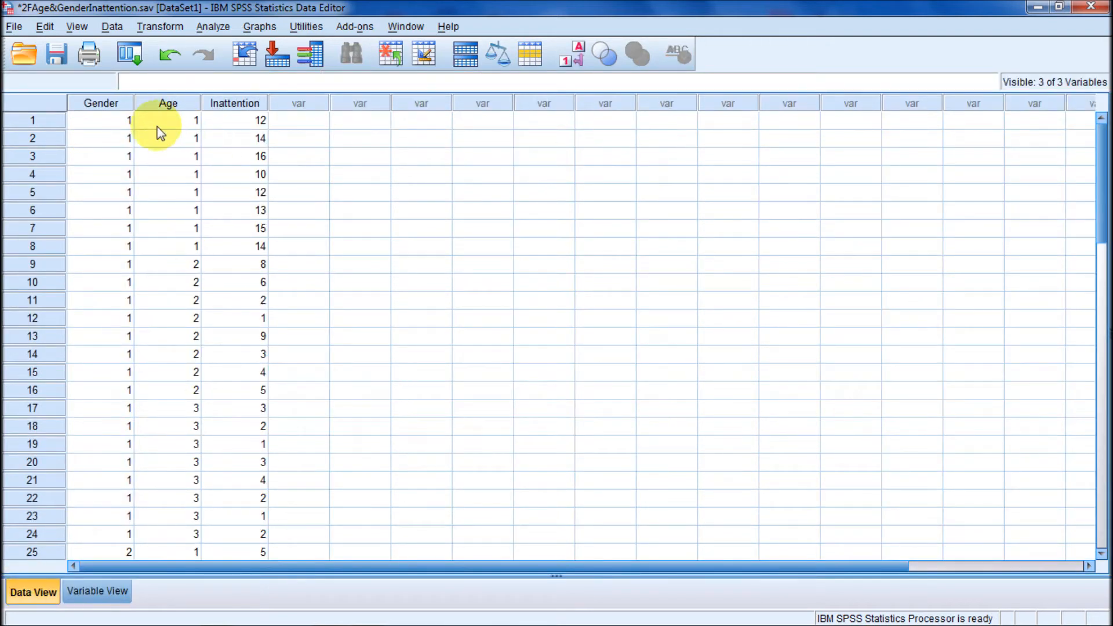
mouse_move(152, 128)
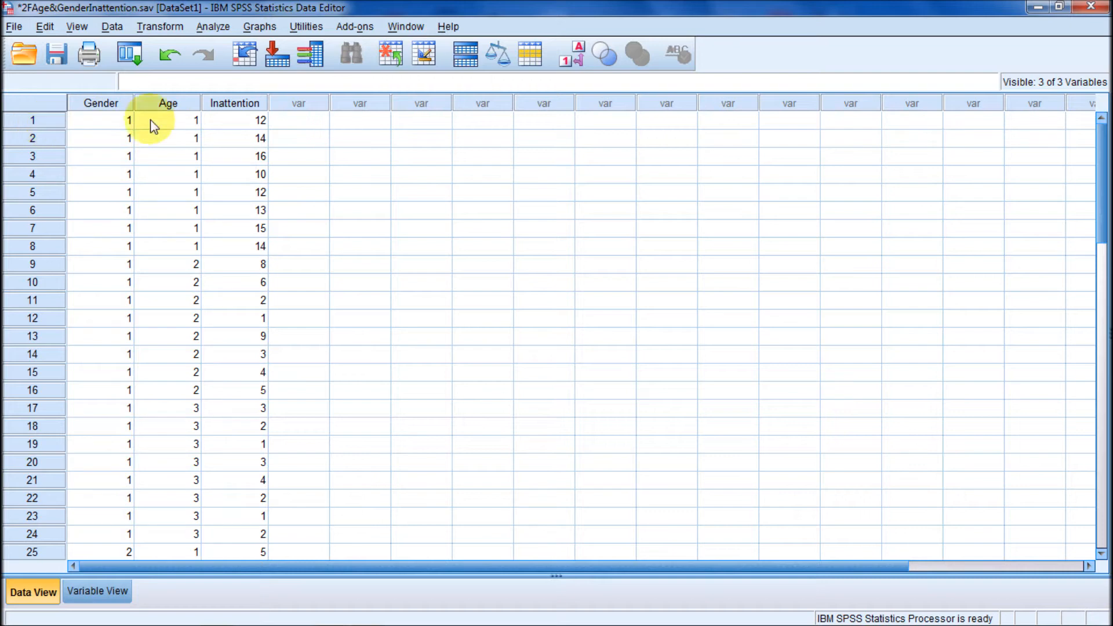
mouse_move(188, 128)
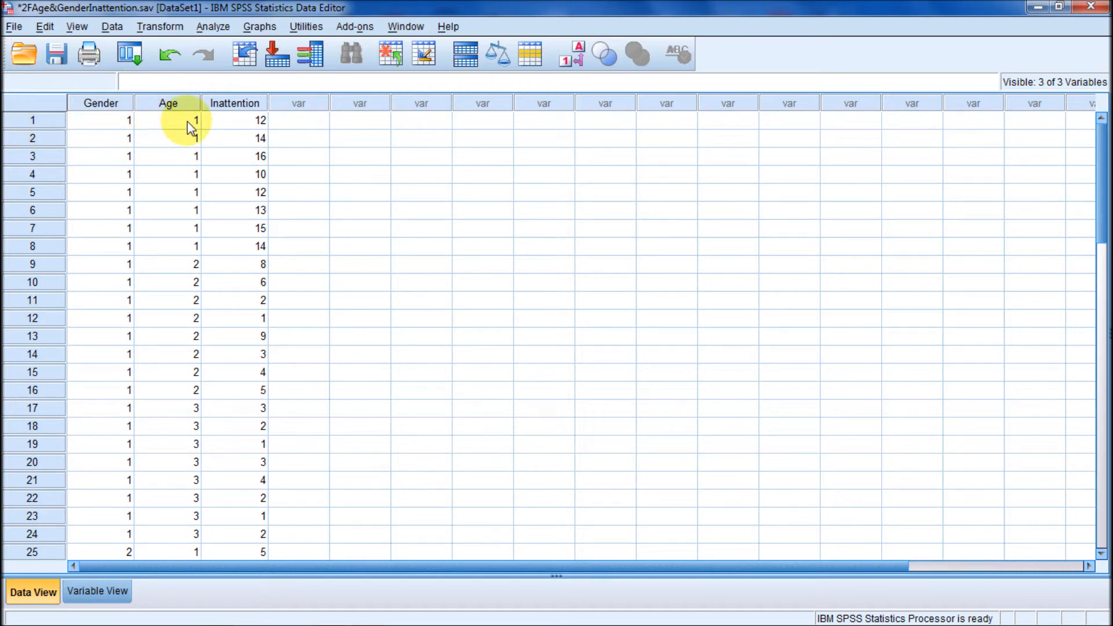
mouse_move(237, 127)
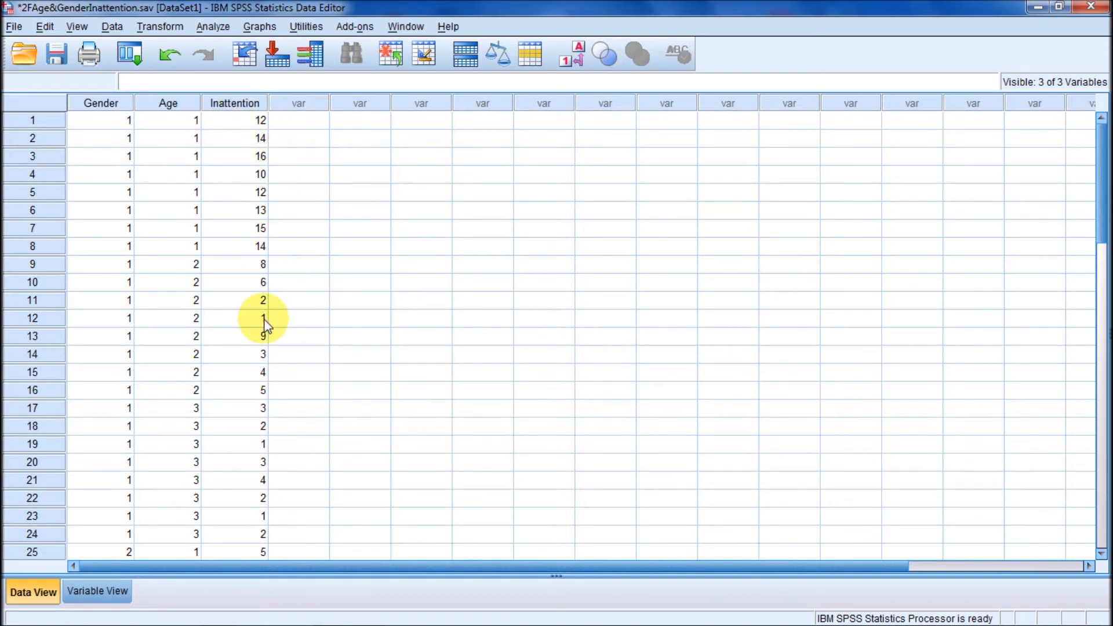
scroll("down", 3)
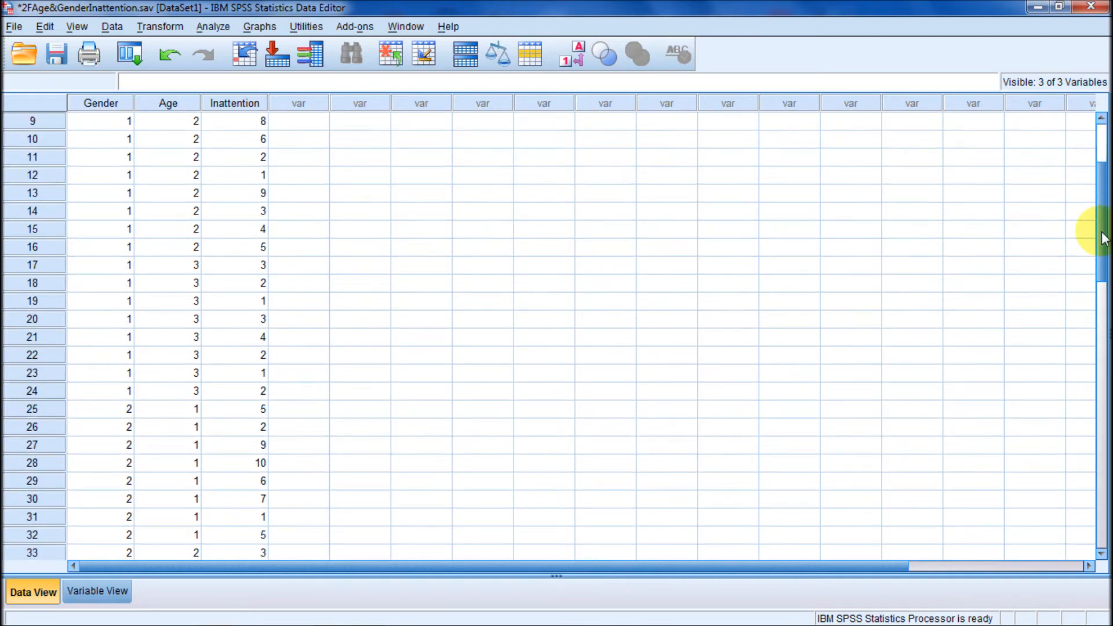
scroll("down", 3)
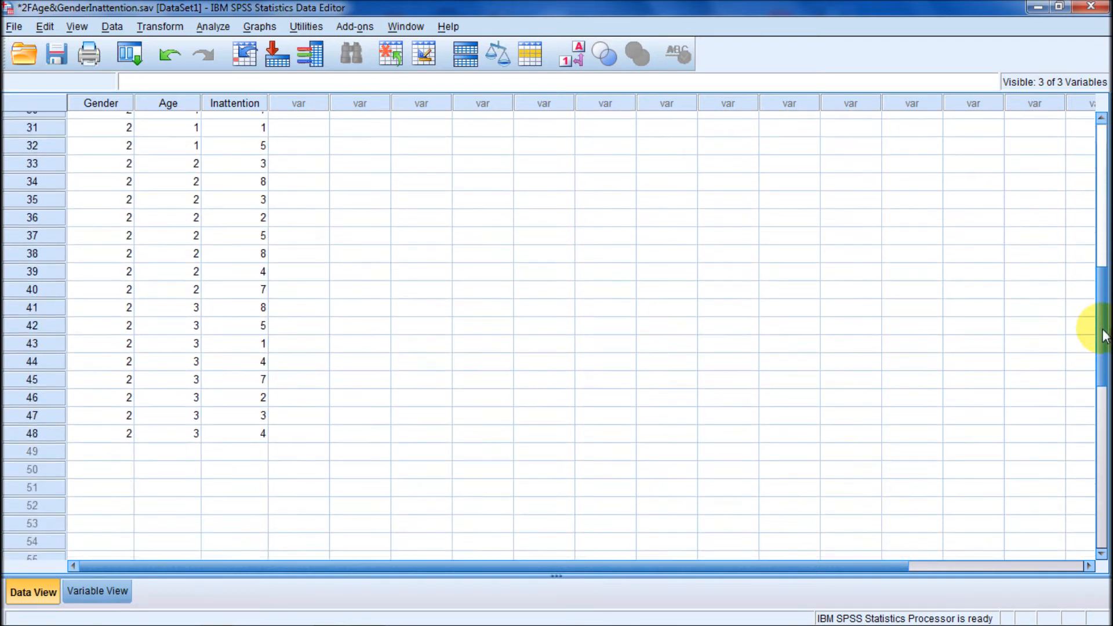
scroll("up", 3)
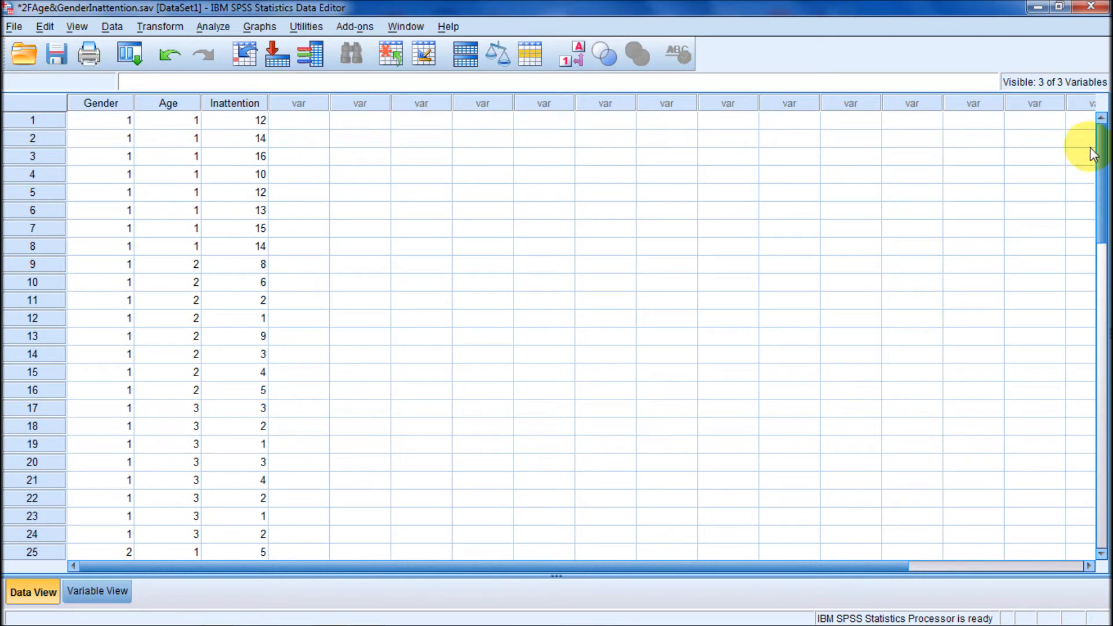
mouse_move(212, 26)
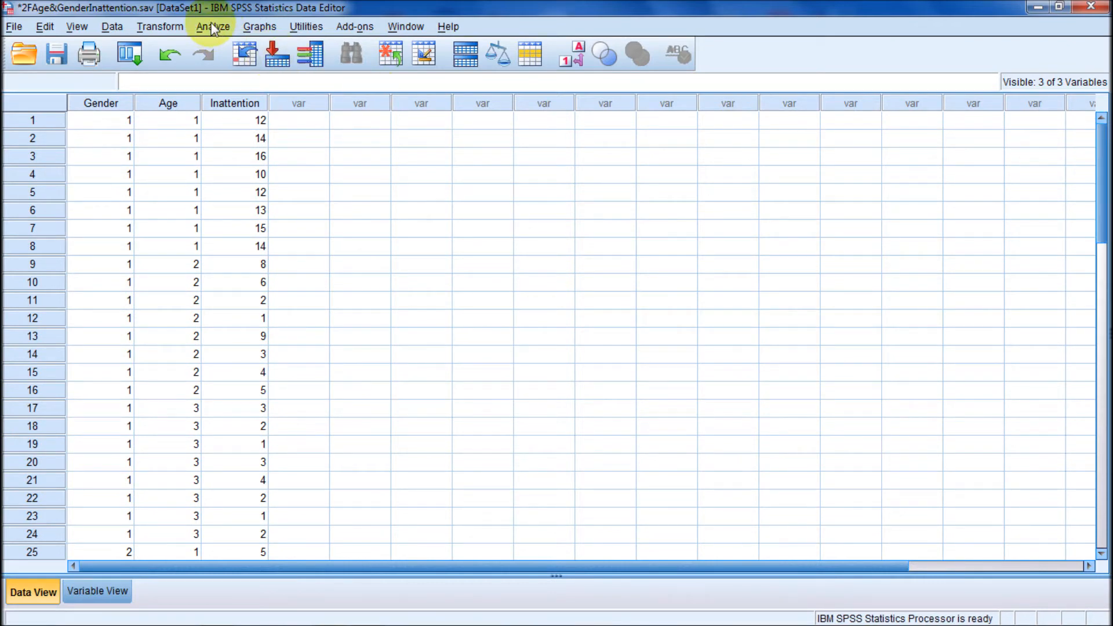
- Open the Univariate GLM dialog and clear the previous Inattention, Gender and Age assignments
left_click(213, 26)
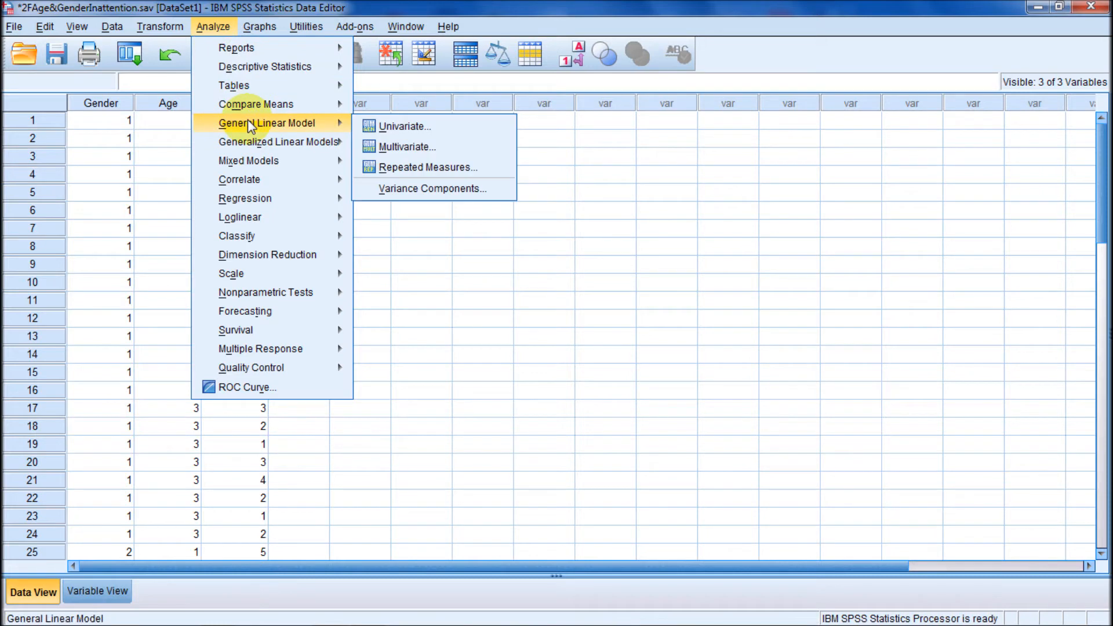
mouse_move(404, 127)
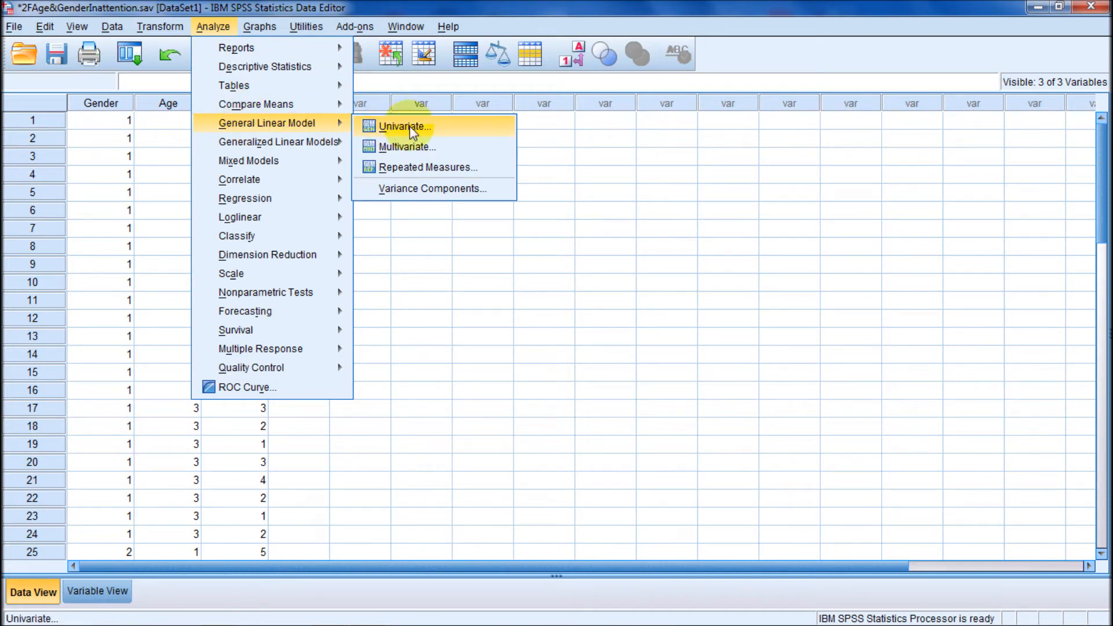
left_click(403, 126)
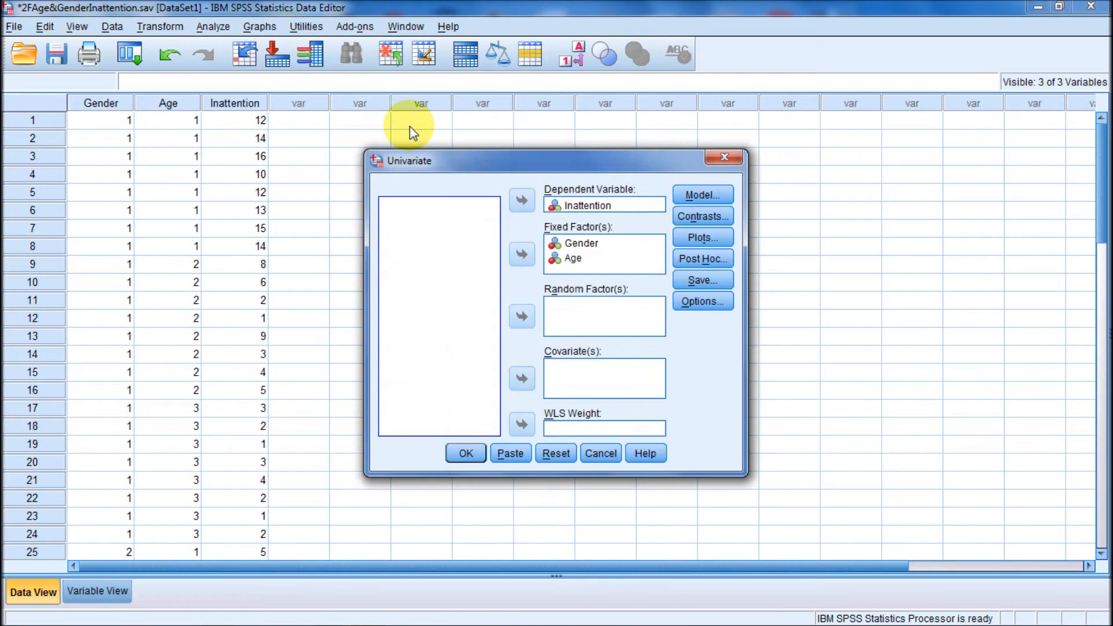
left_click(522, 200)
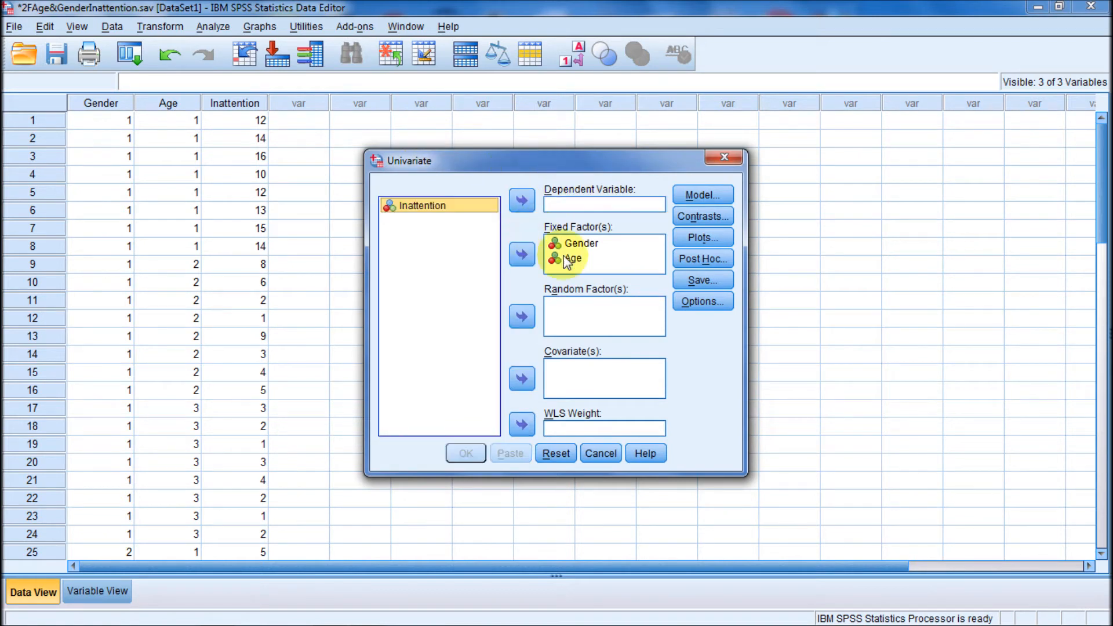
left_click(581, 243)
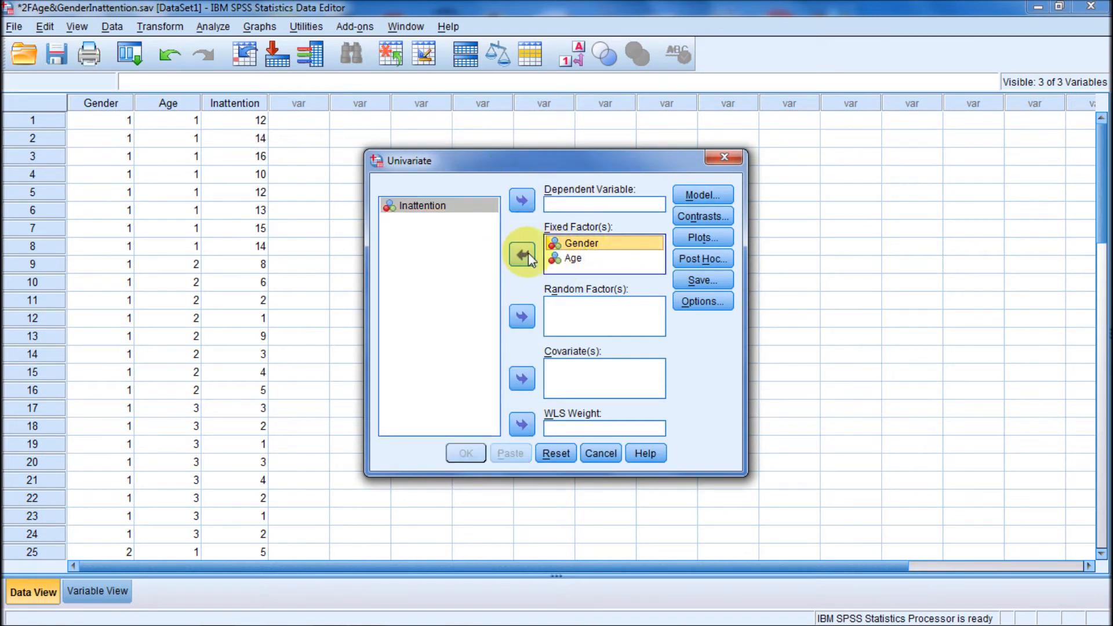
left_click(522, 253)
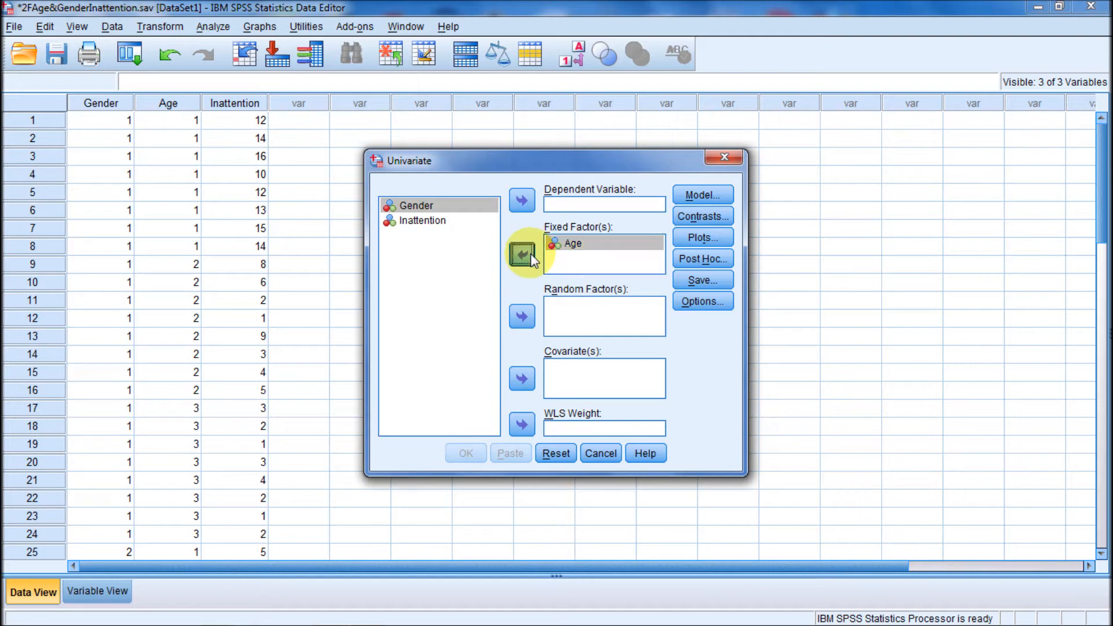
left_click(522, 254)
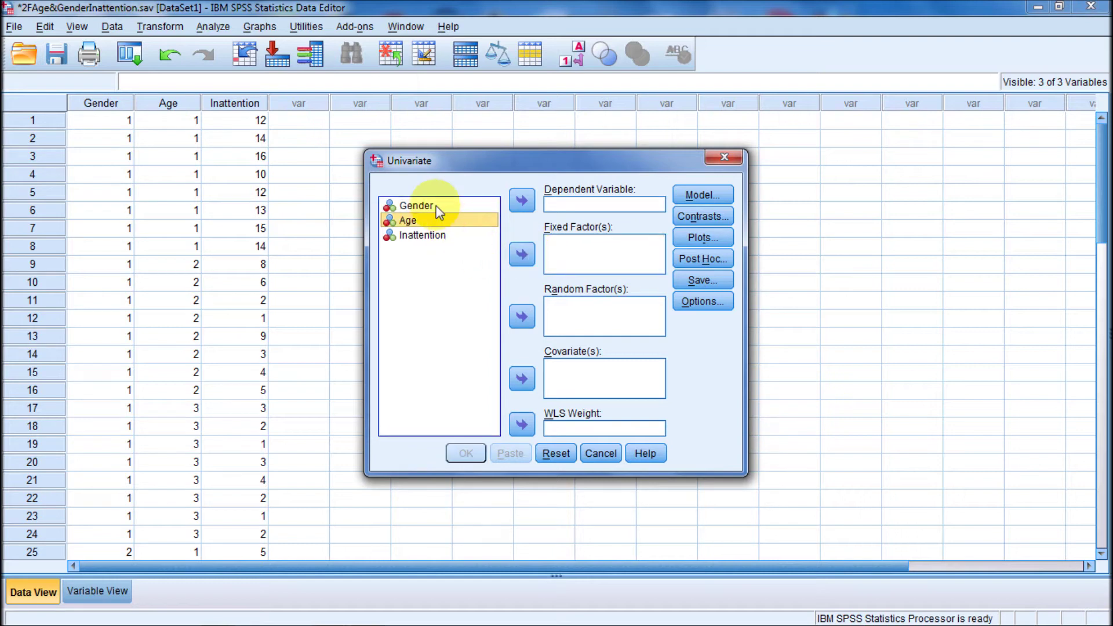
- Set Inattention as dependent, Gender and Age as fixed factors, and run
left_click(415, 205)
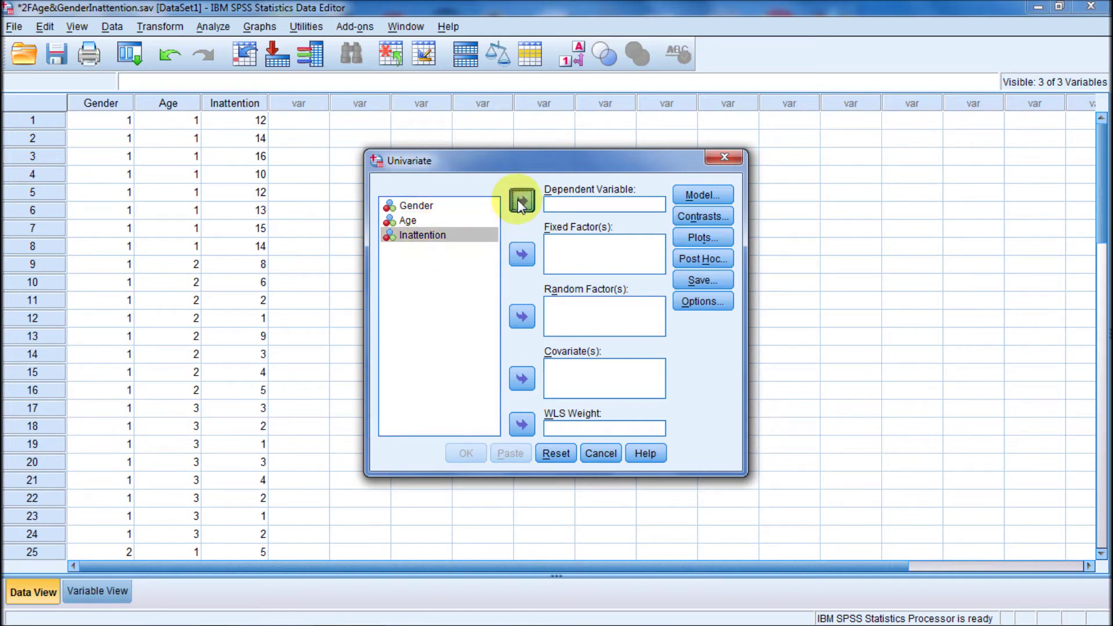
left_click(521, 201)
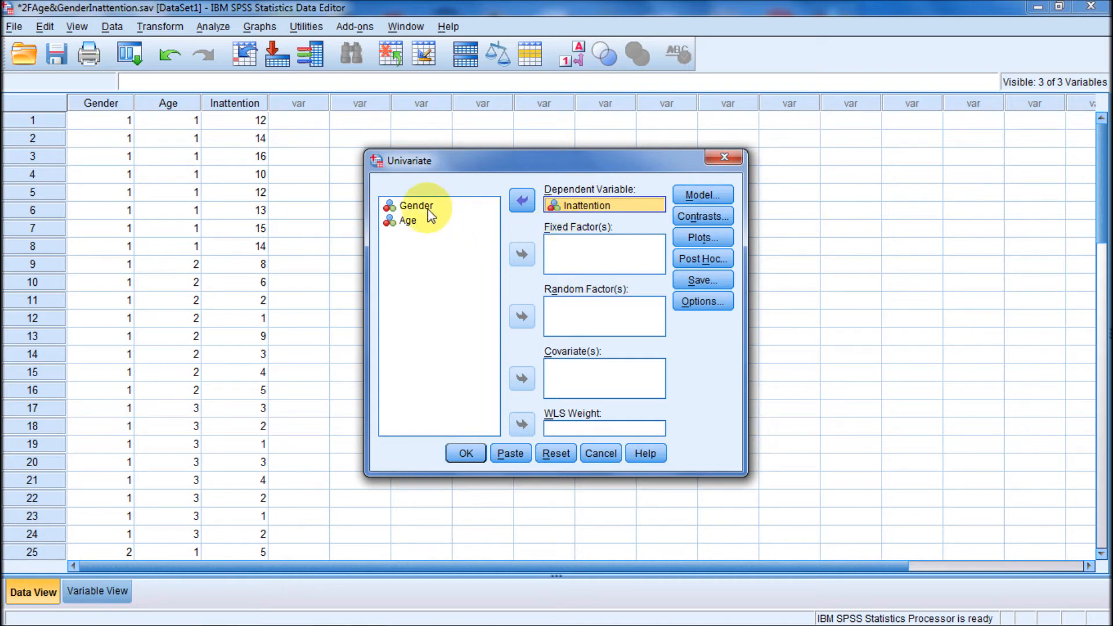
left_click(416, 205)
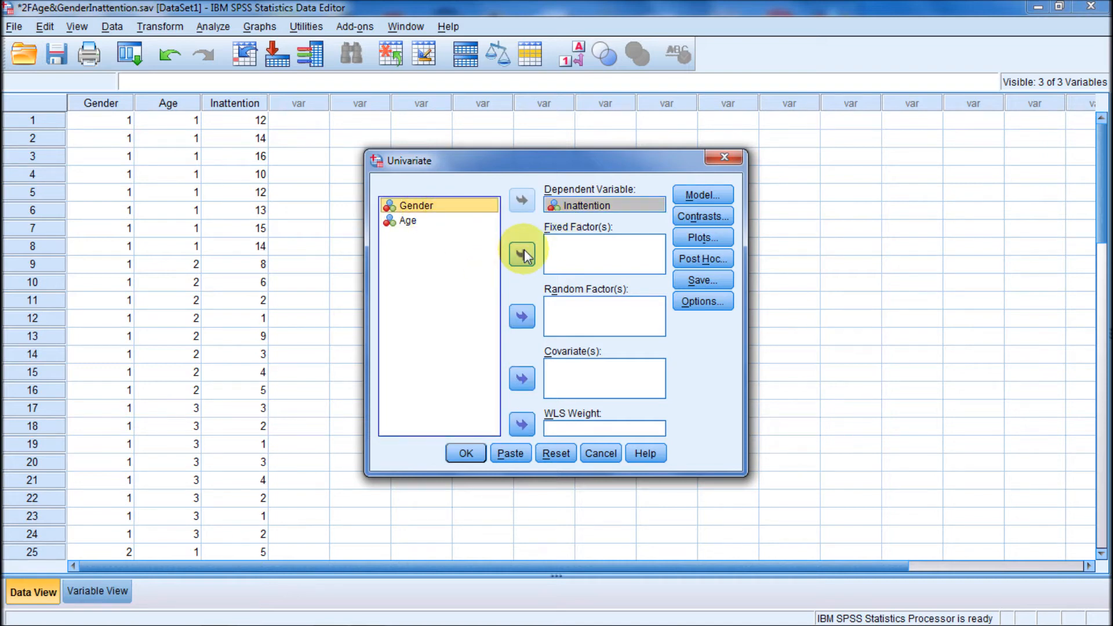
left_click(521, 254)
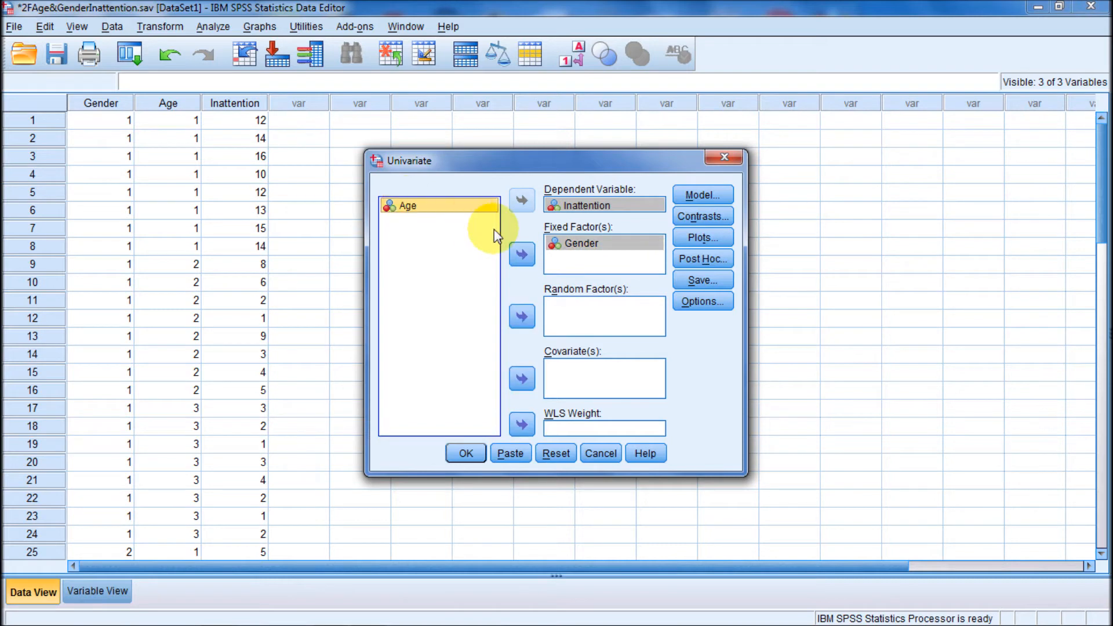
left_click(521, 254)
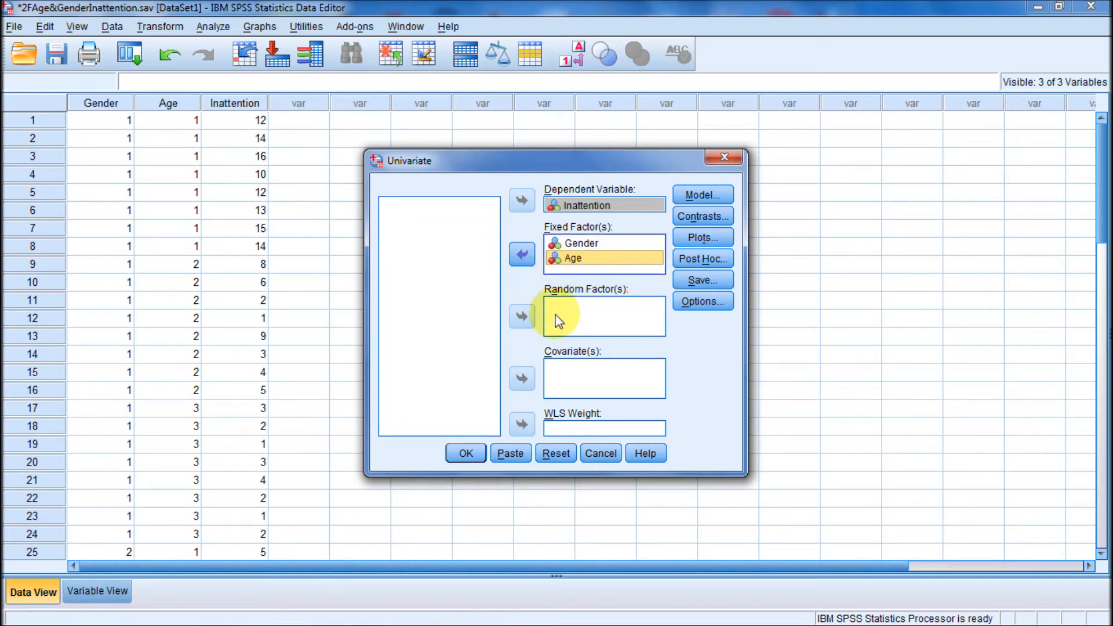
left_click(572, 257)
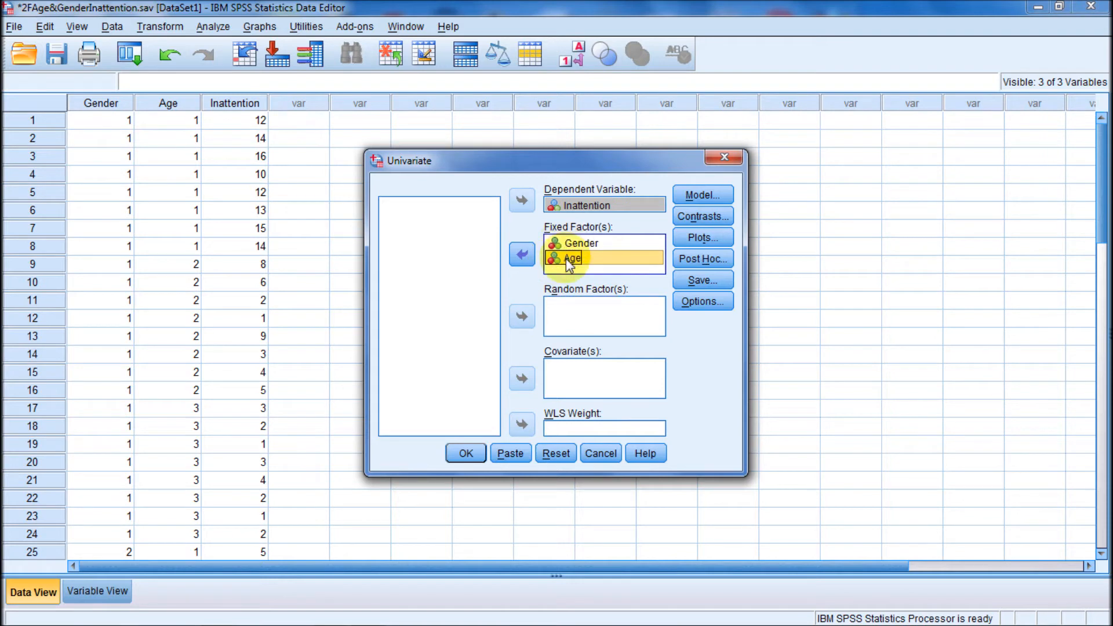
mouse_move(535, 284)
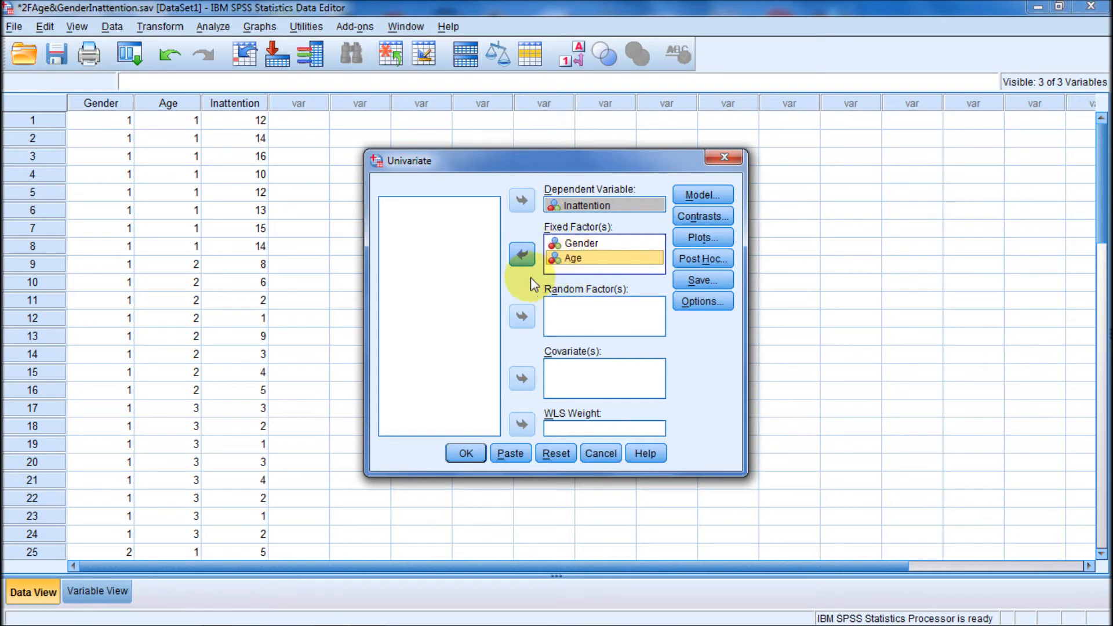
mouse_move(671, 249)
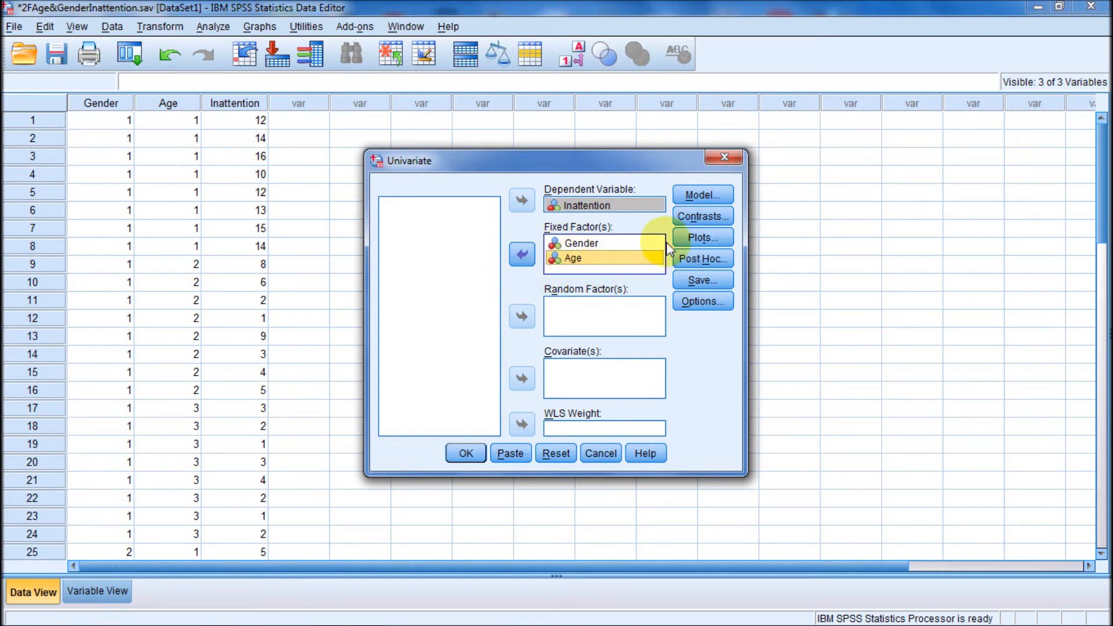
mouse_move(702, 301)
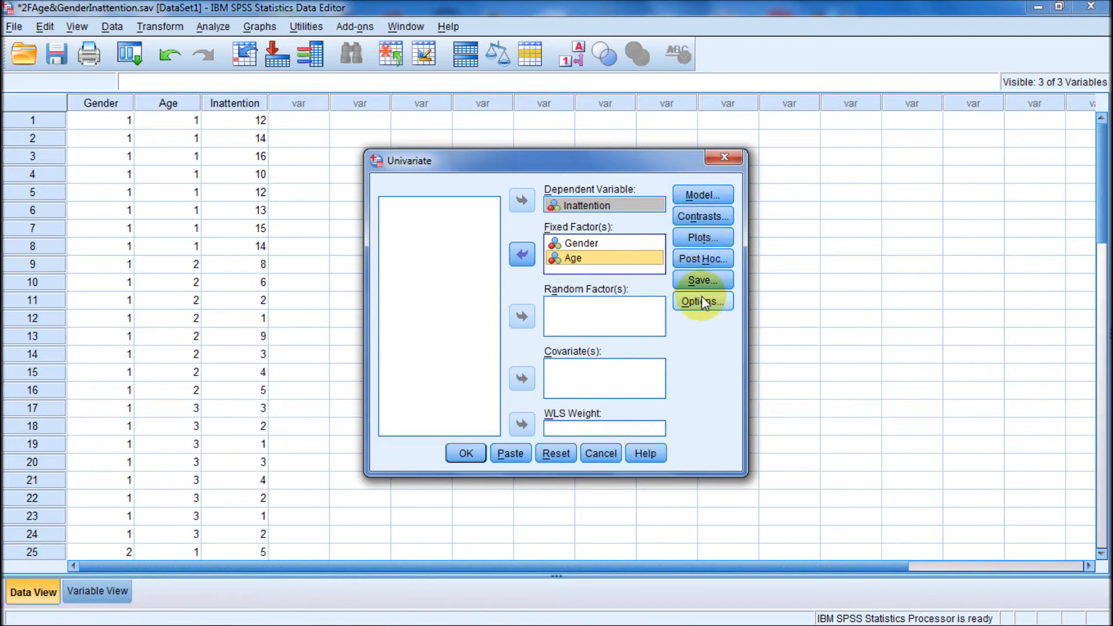
mouse_move(682, 342)
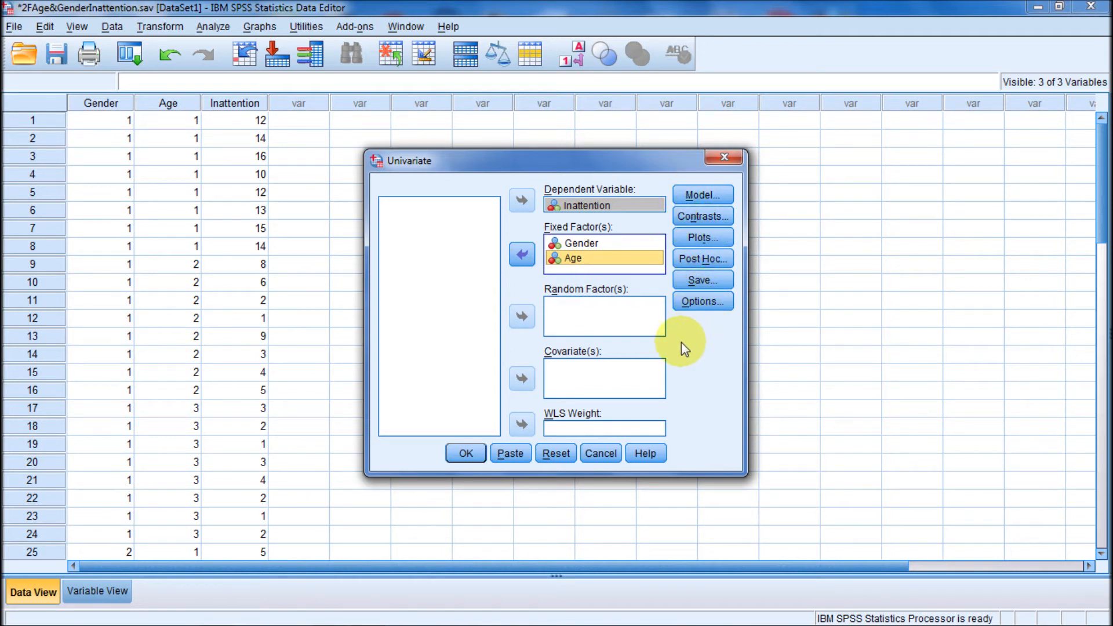
mouse_move(641, 383)
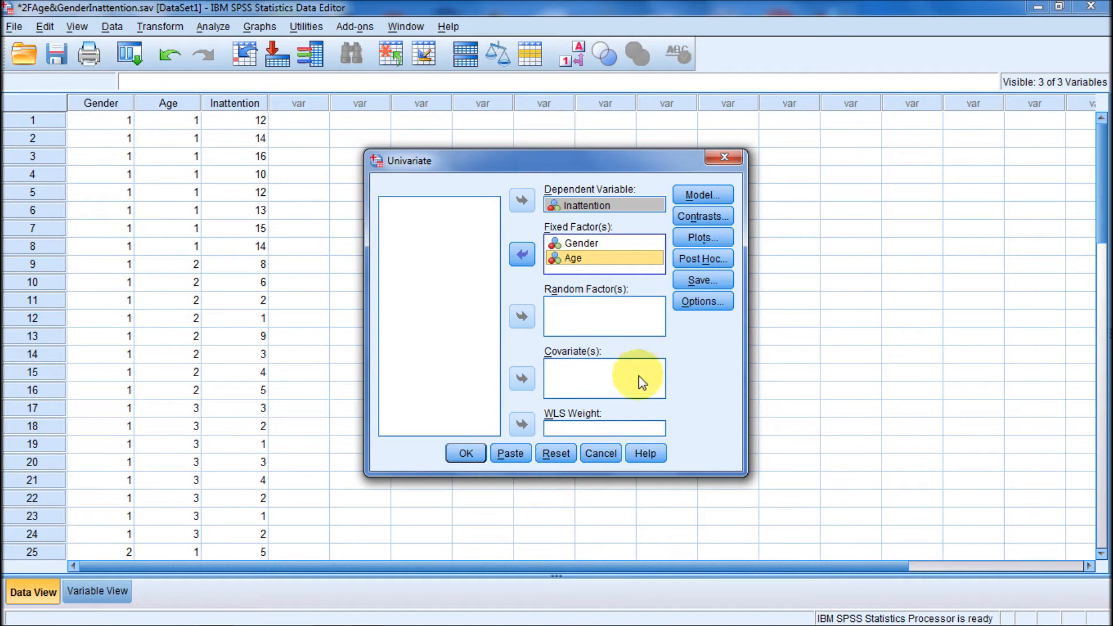
mouse_move(465, 453)
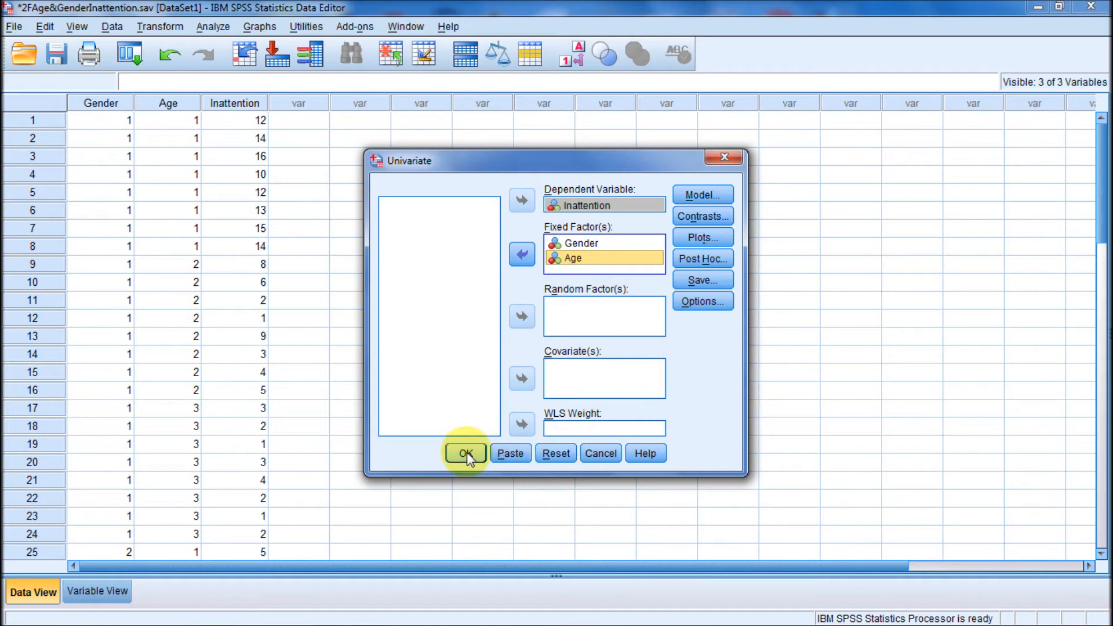
left_click(465, 452)
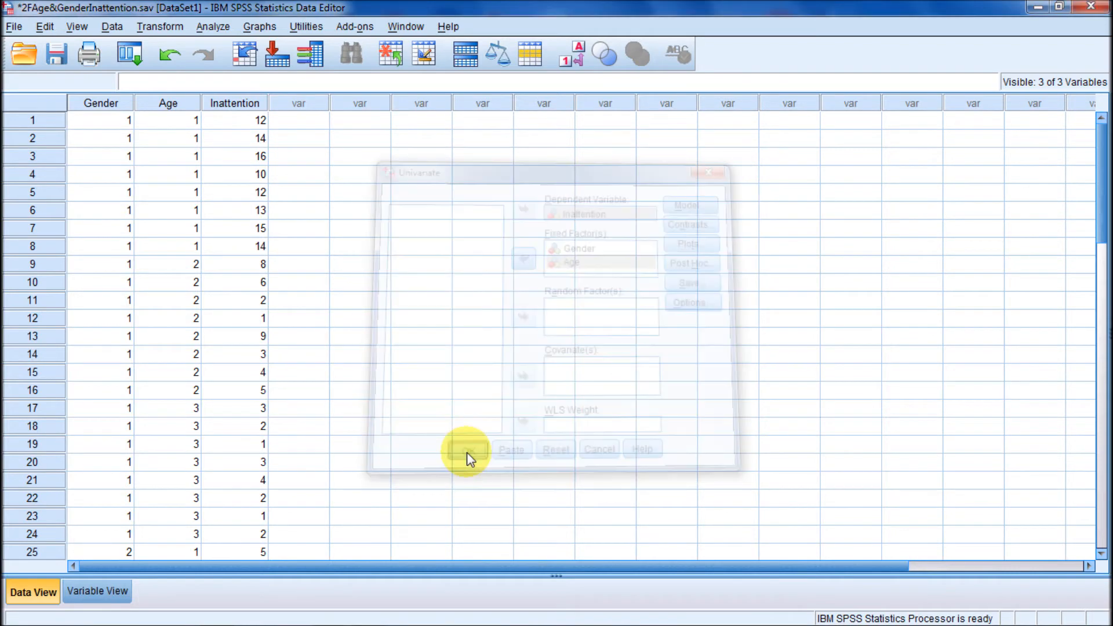
- Select the Between-Subjects Factors table in the Viewer to review each level's N
left_click(468, 449)
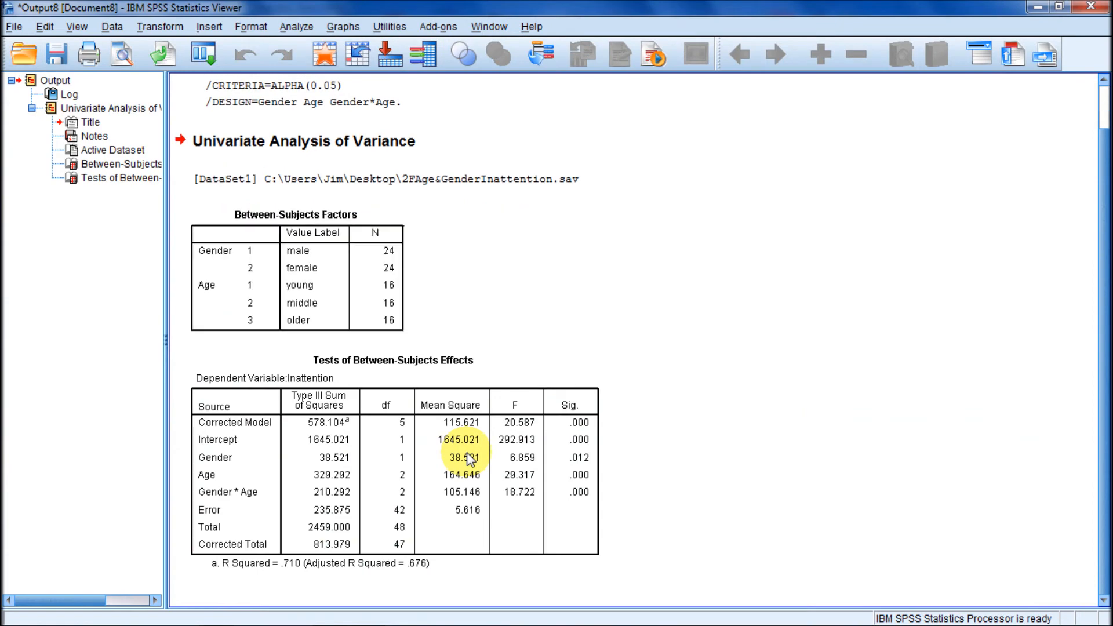
mouse_move(556, 320)
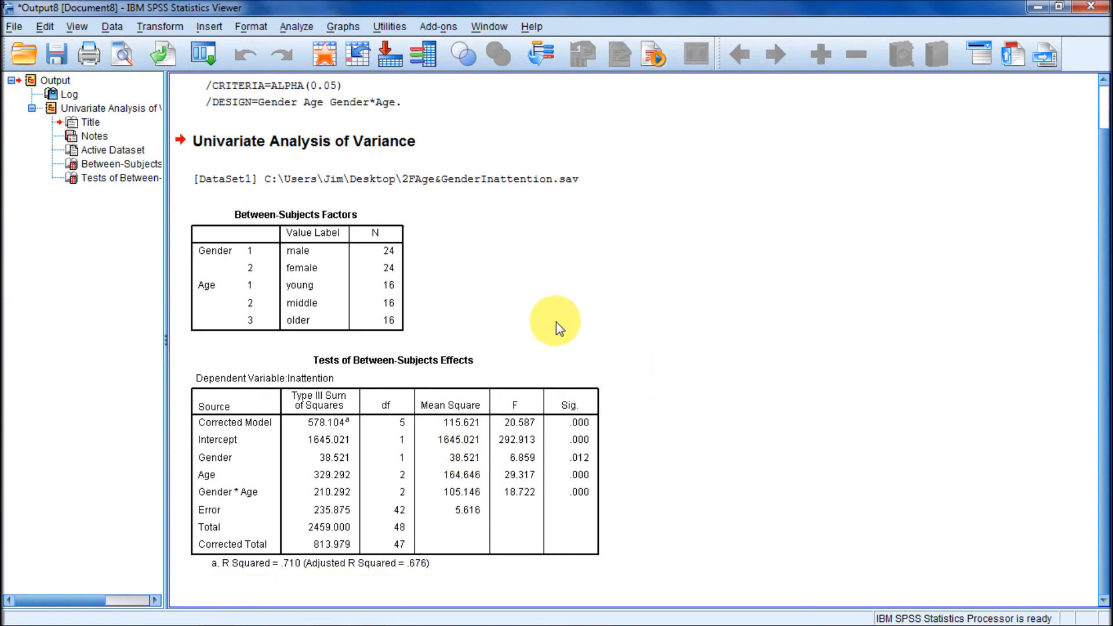
left_click(389, 256)
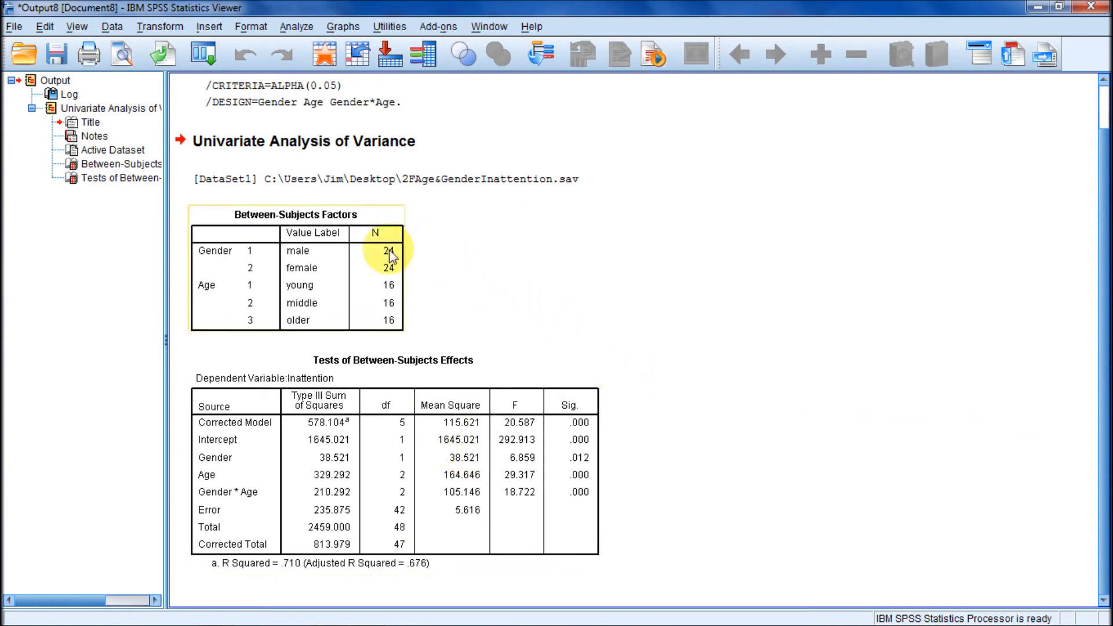
mouse_move(390, 269)
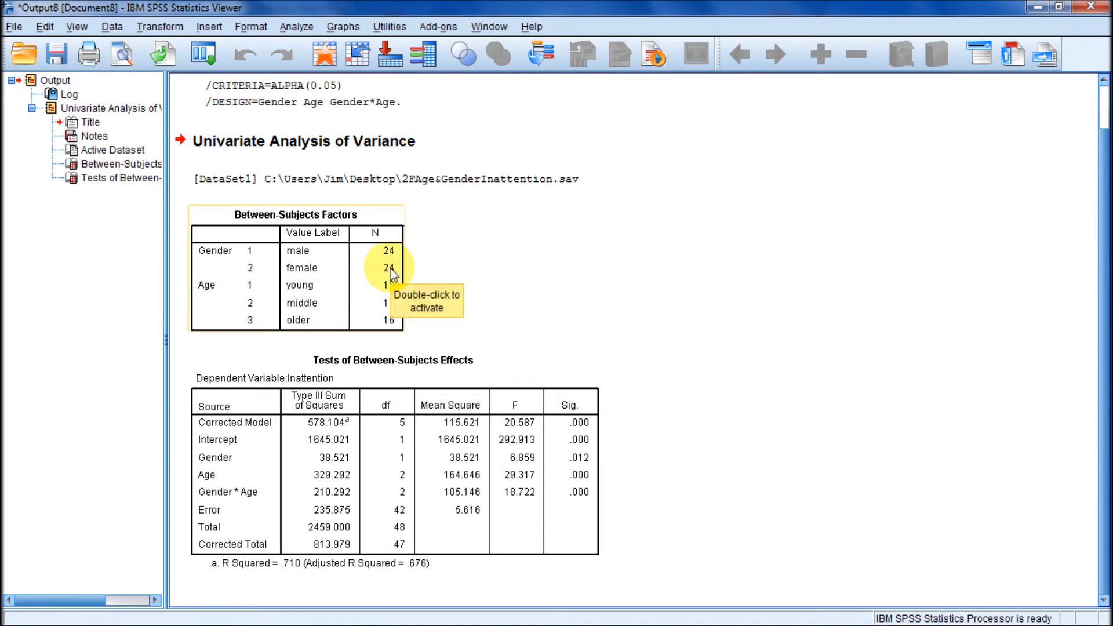
mouse_move(444, 304)
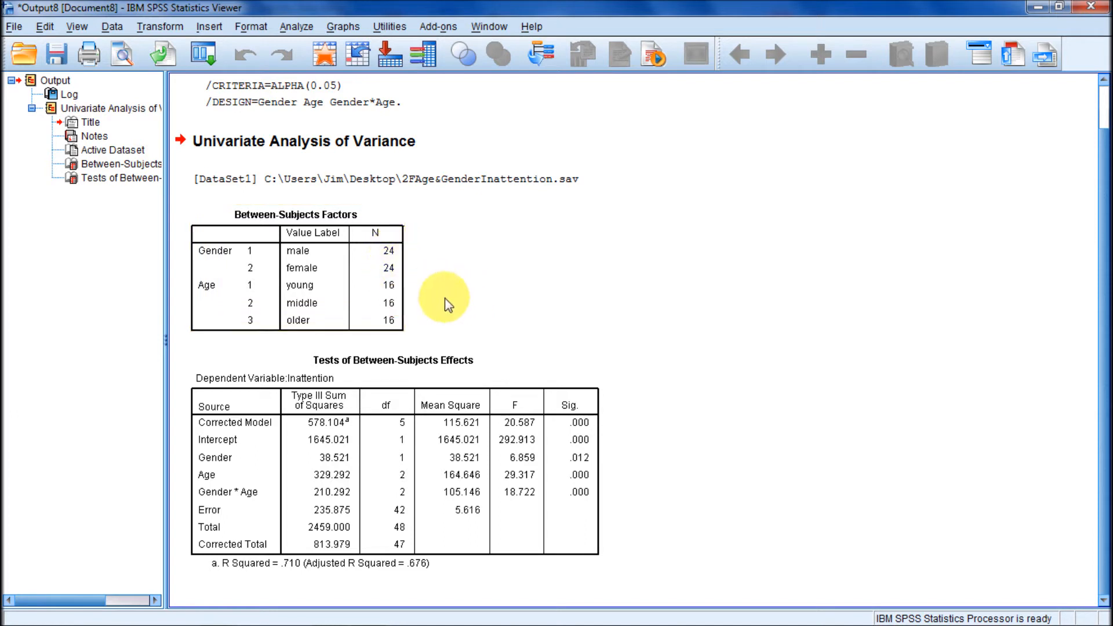
left_click(390, 302)
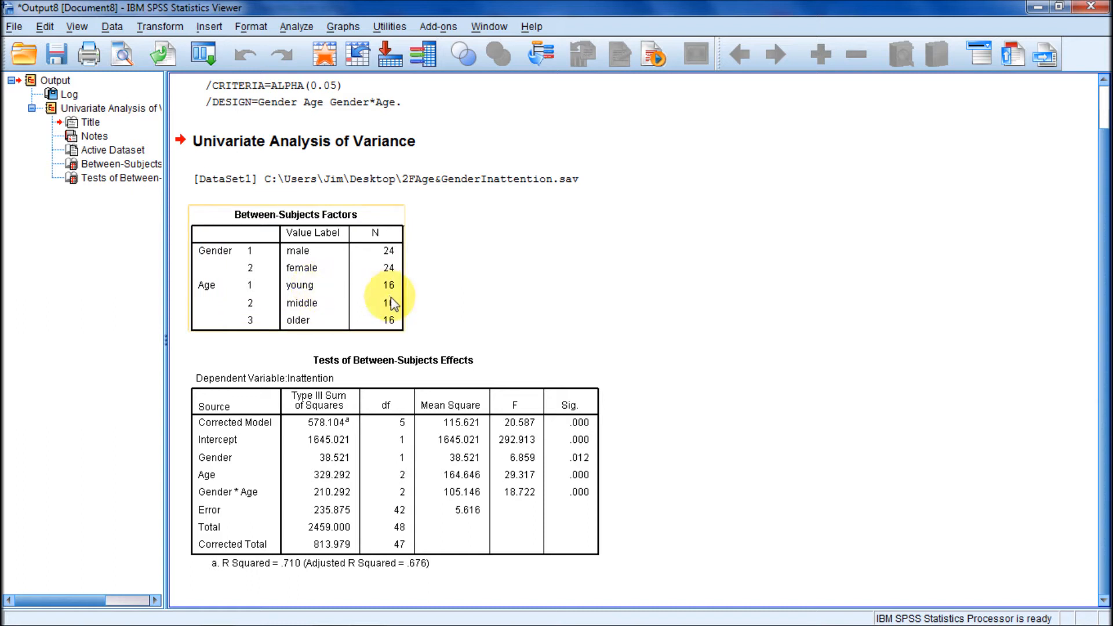
mouse_move(298, 334)
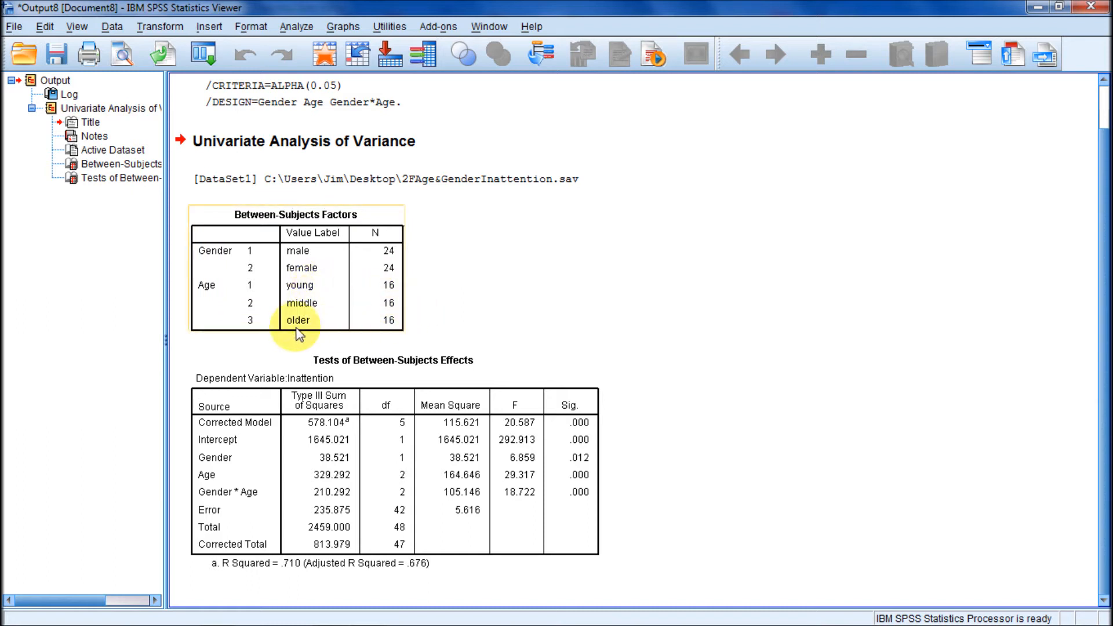
mouse_move(907, 354)
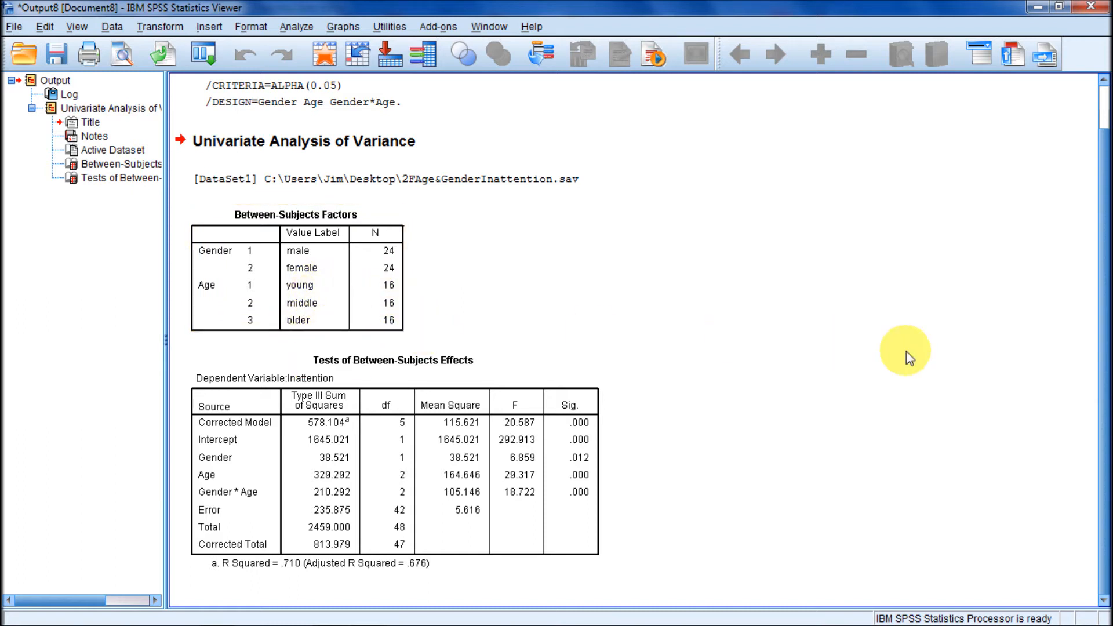
mouse_move(1104, 277)
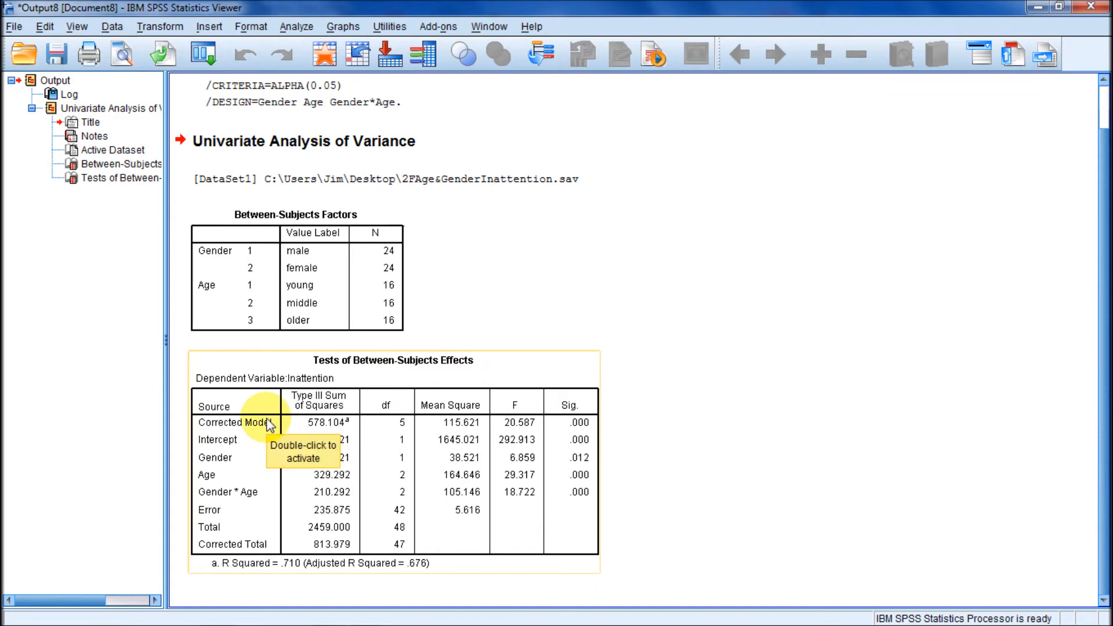
mouse_move(536, 555)
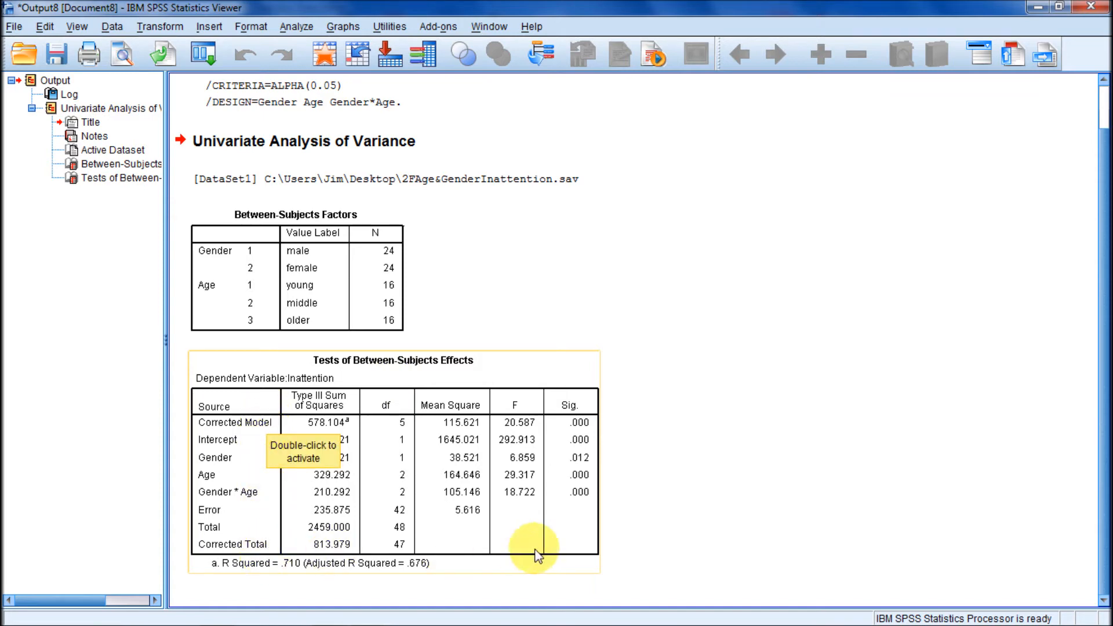
mouse_move(671, 496)
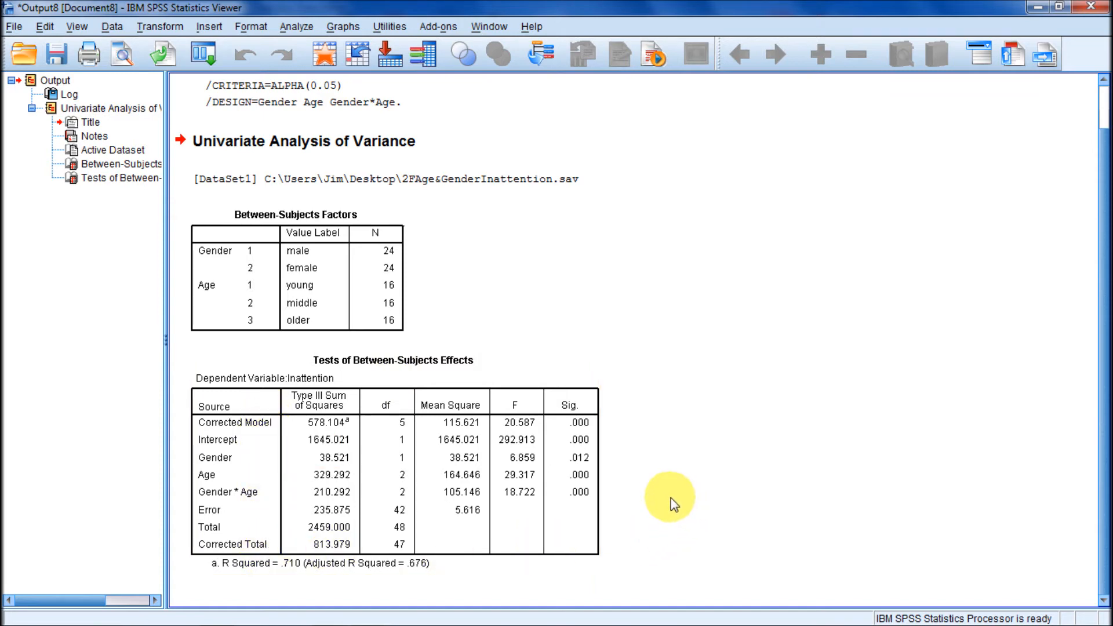
left_click(241, 422)
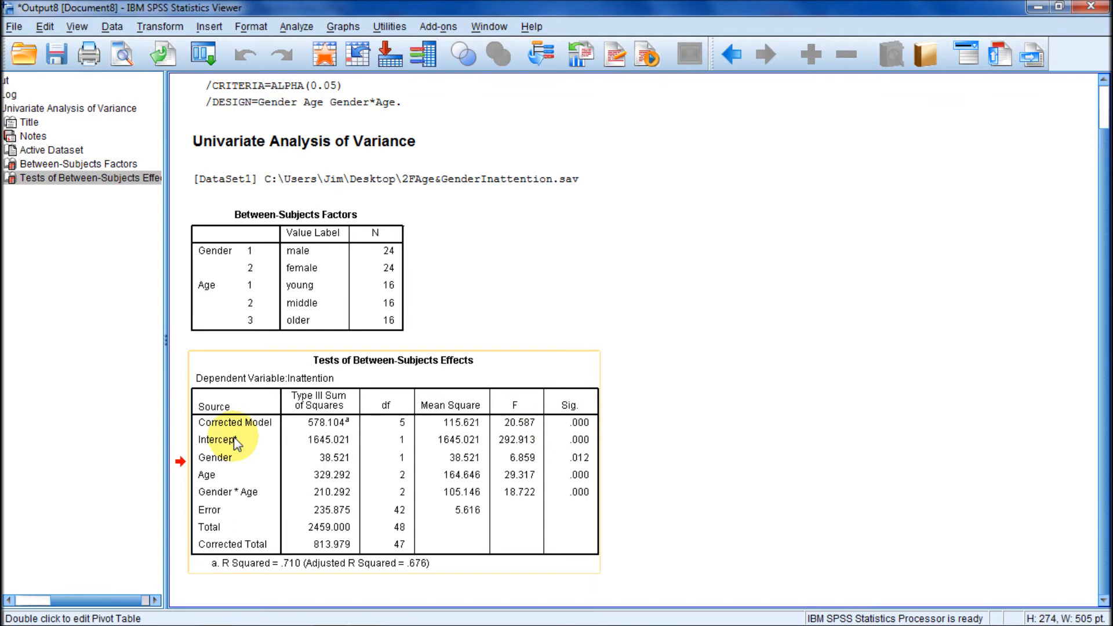
mouse_move(593, 446)
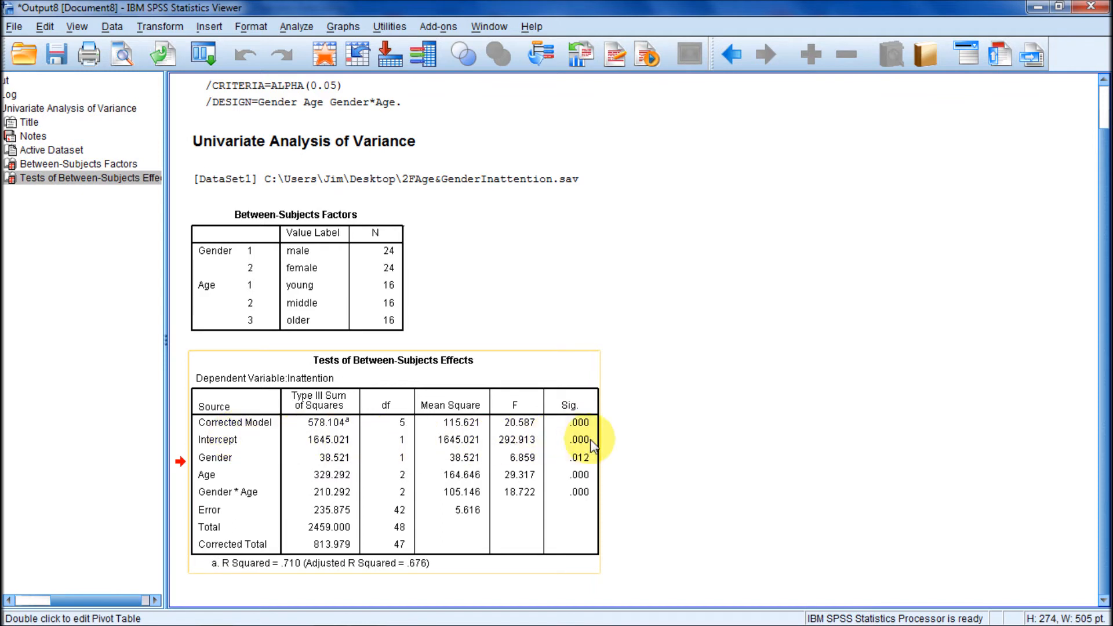
mouse_move(227, 462)
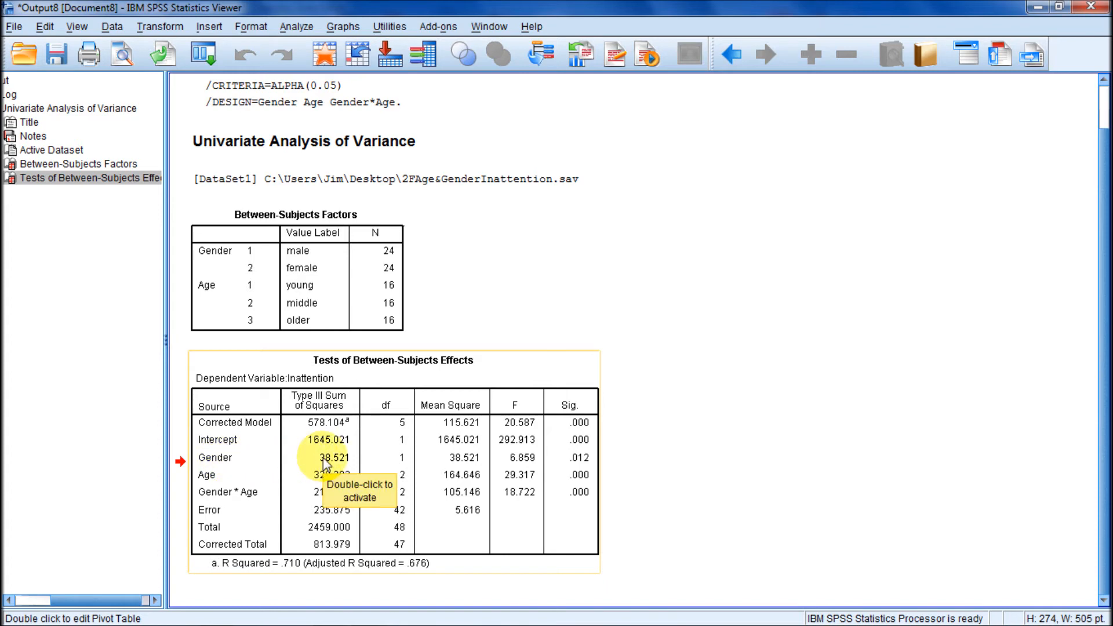
mouse_move(408, 465)
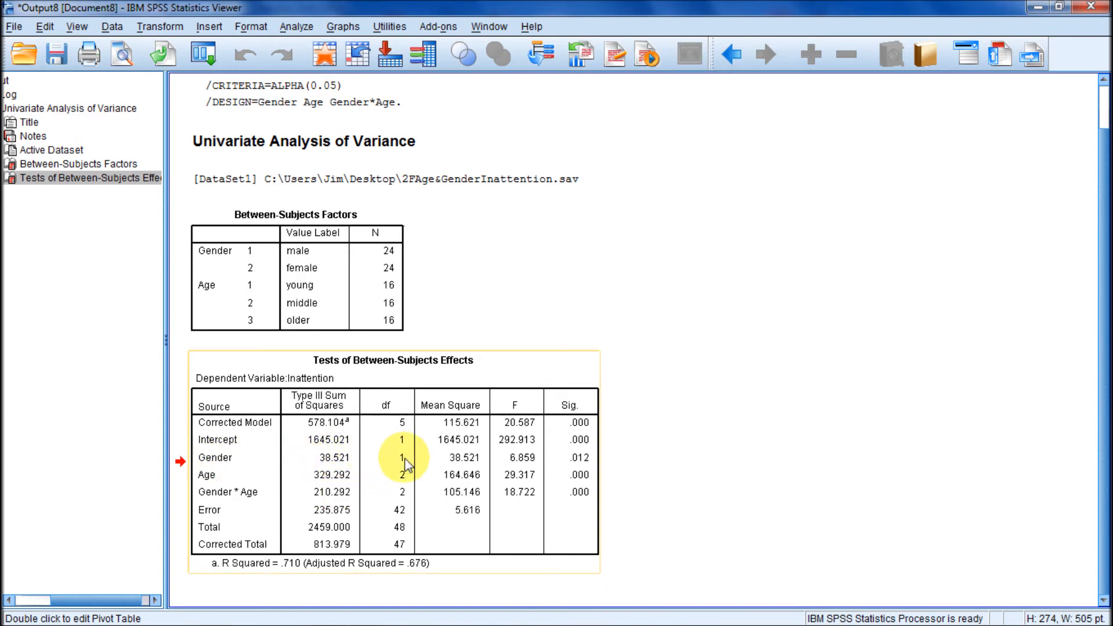
mouse_move(407, 466)
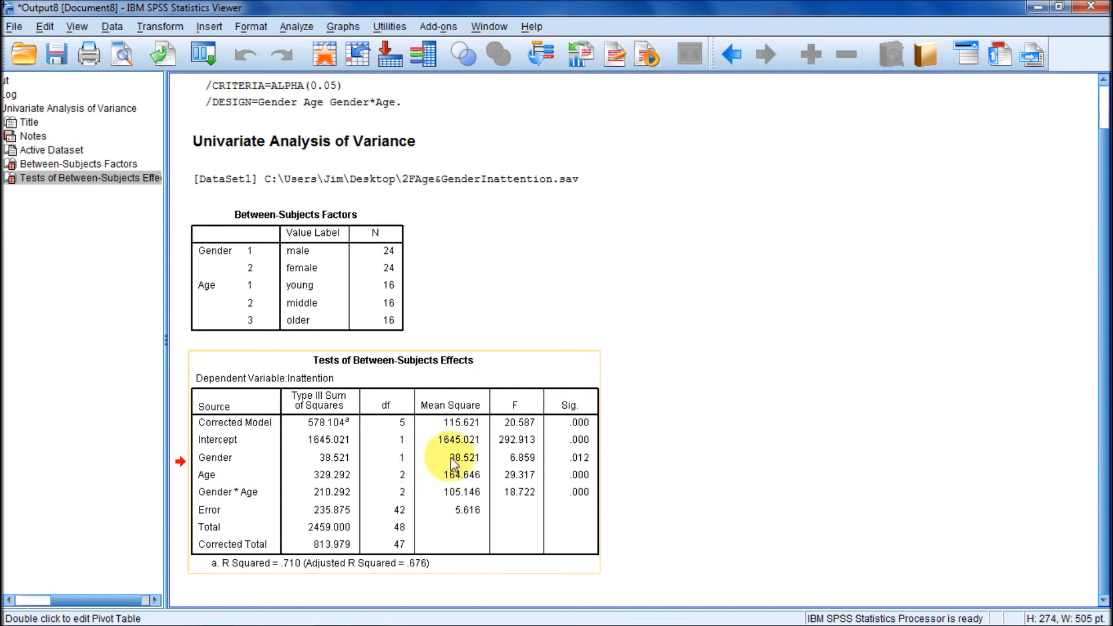
mouse_move(509, 465)
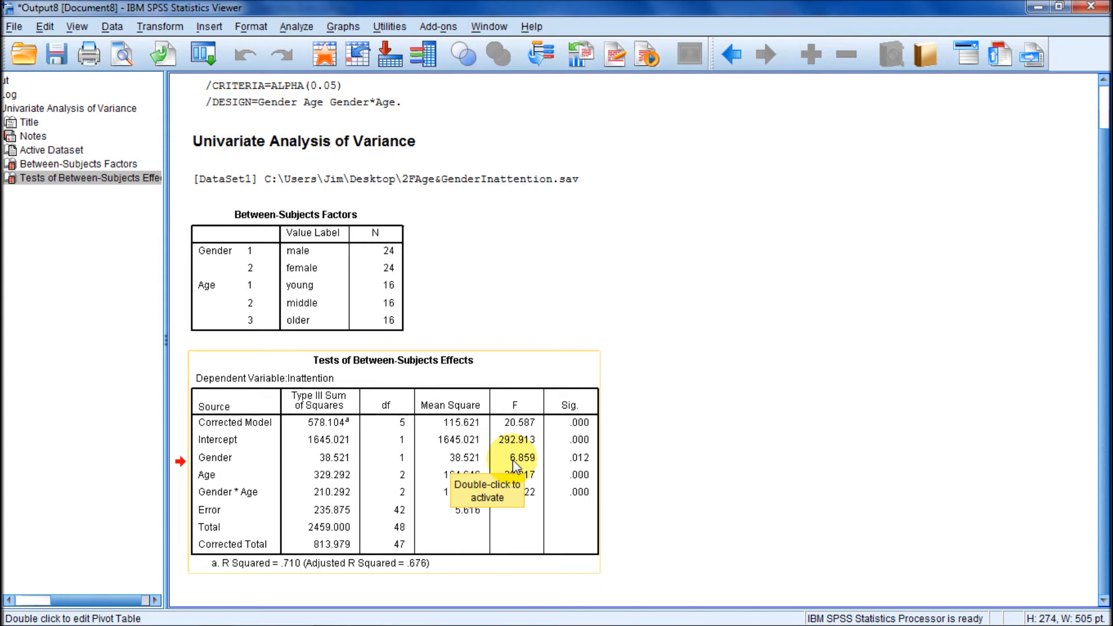
mouse_move(815, 354)
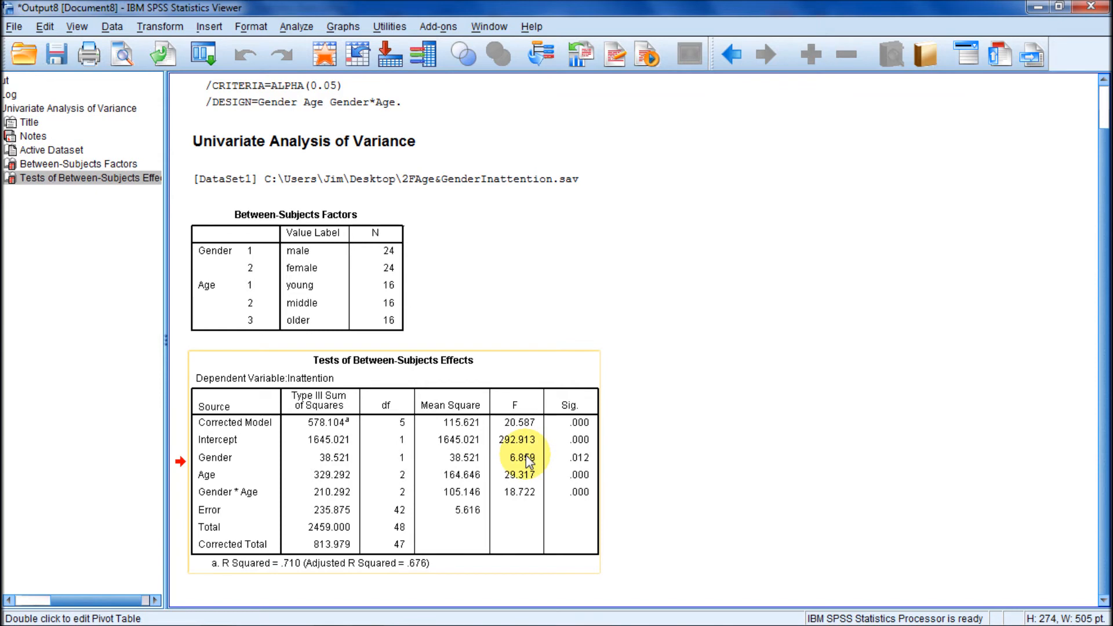
mouse_move(585, 465)
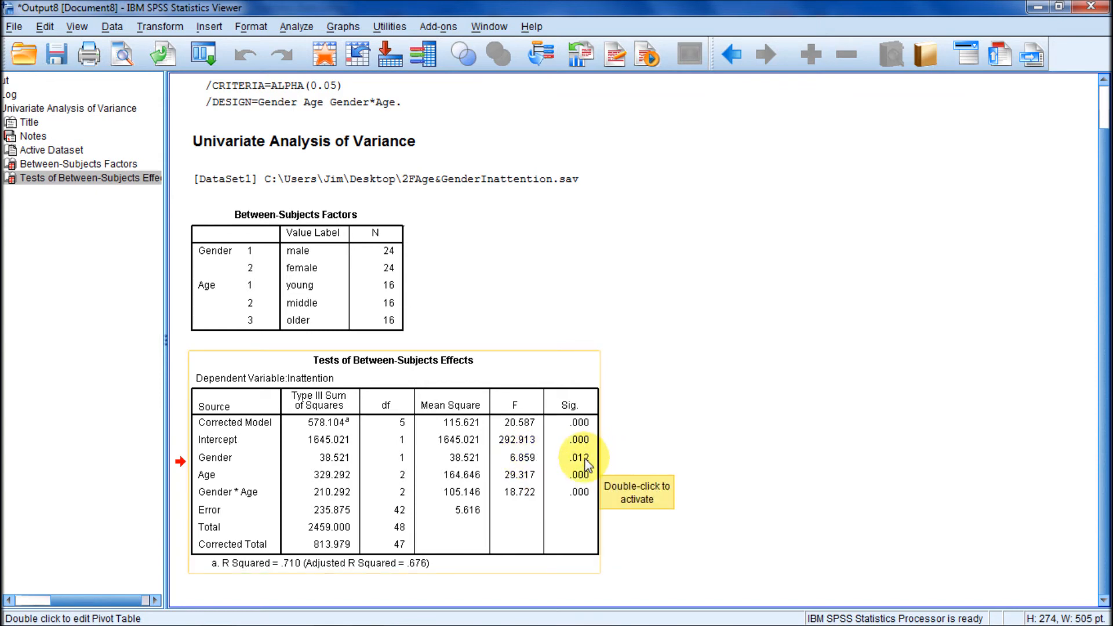
mouse_move(217, 486)
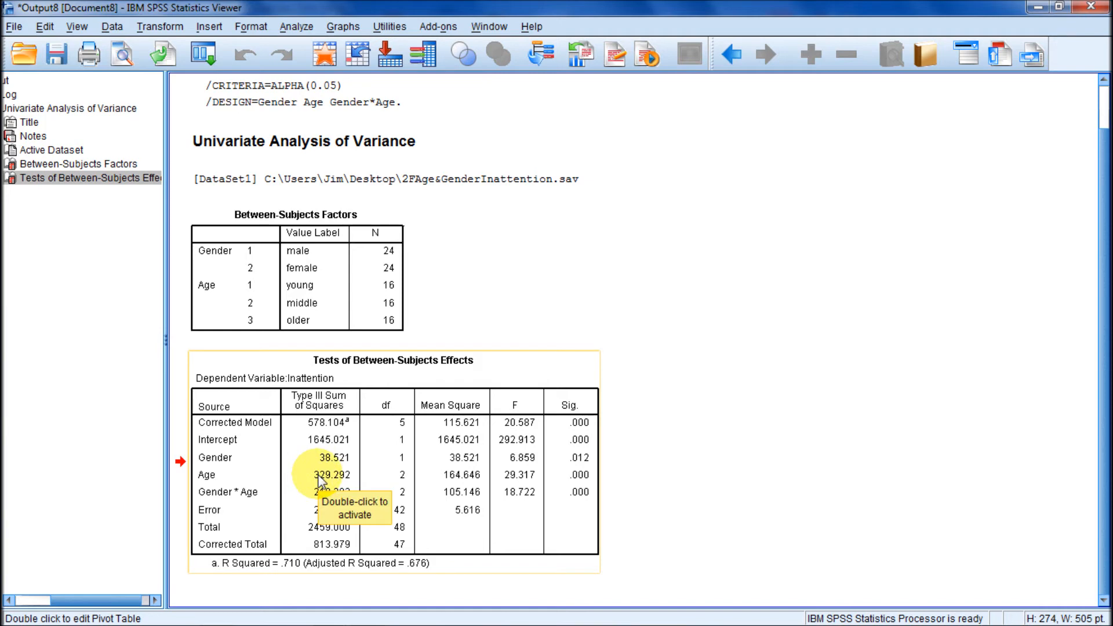
mouse_move(401, 481)
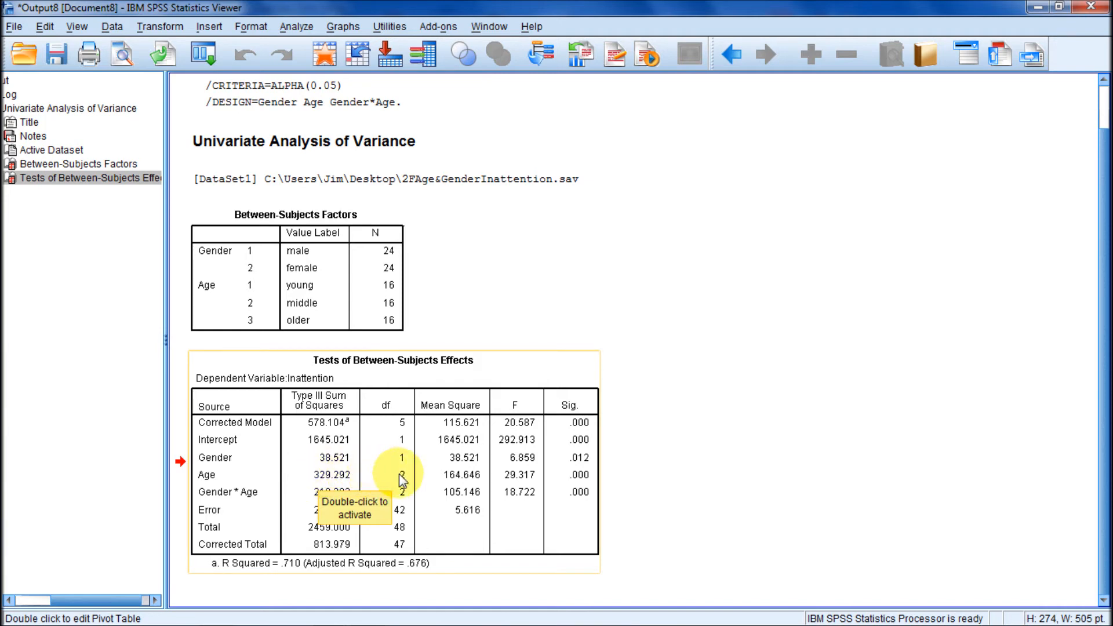
mouse_move(479, 481)
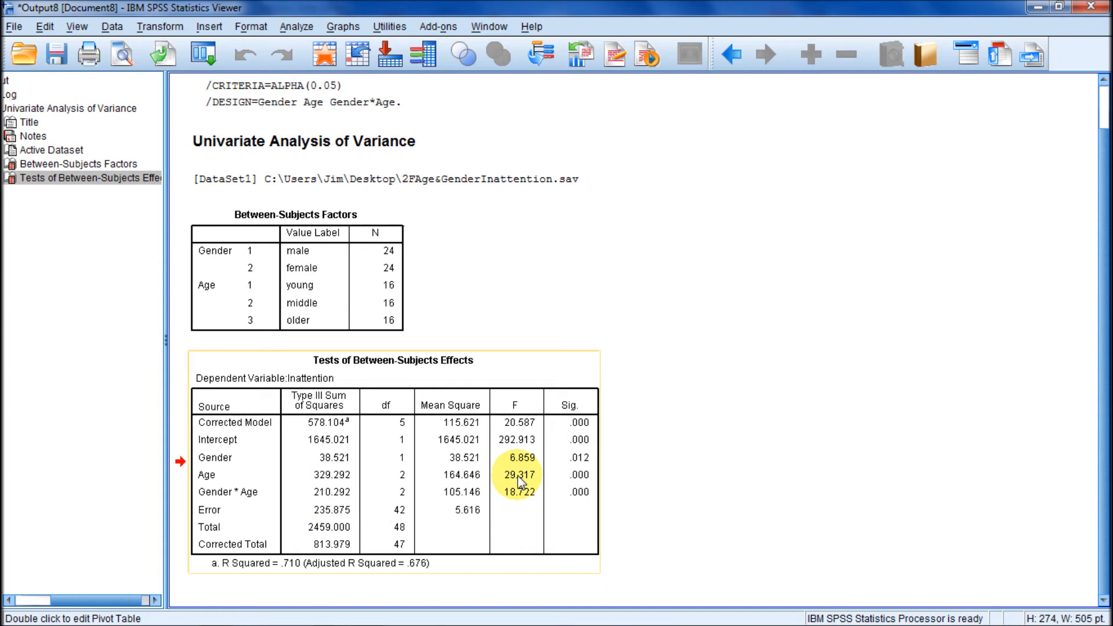
mouse_move(582, 479)
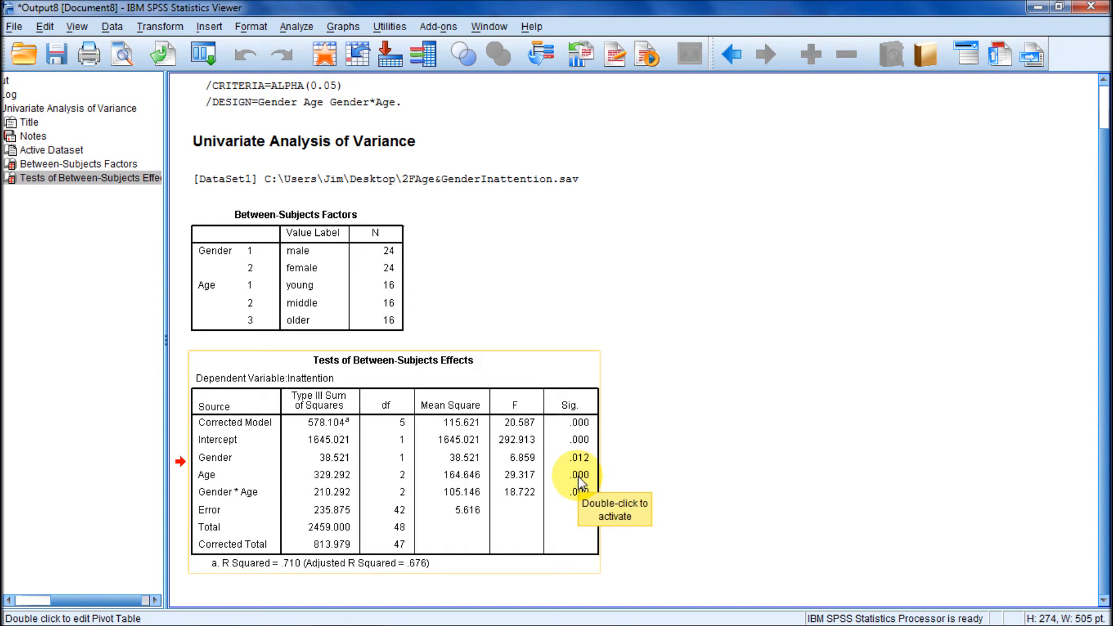
mouse_move(255, 491)
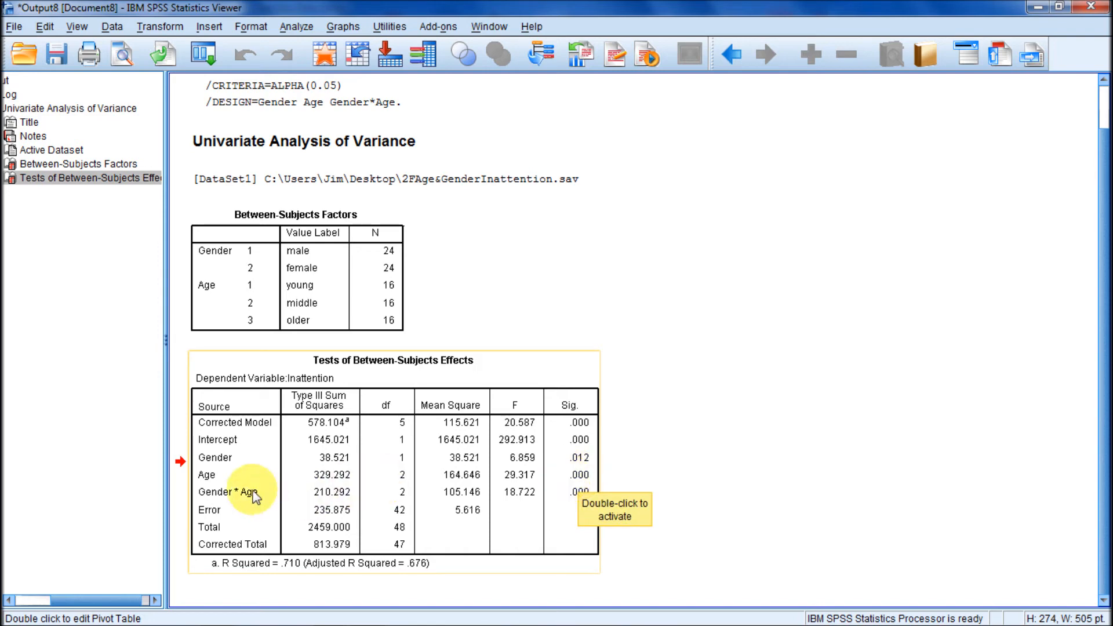
mouse_move(228, 499)
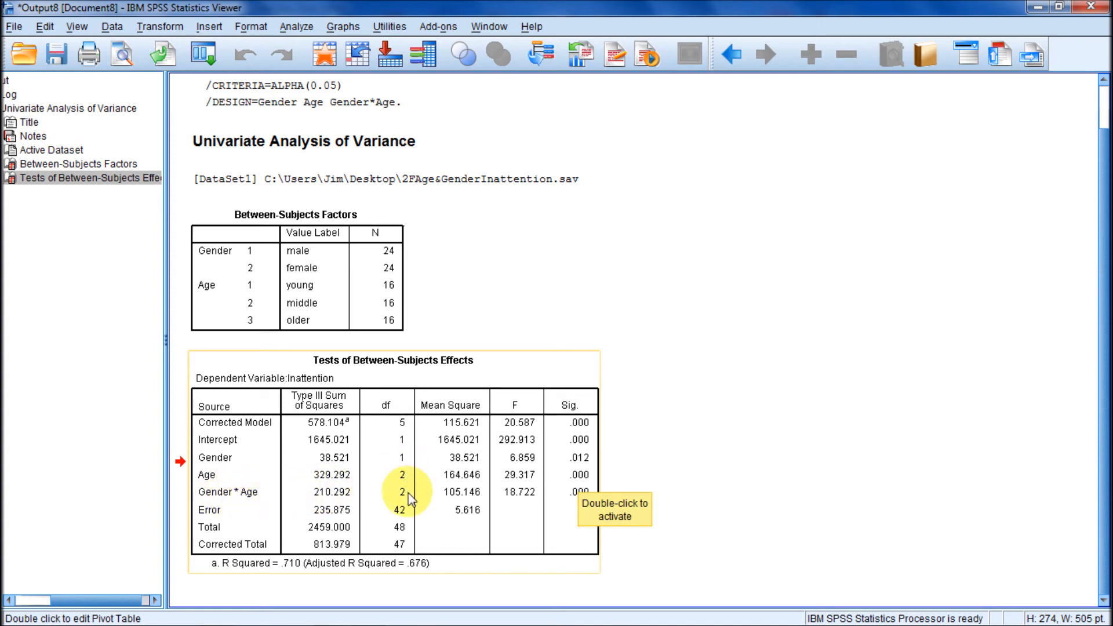
mouse_move(404, 468)
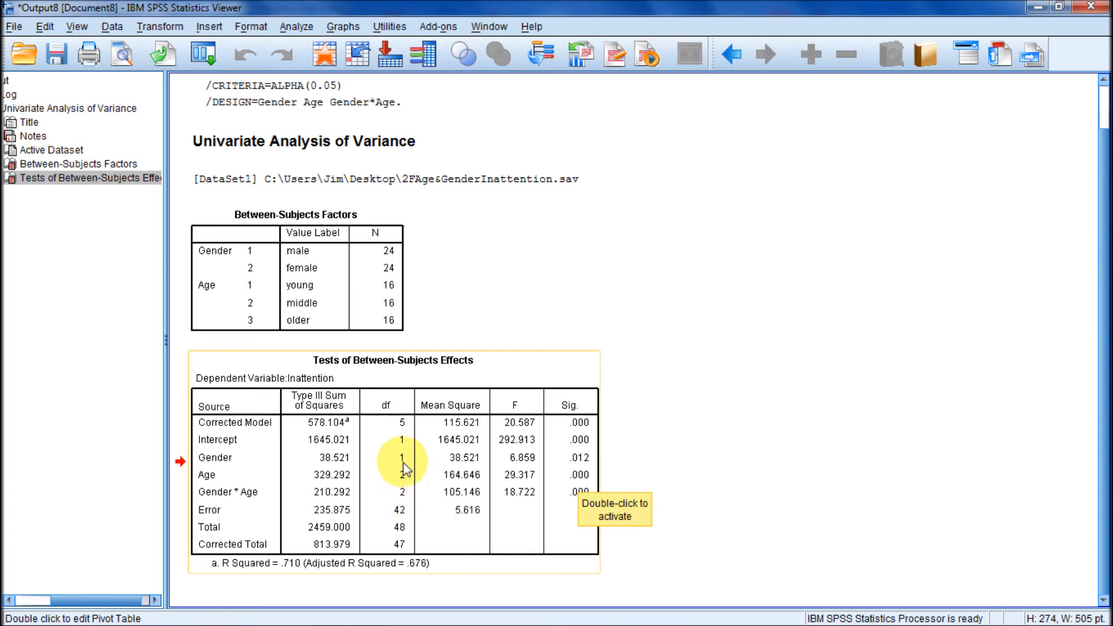
mouse_move(405, 495)
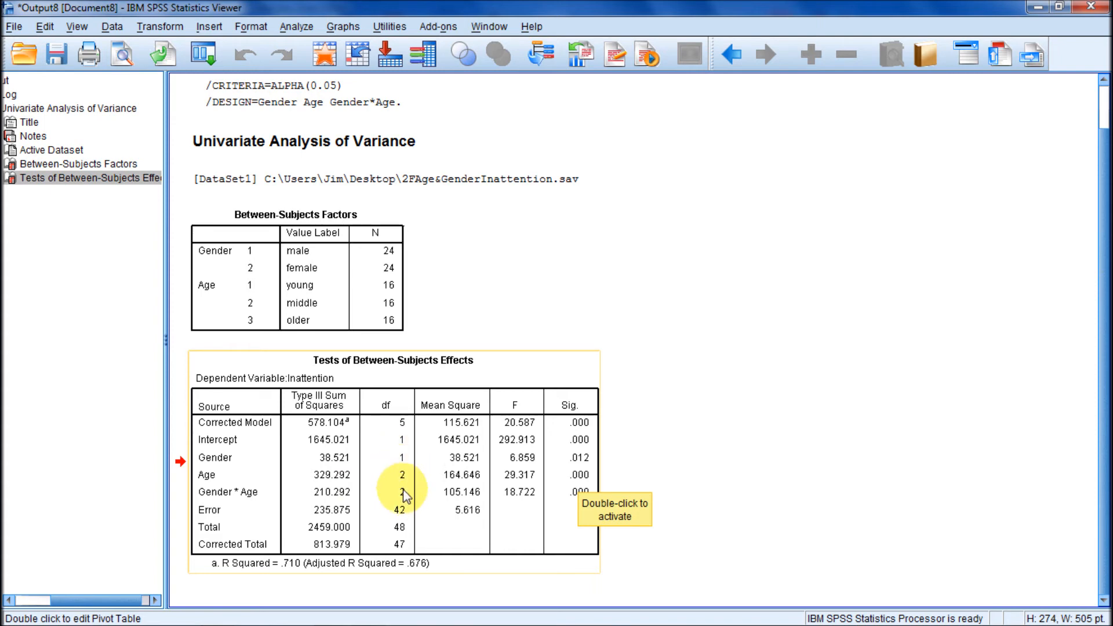
mouse_move(459, 500)
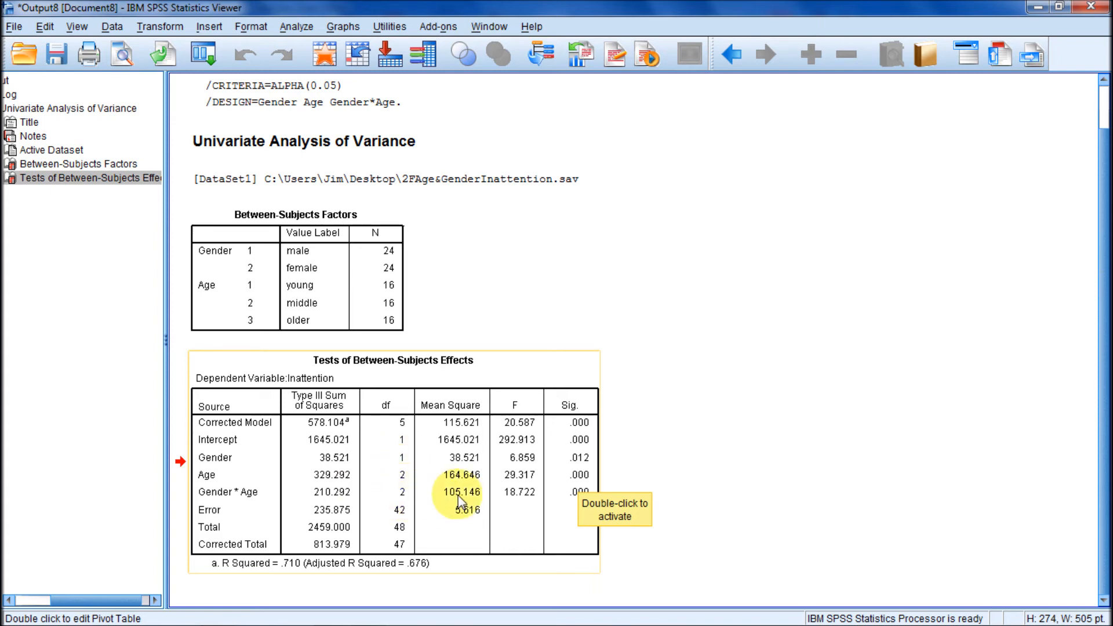
mouse_move(519, 499)
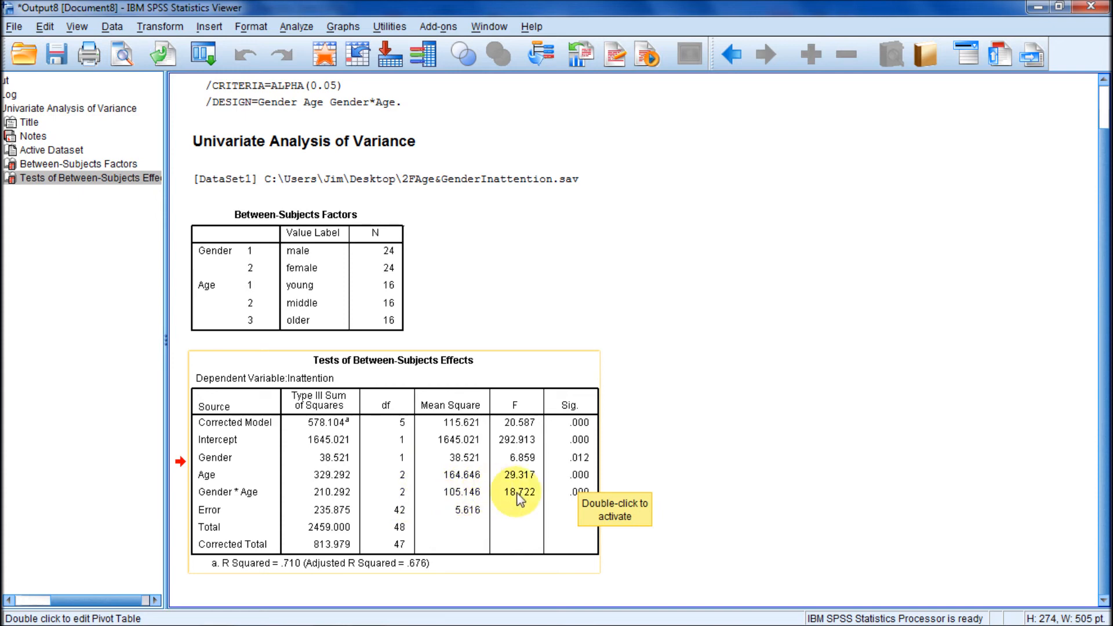
mouse_move(213, 511)
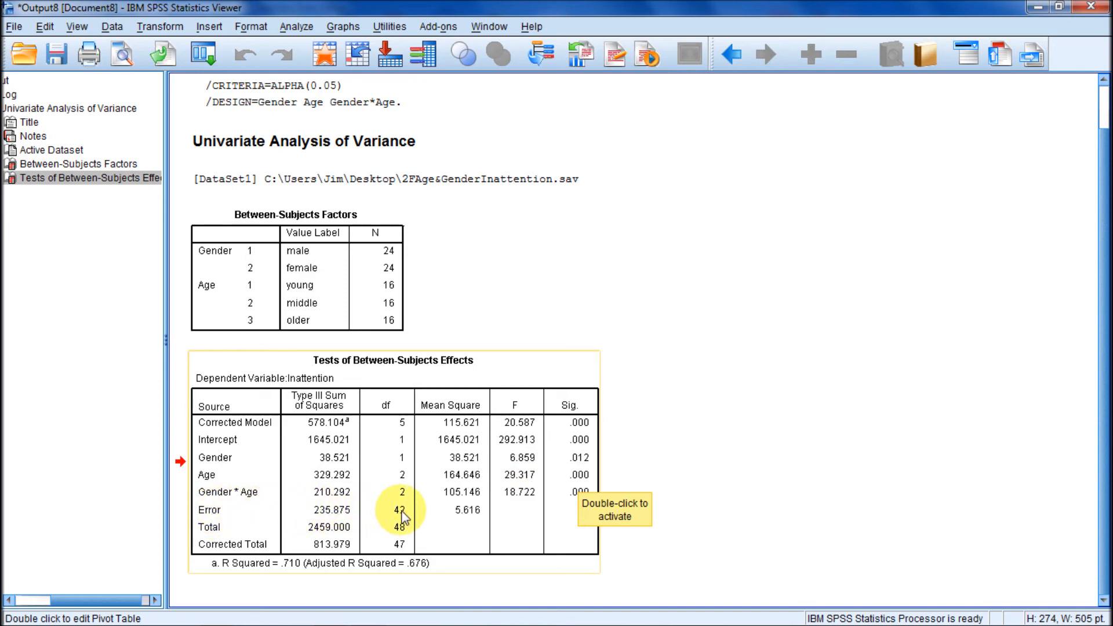
mouse_move(288, 534)
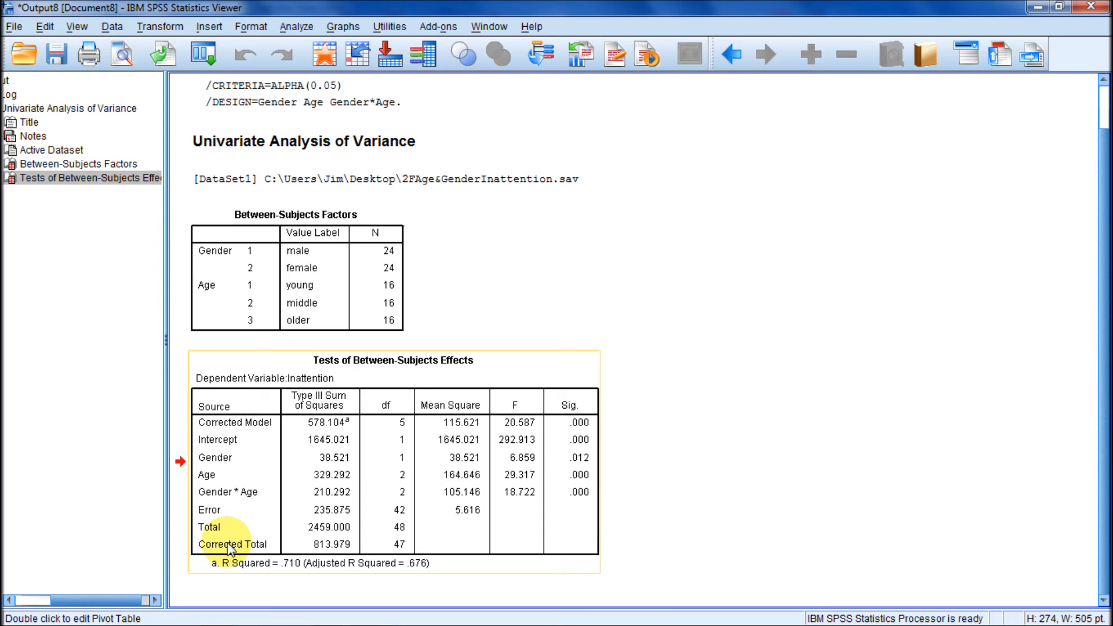
mouse_move(401, 543)
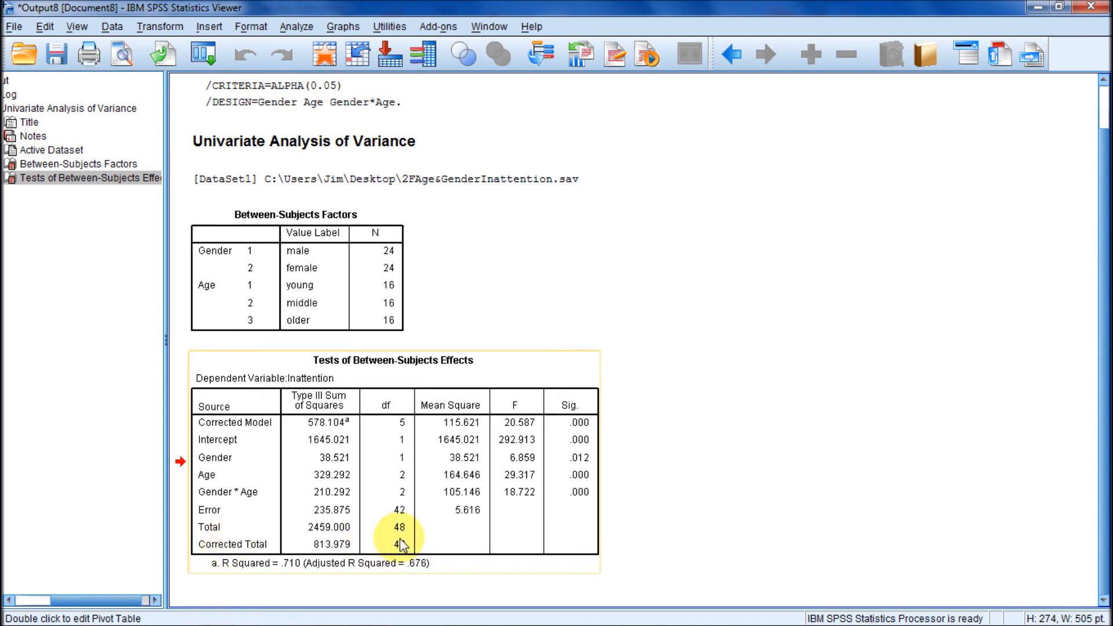
mouse_move(284, 530)
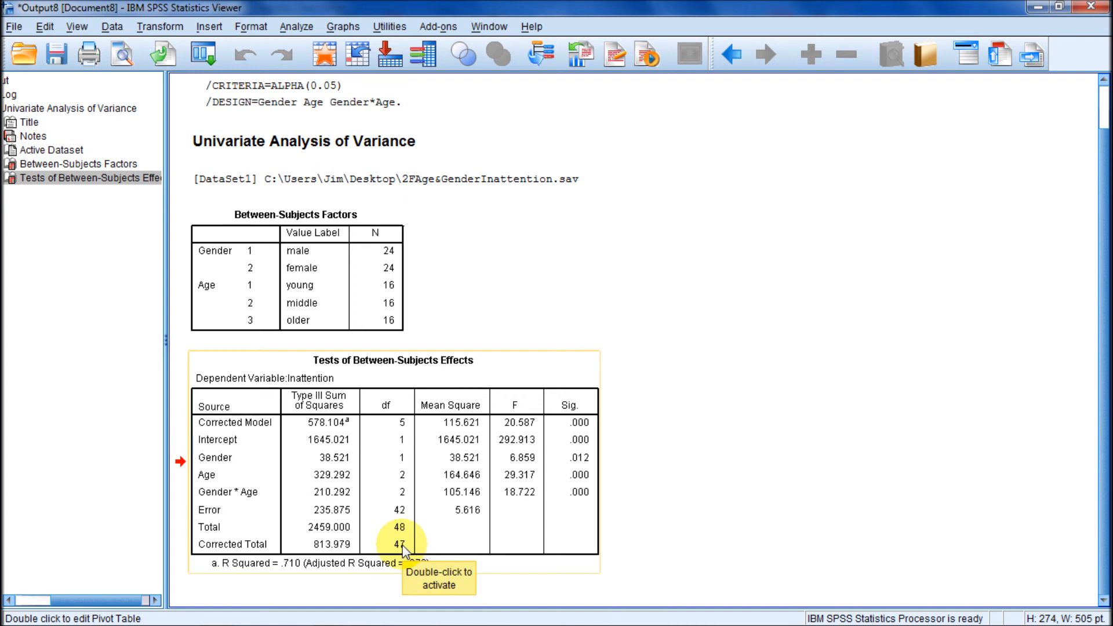
mouse_move(337, 553)
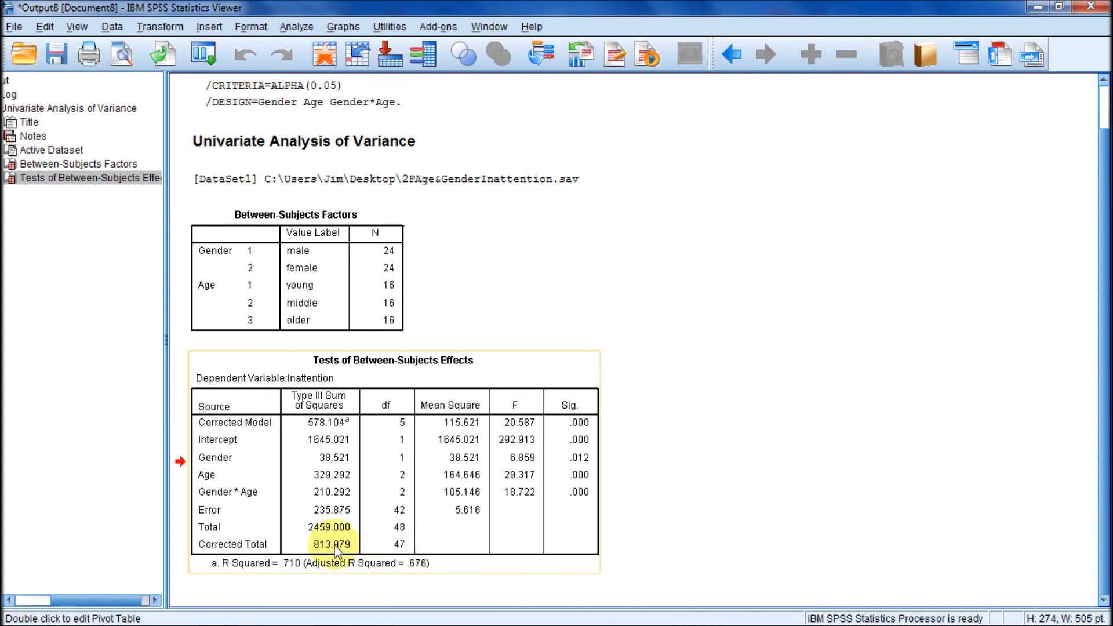
mouse_move(361, 549)
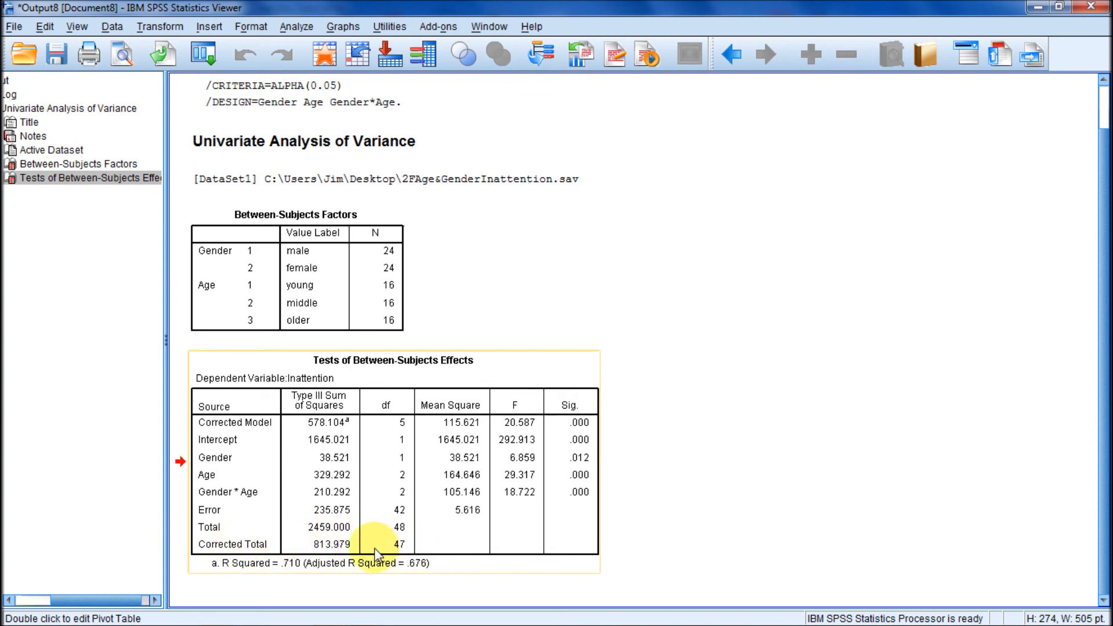
mouse_move(317, 552)
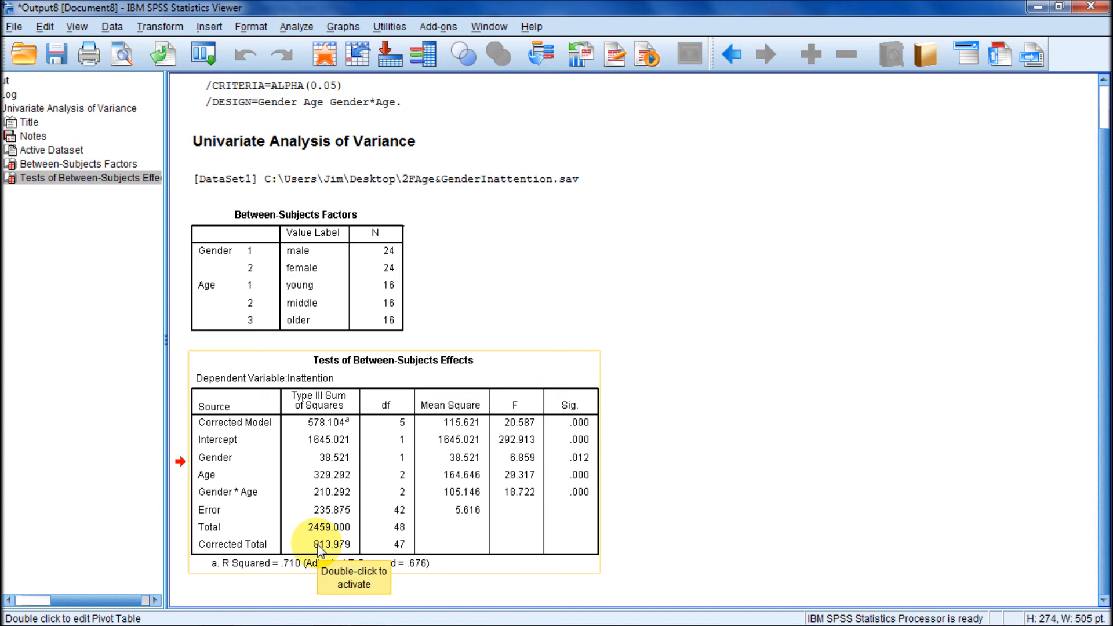
mouse_move(328, 466)
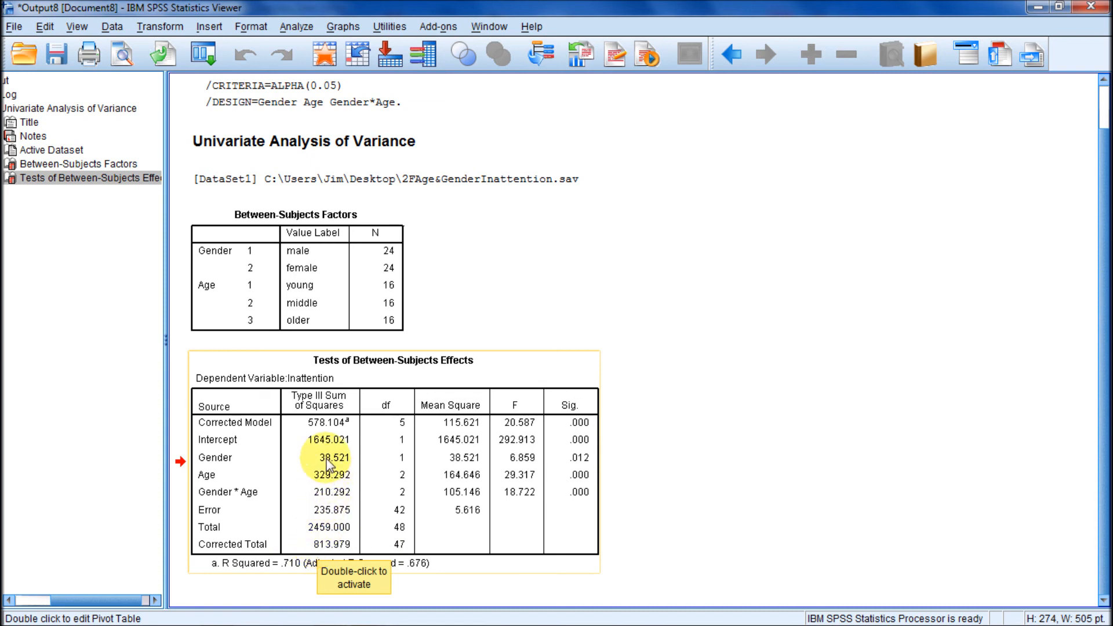
mouse_move(327, 494)
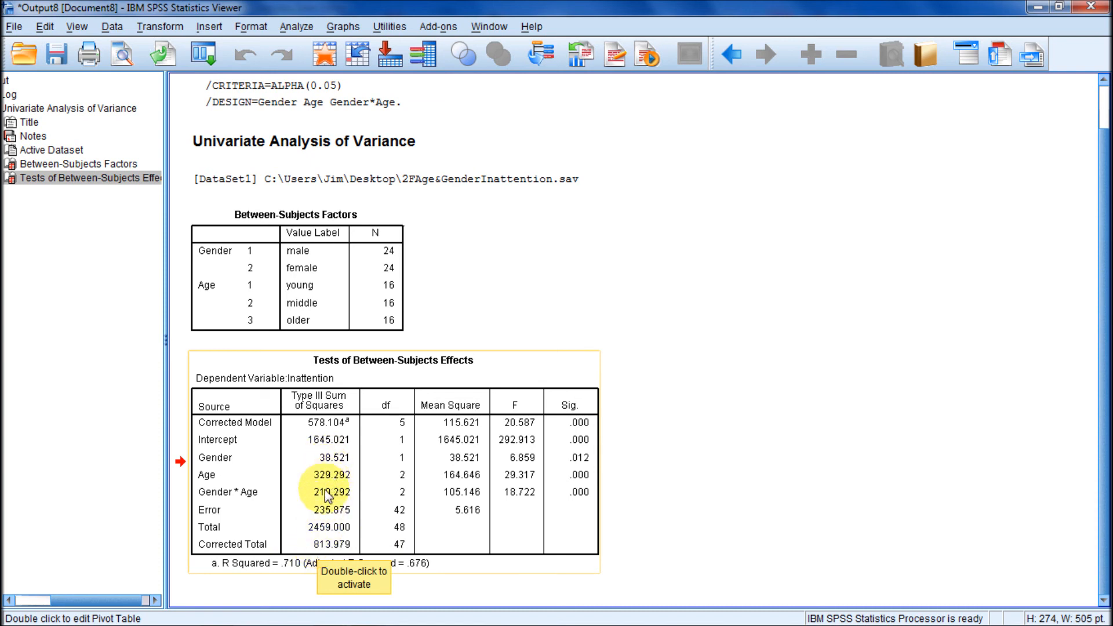
mouse_move(348, 560)
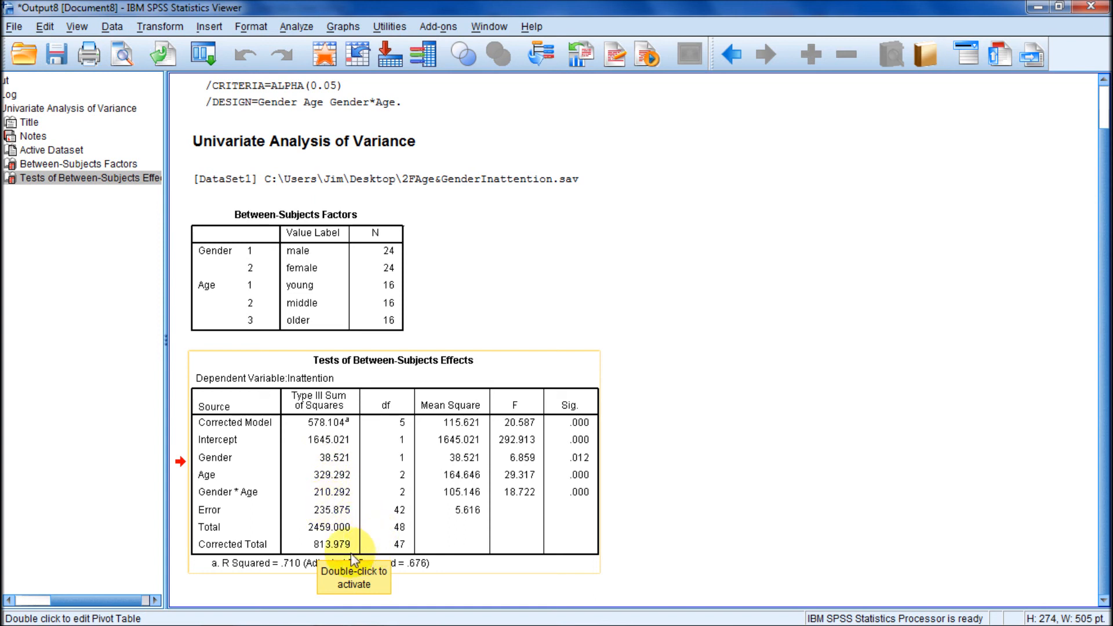
mouse_move(368, 544)
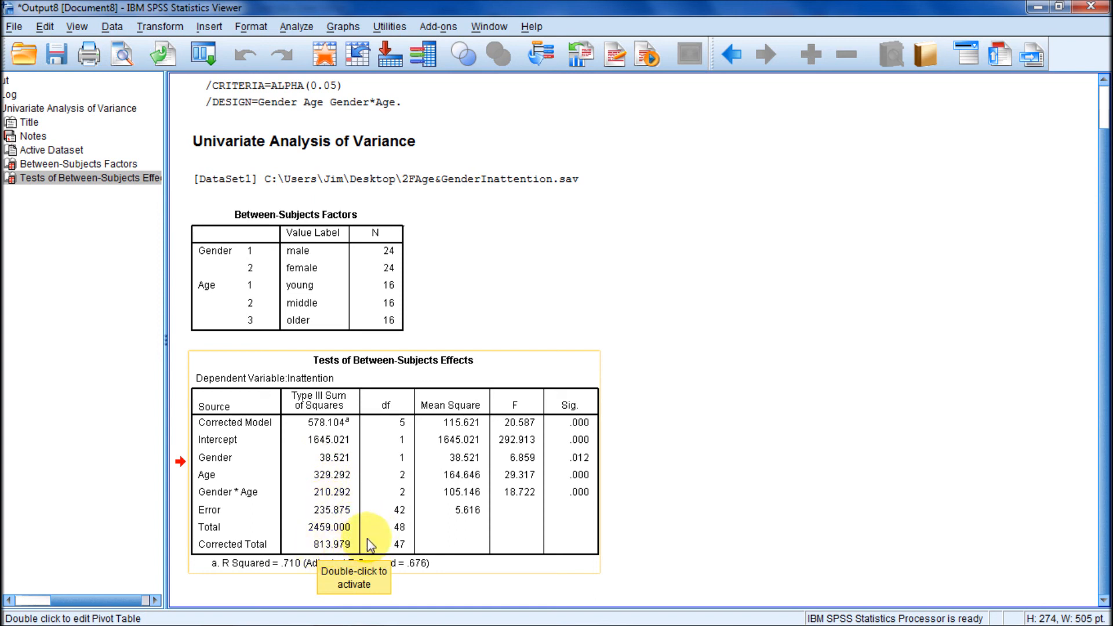
mouse_move(392, 477)
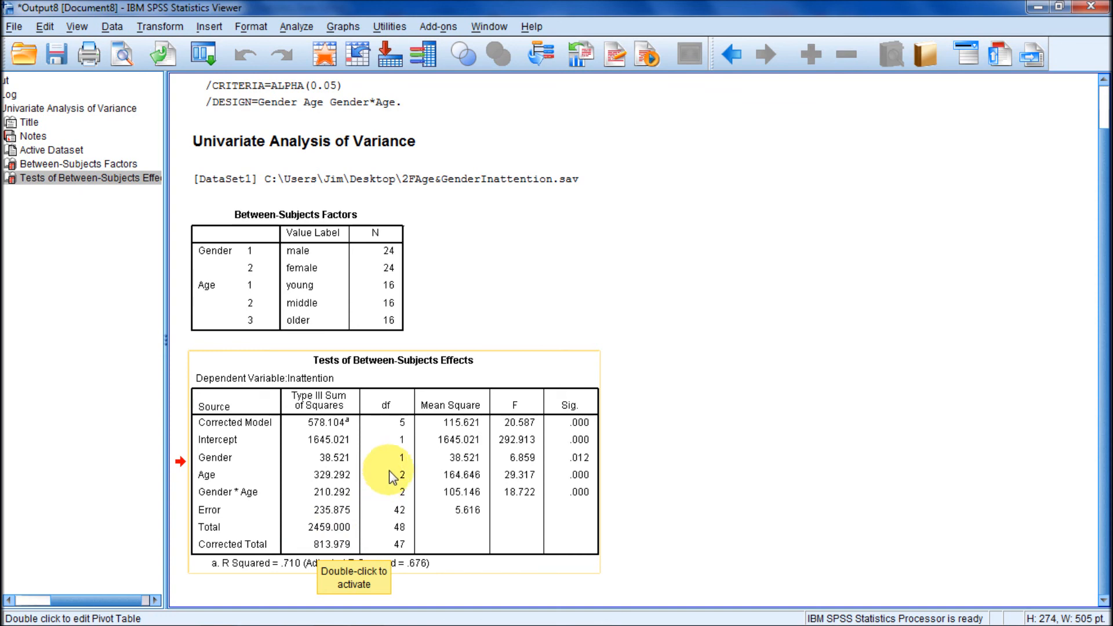
mouse_move(408, 499)
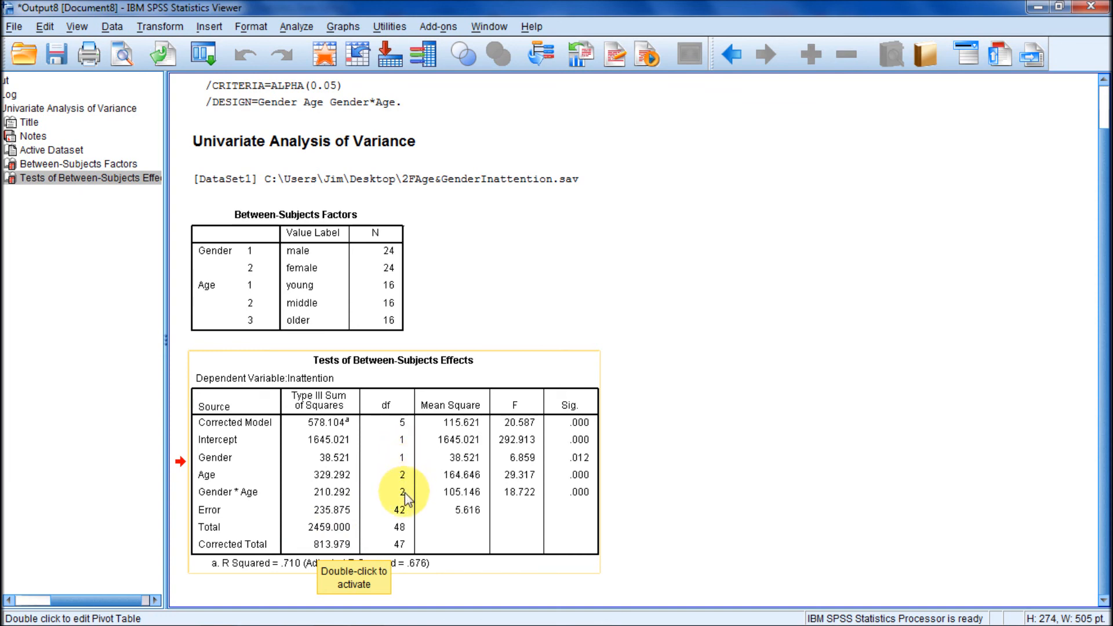
mouse_move(404, 484)
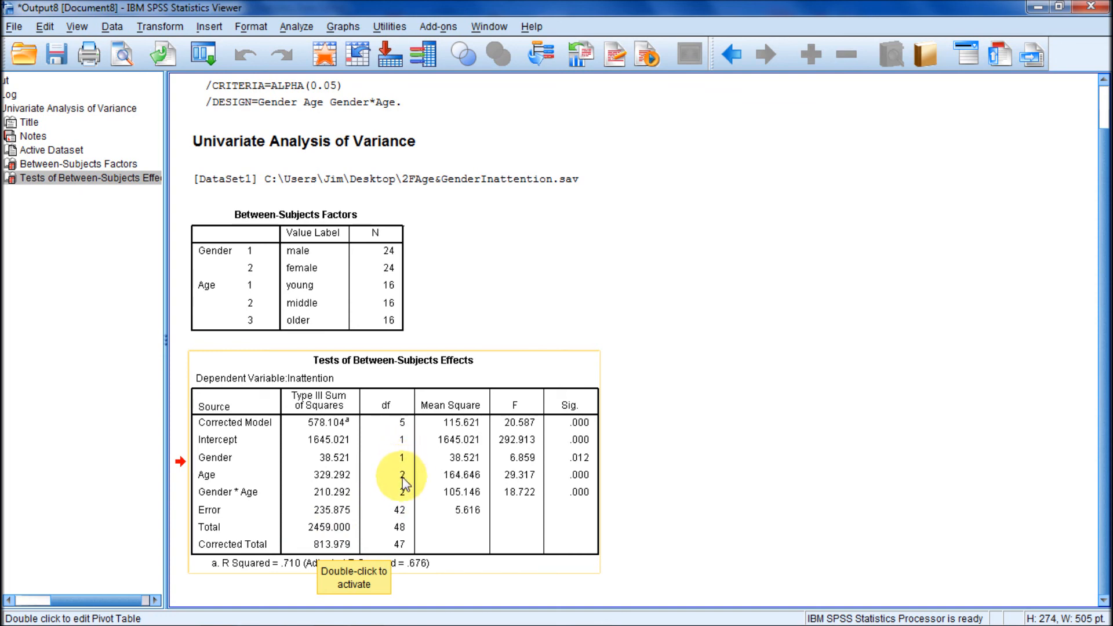
mouse_move(402, 492)
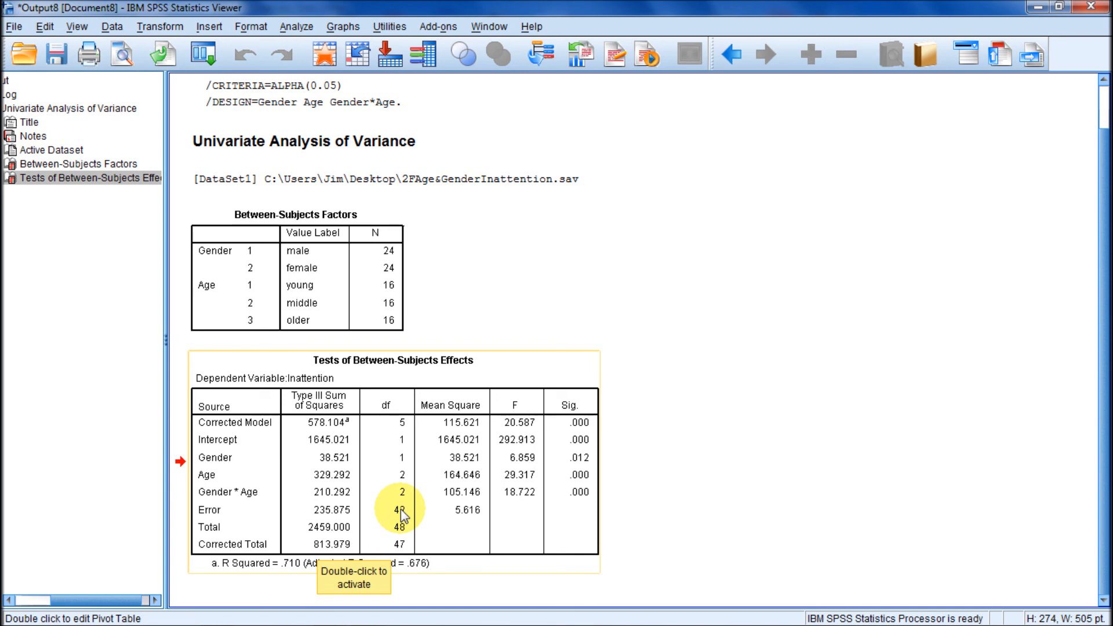
mouse_move(459, 512)
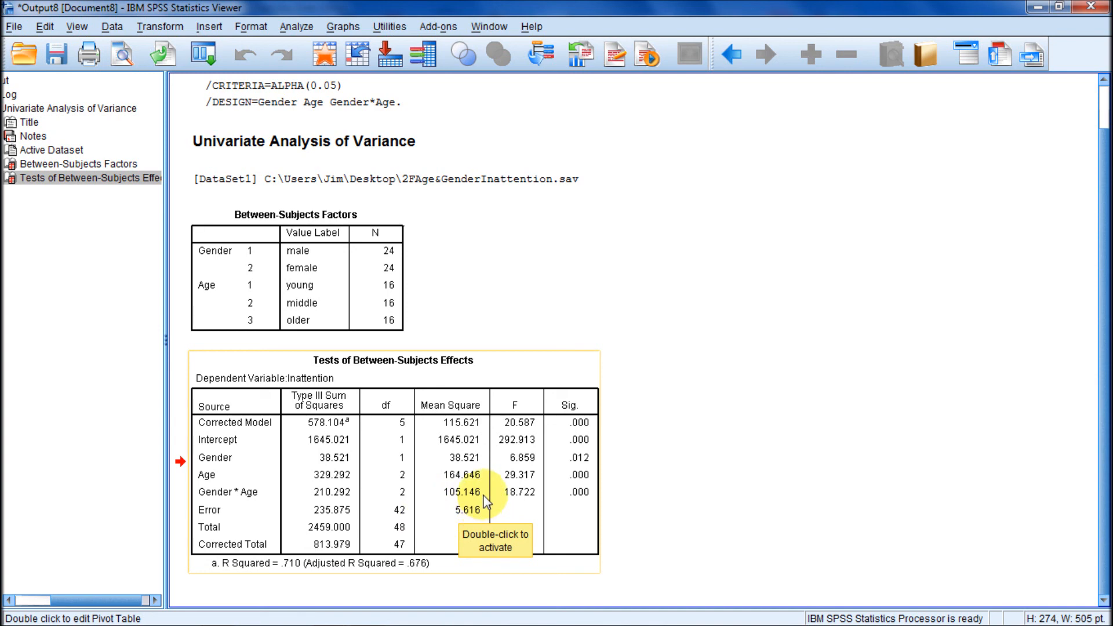
mouse_move(499, 516)
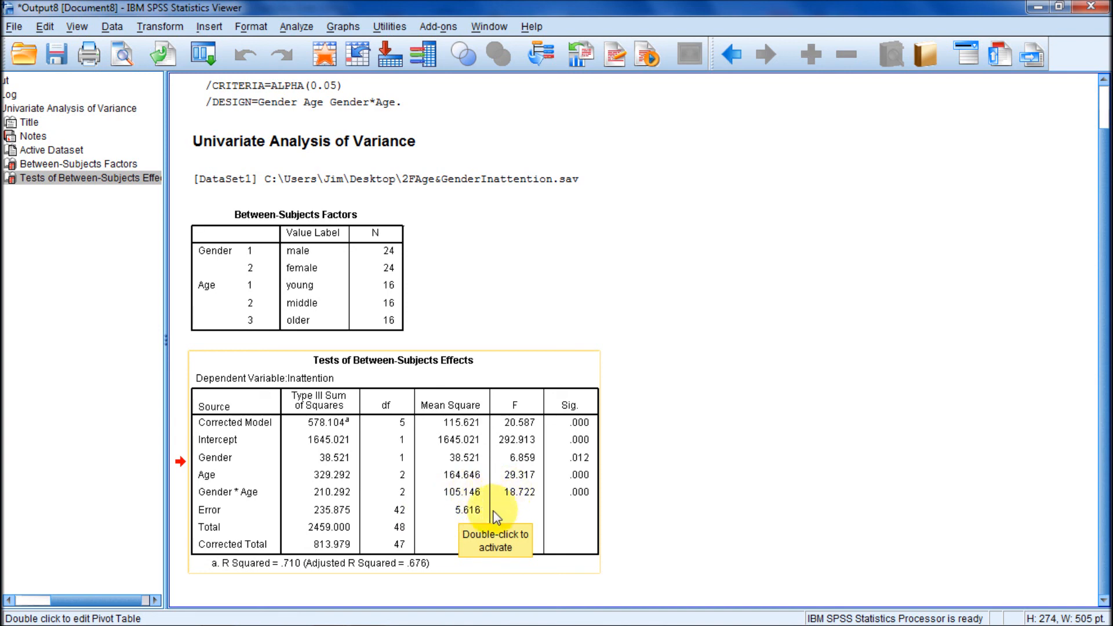
mouse_move(480, 476)
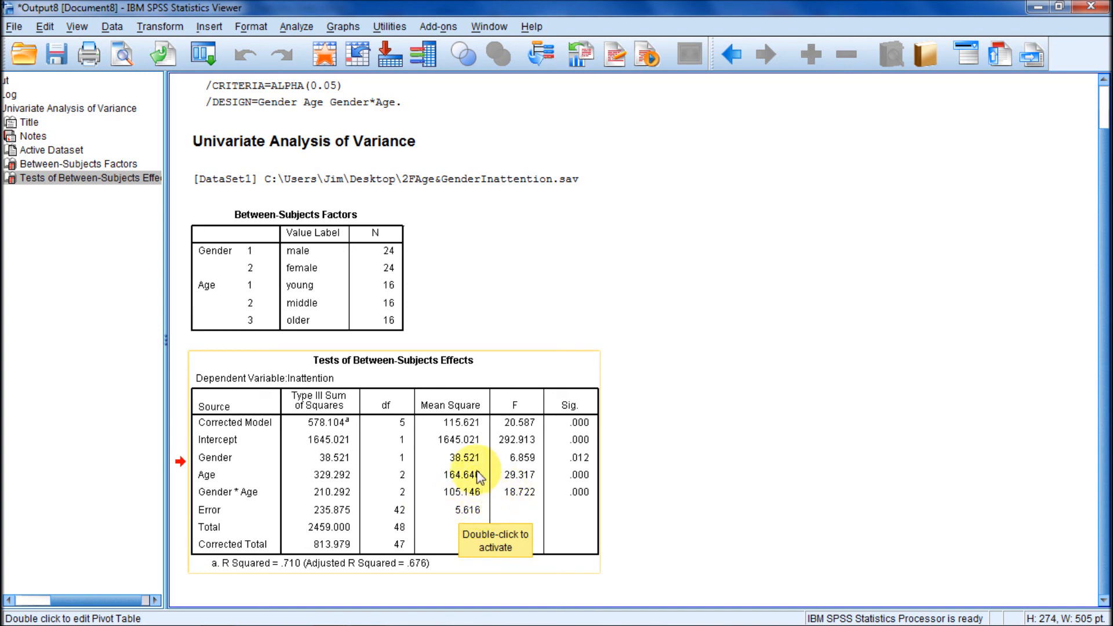
mouse_move(484, 513)
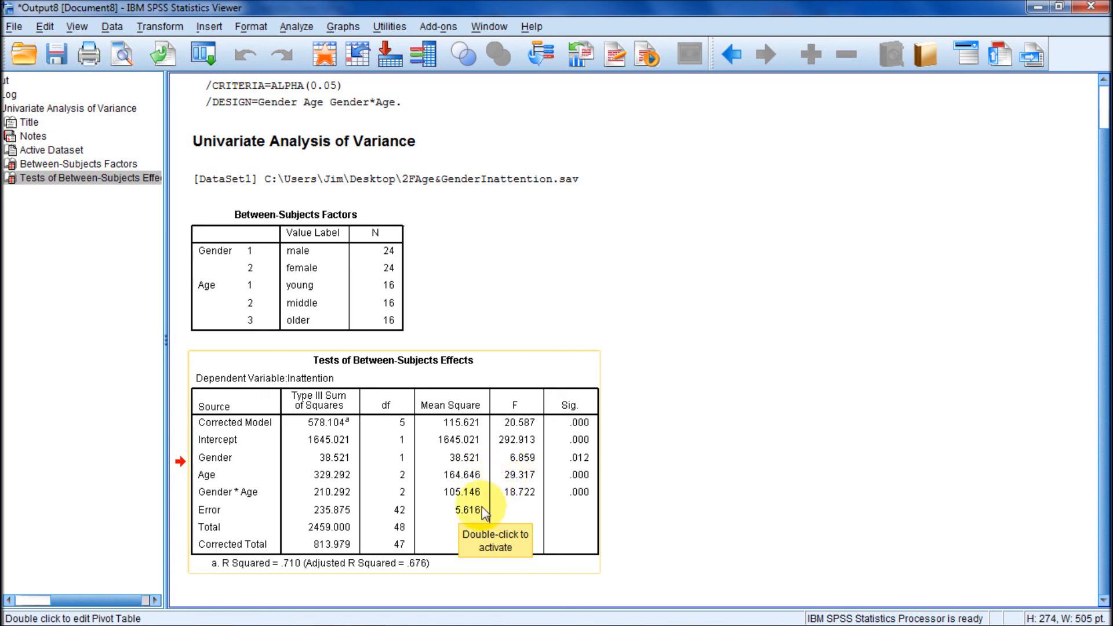
mouse_move(487, 505)
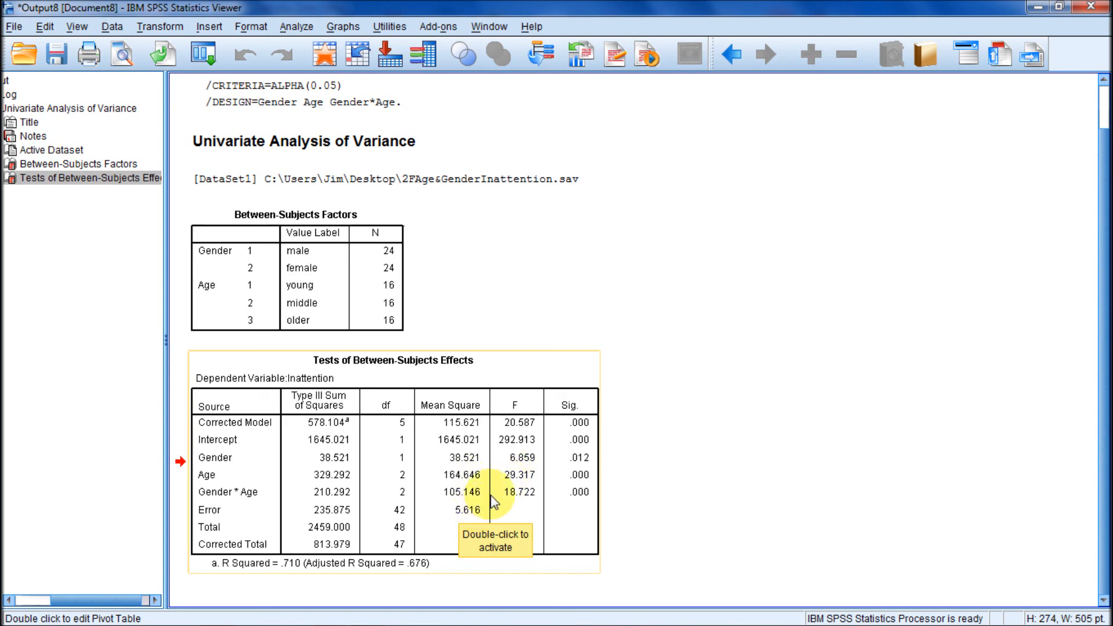
mouse_move(496, 464)
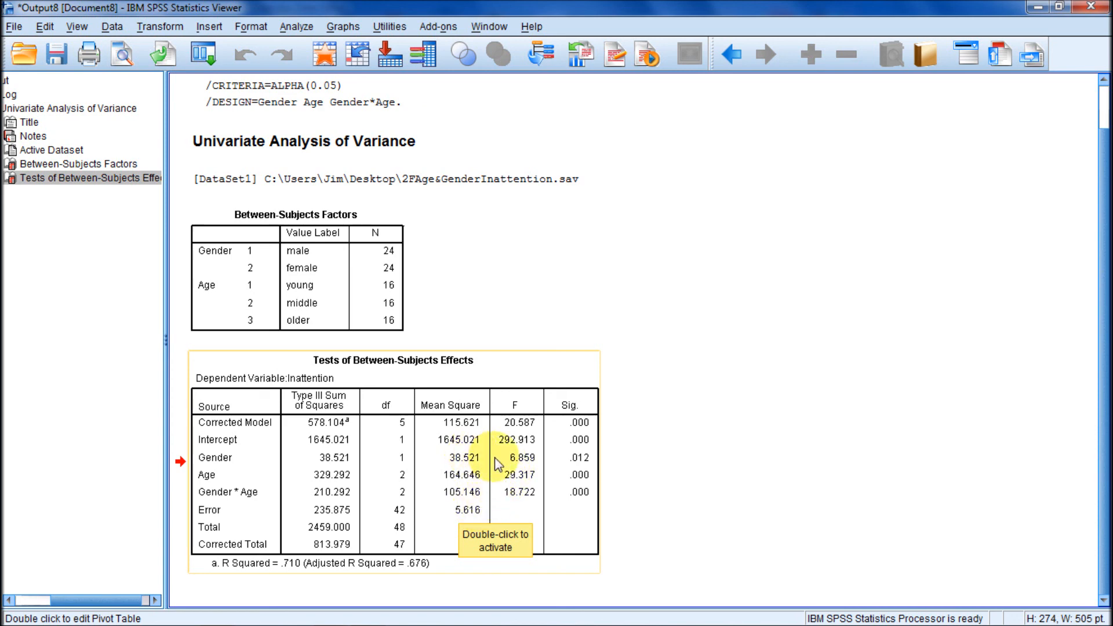
mouse_move(518, 465)
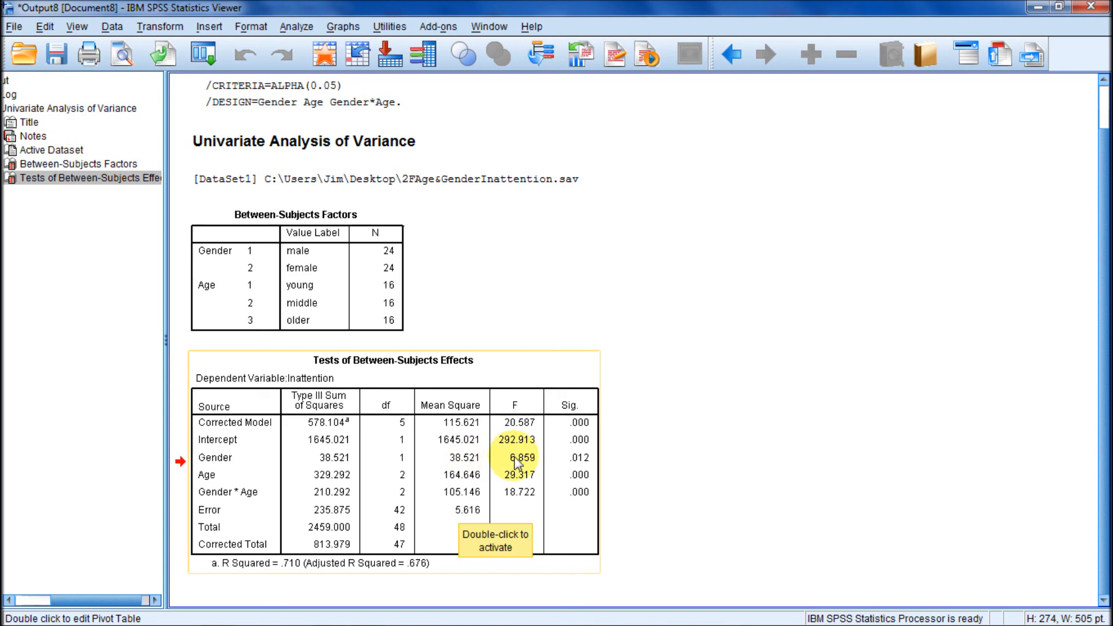
mouse_move(629, 479)
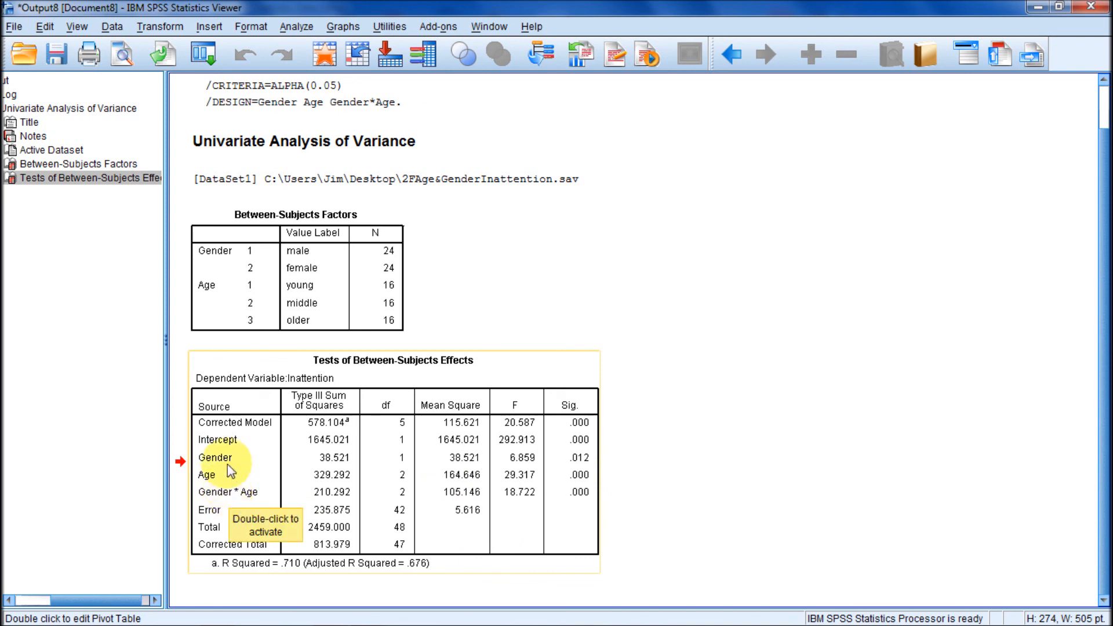
mouse_move(209, 483)
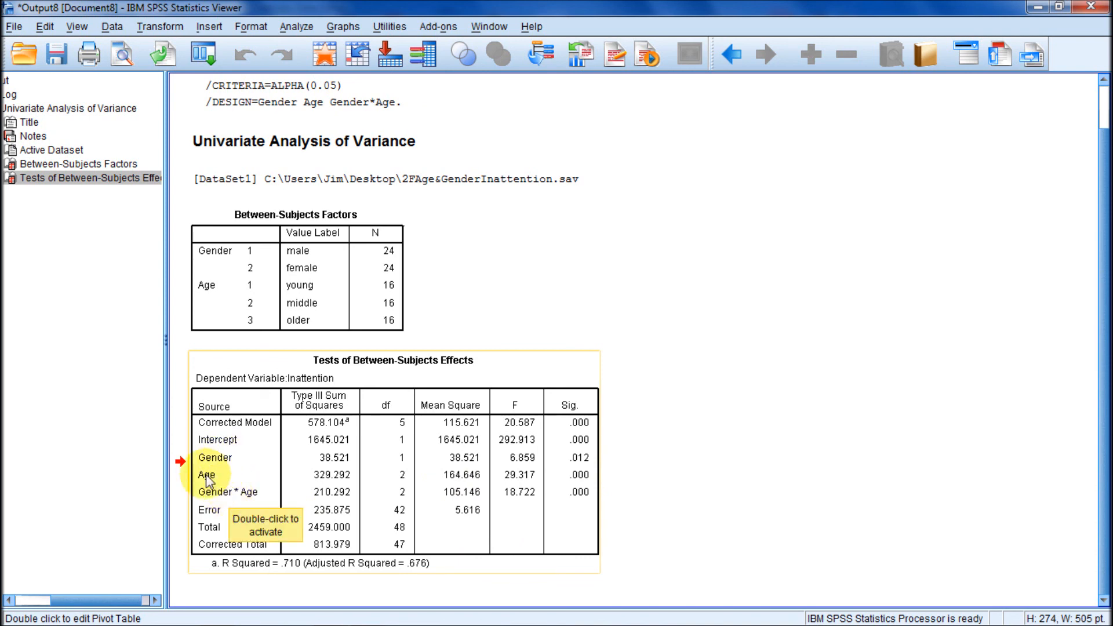
mouse_move(216, 490)
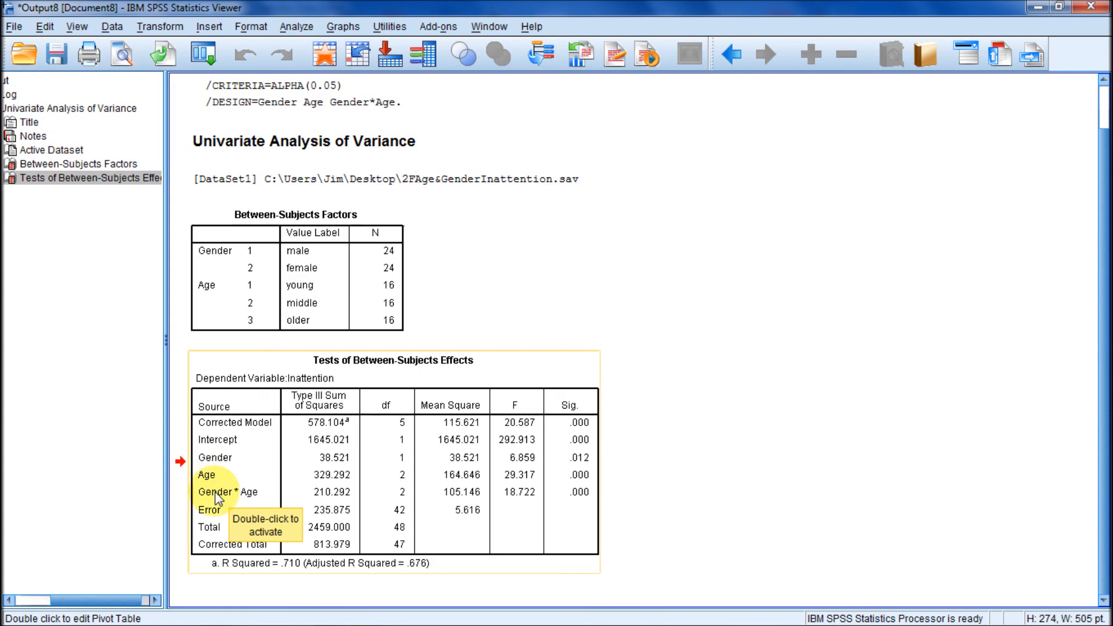